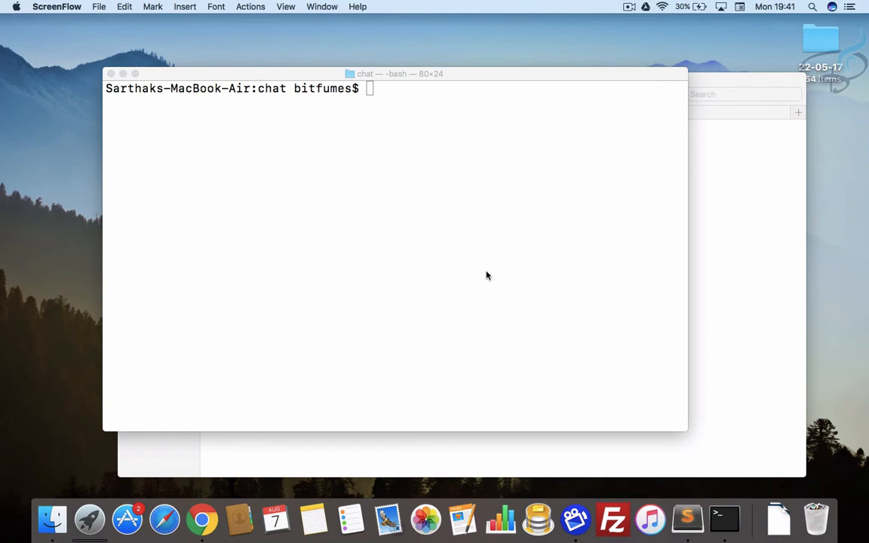
Create a new Laravel project named Chat with `laravel new Chat`.
text(laravel)
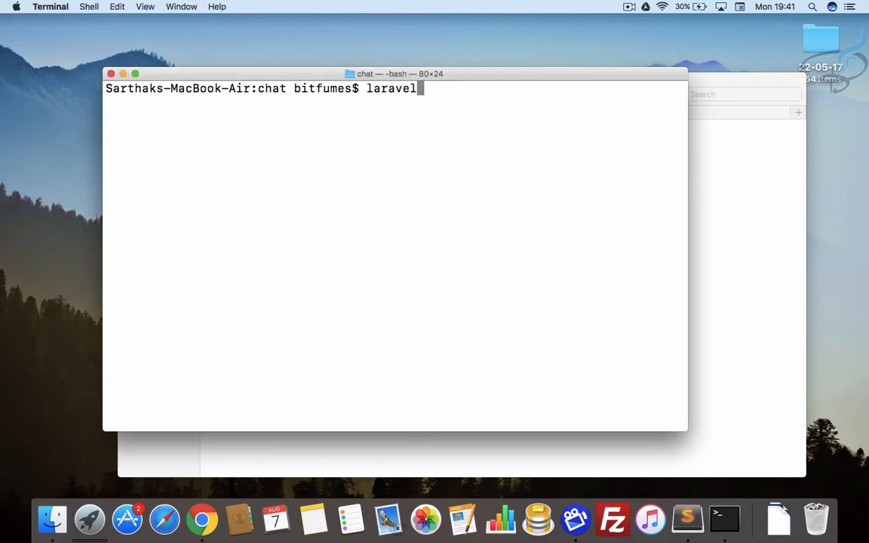
text(new C)
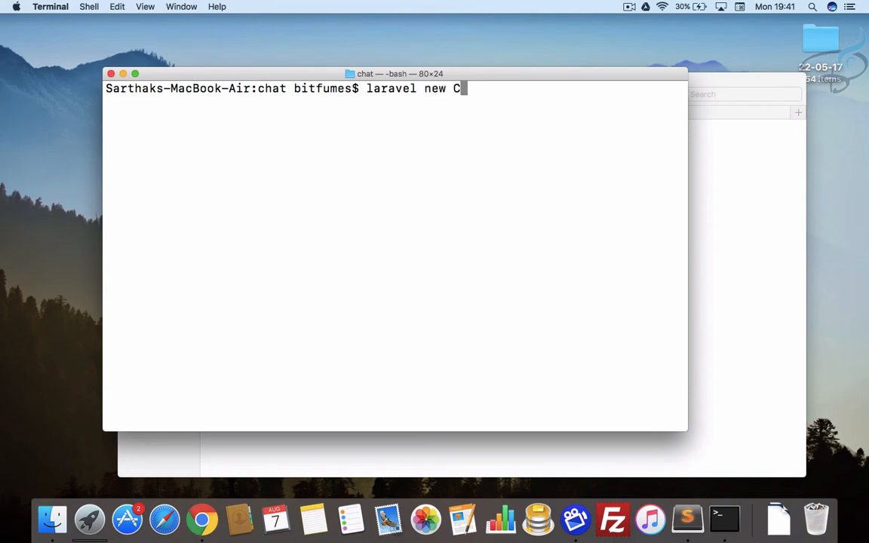
text(hat)
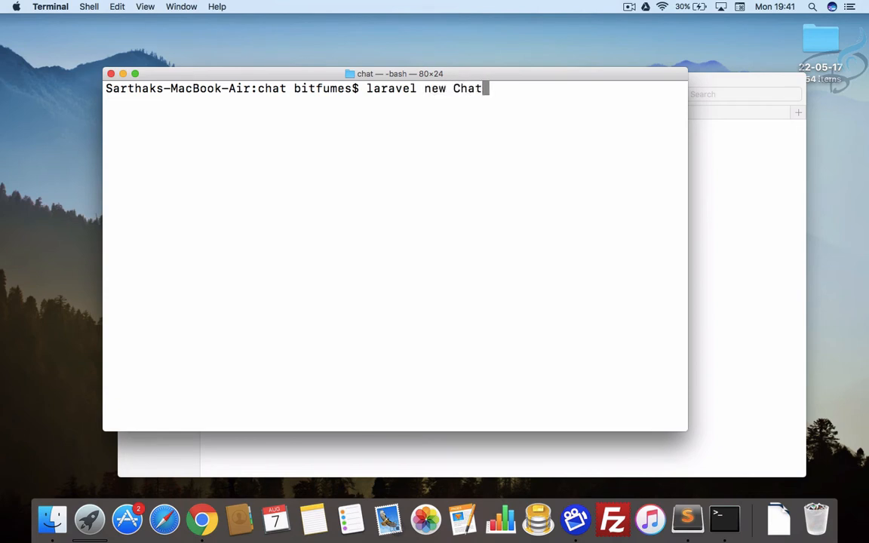
key(Return)
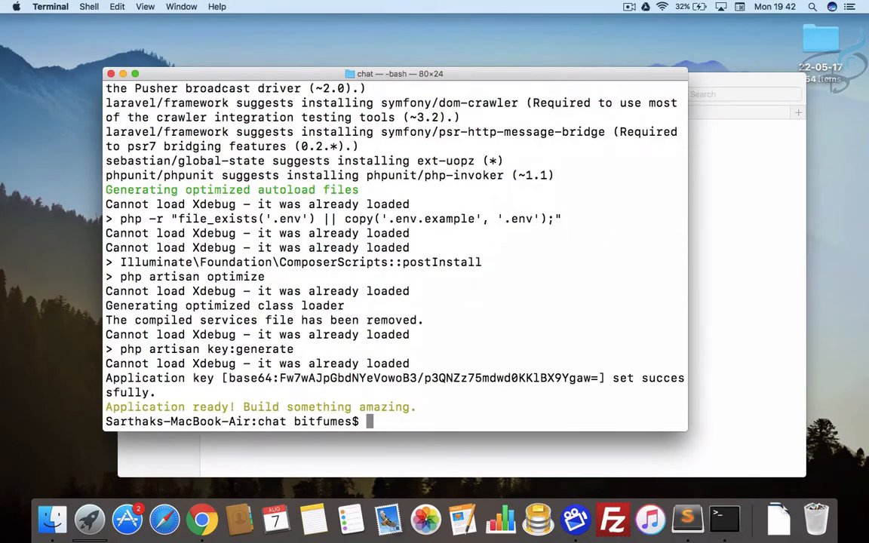
Move into the Chat folder and start the development server with `php artisan serve`.
text(cd)
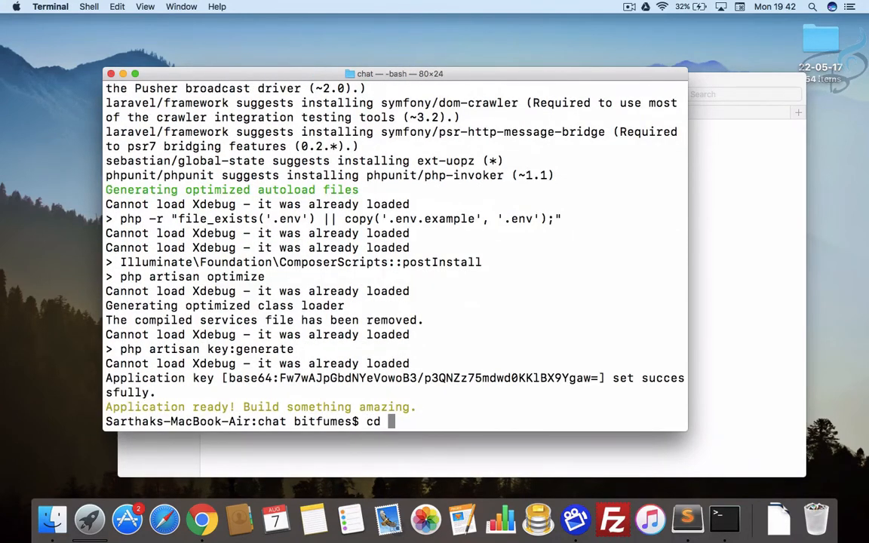
text(Chat)
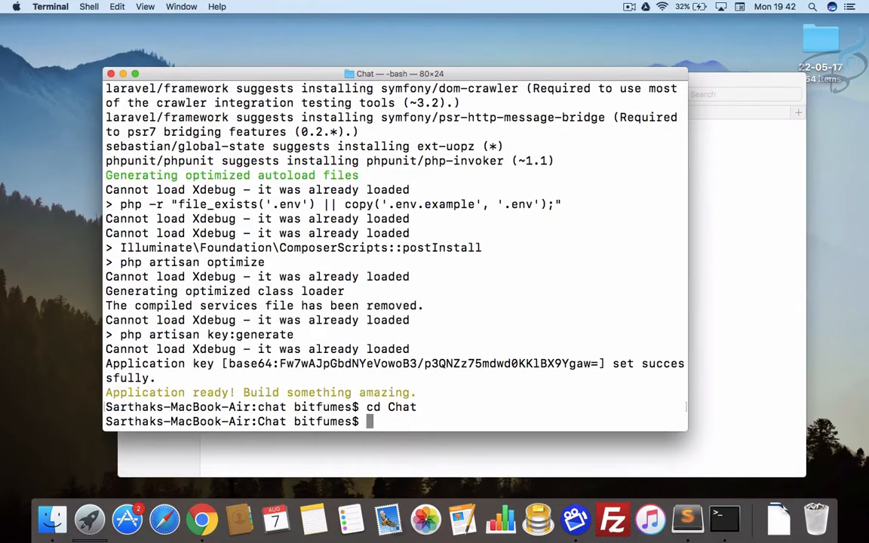
text(php art)
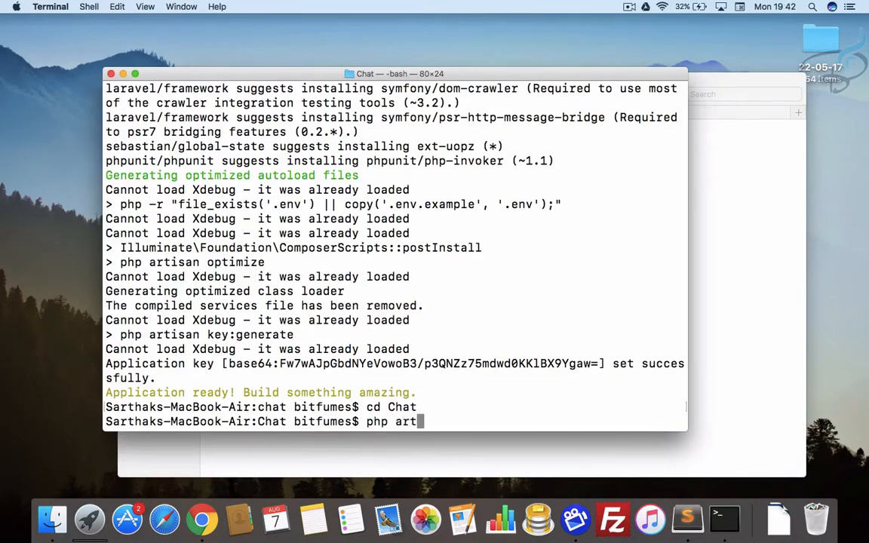
text(isan)
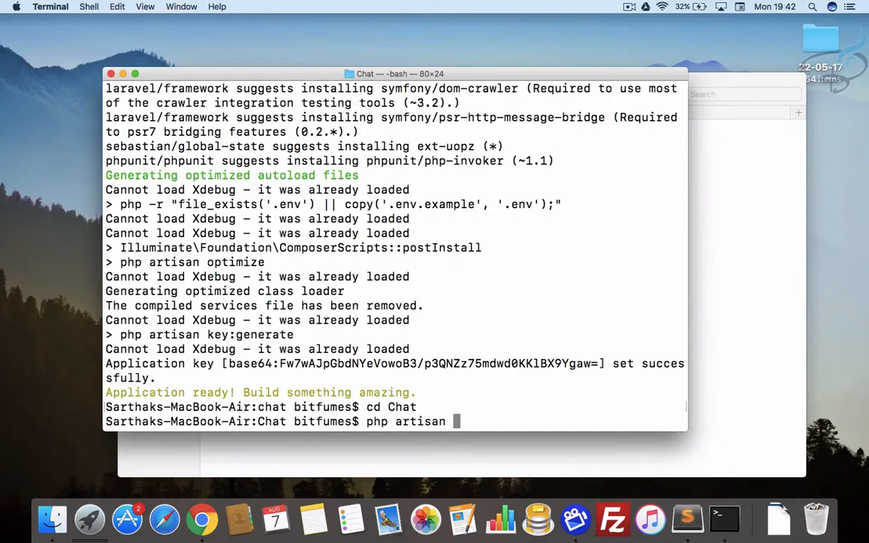
text(serve)
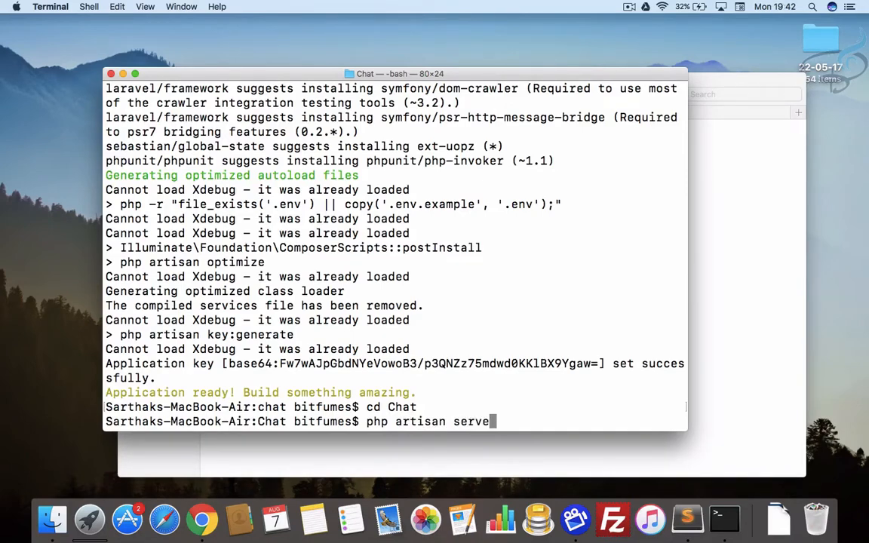
key(Return)
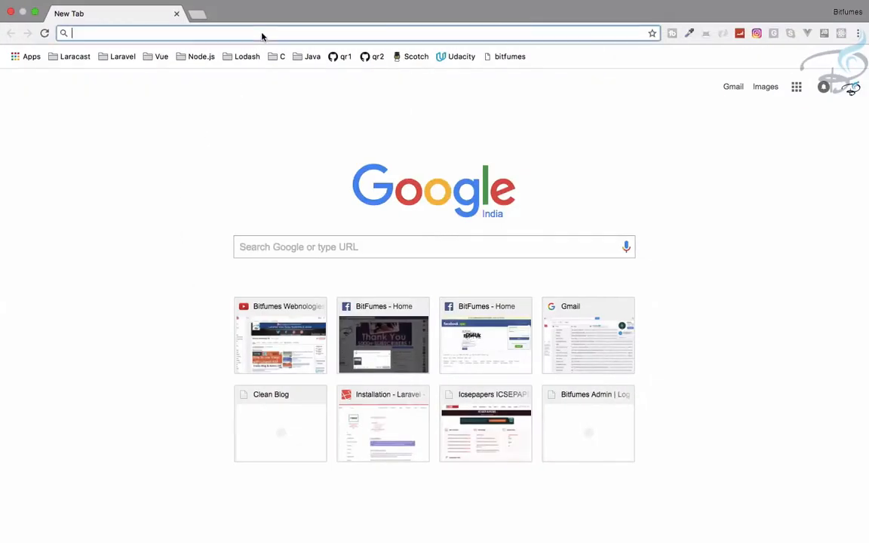
Load localhost:8000 in Chrome to show the Laravel welcome page.
text(localhost:8000)
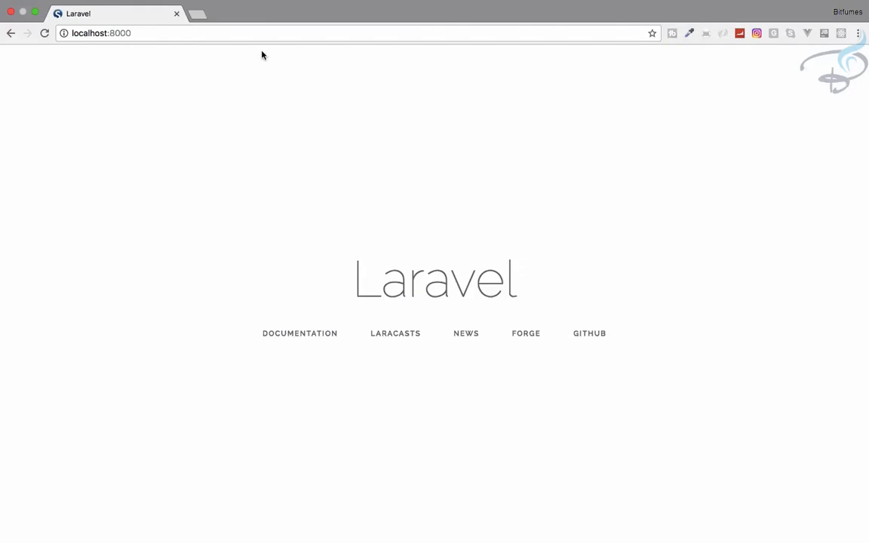
mouse_move(306, 87)
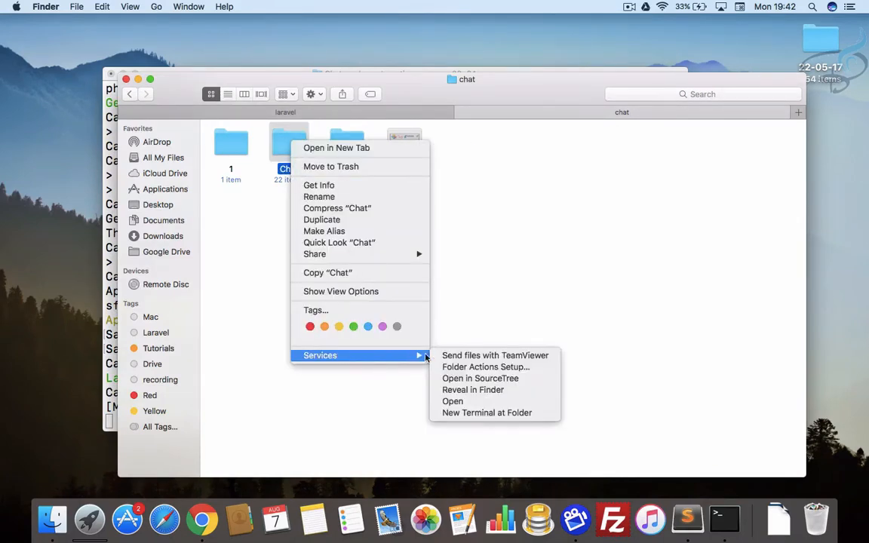
Open a new Terminal window at the Chat folder from Finder's Services menu.
click(487, 412)
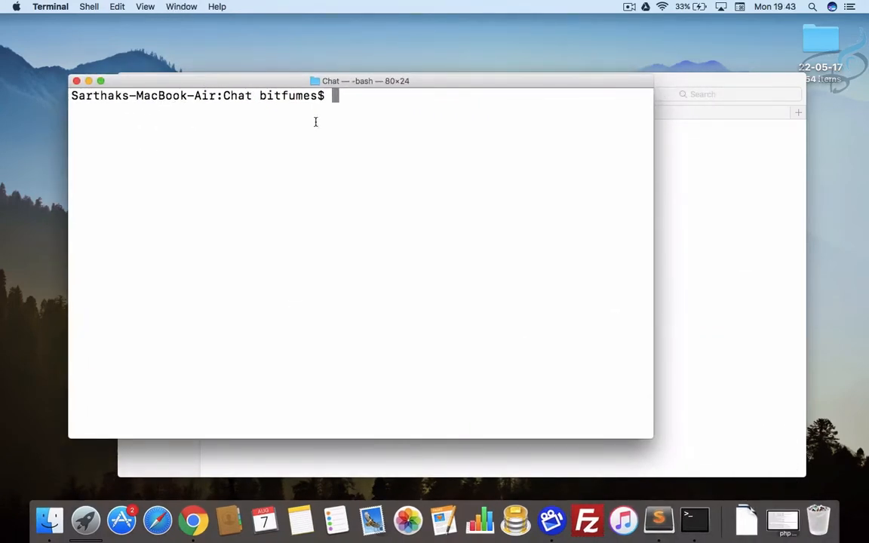
Run `npm install` in the Chat project, adding 1300 Node packages.
text(npm)
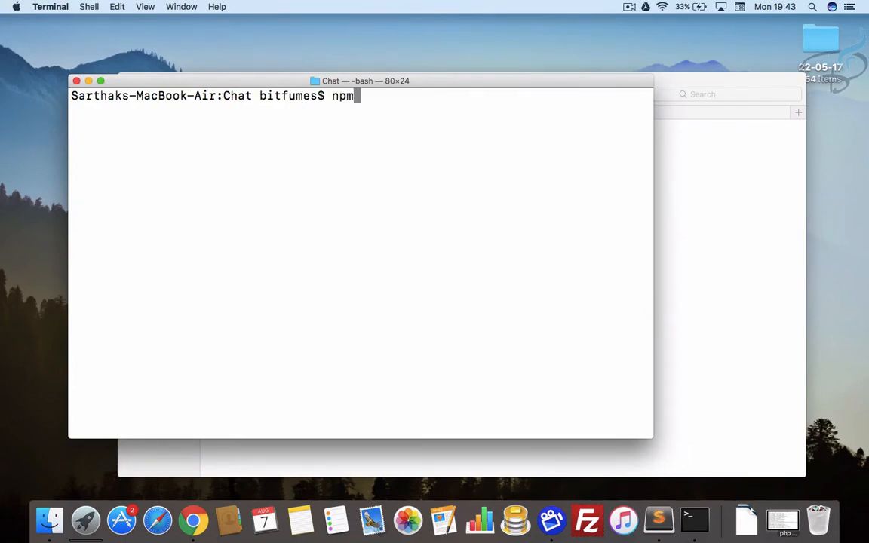
text(install)
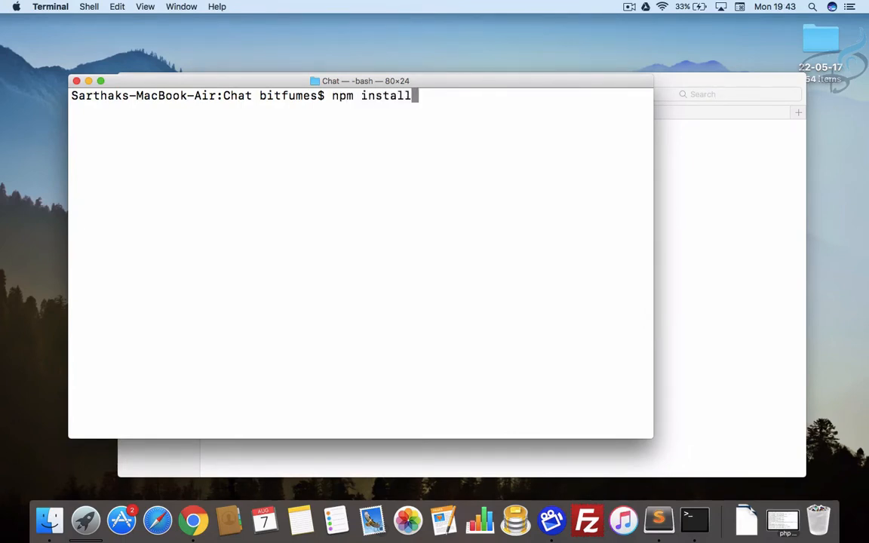
key(Return)
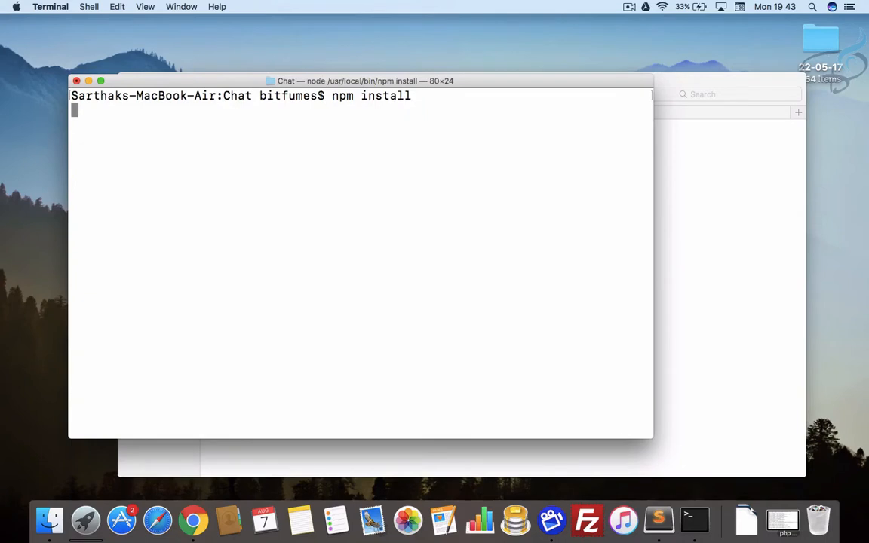
key(Return)
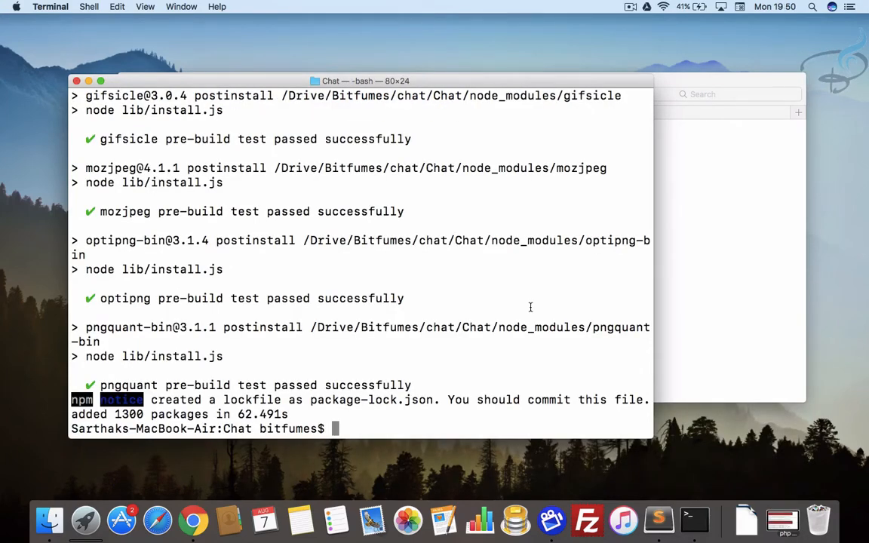
text(npm)
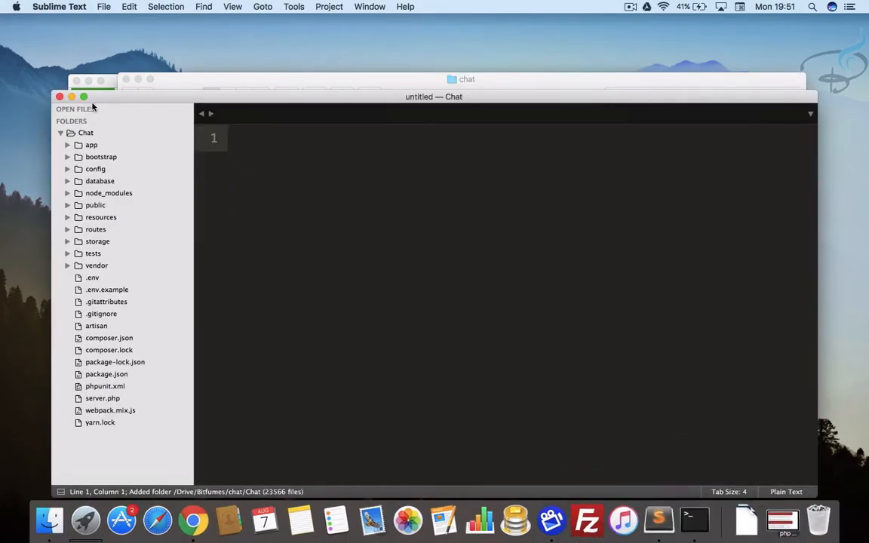
Go full screen and inspect the development build script in package.json.
click(85, 96)
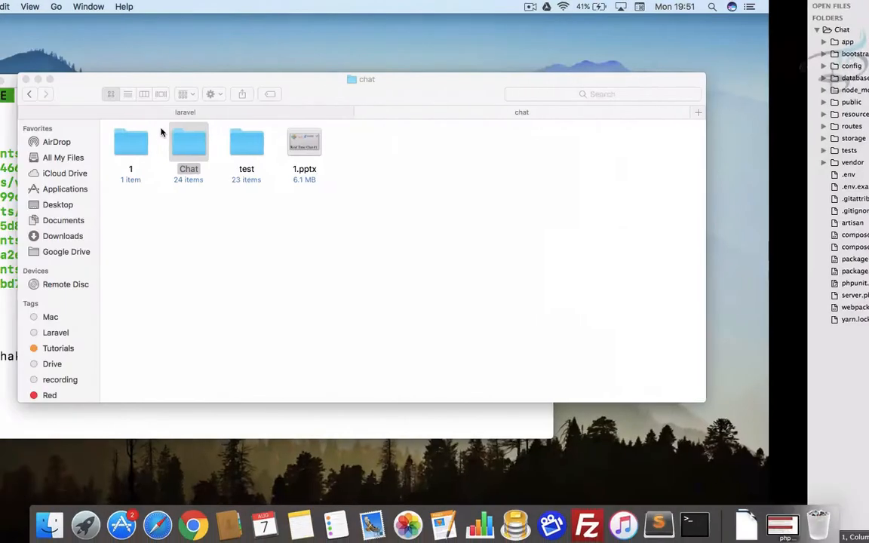
click(693, 521)
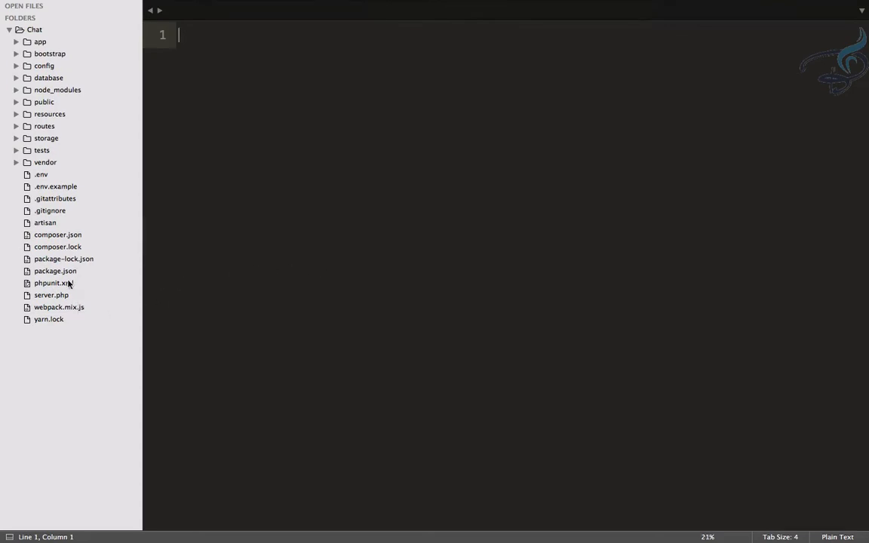
click(55, 271)
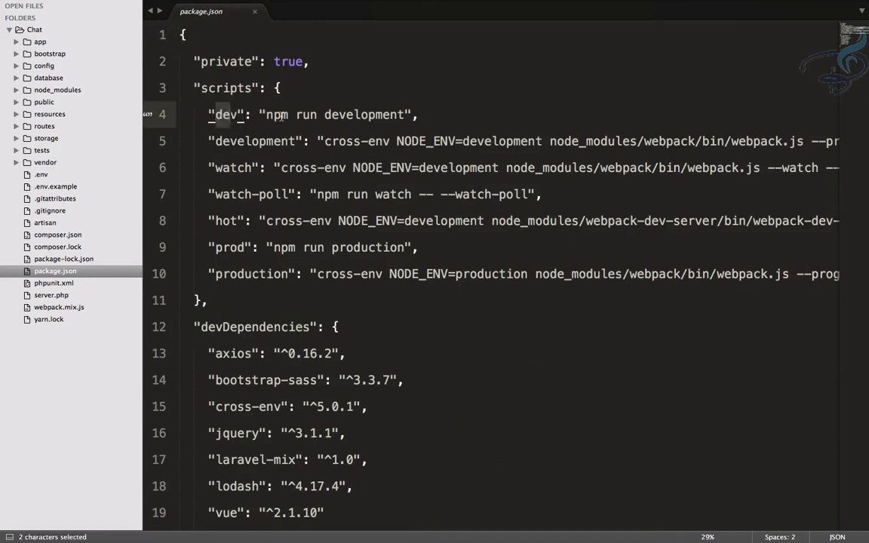
click(401, 141)
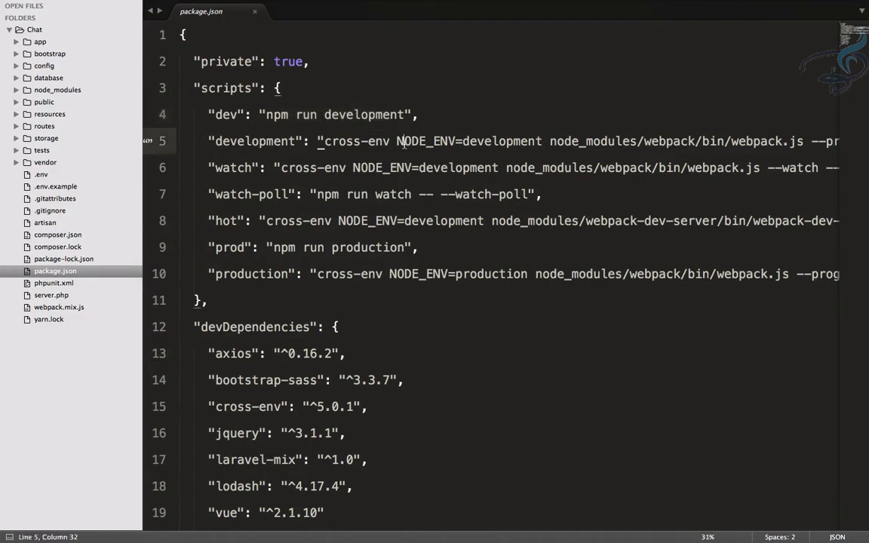
scroll(down, 3)
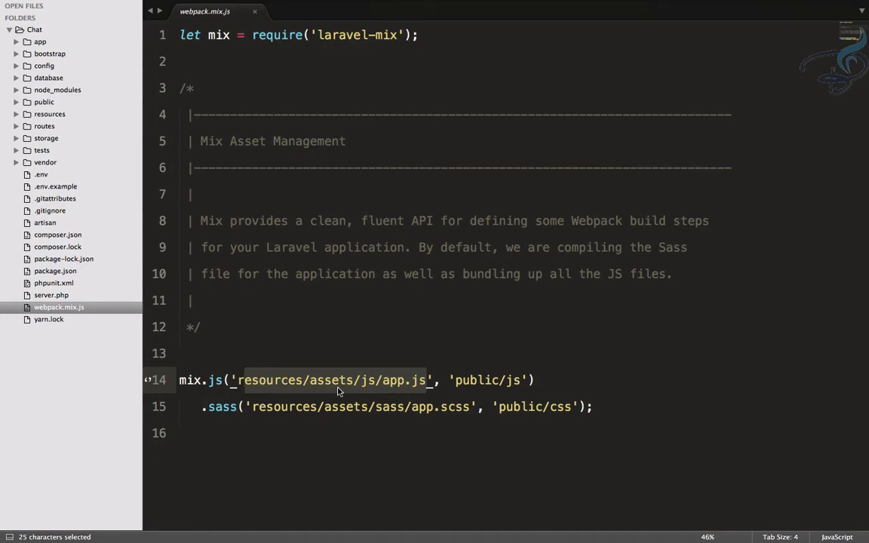
Point out the app.js entry path and open resources/assets/js/app.js.
click(438, 407)
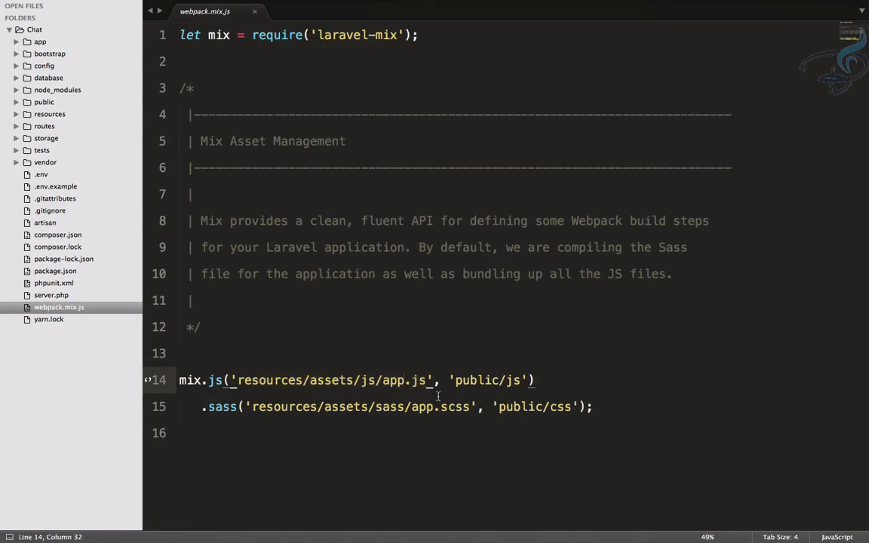
click(181, 353)
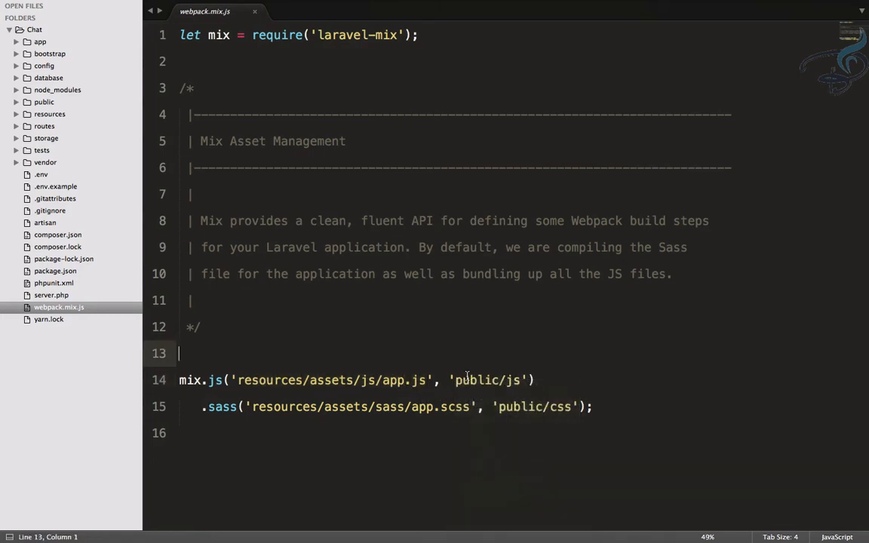
click(192, 300)
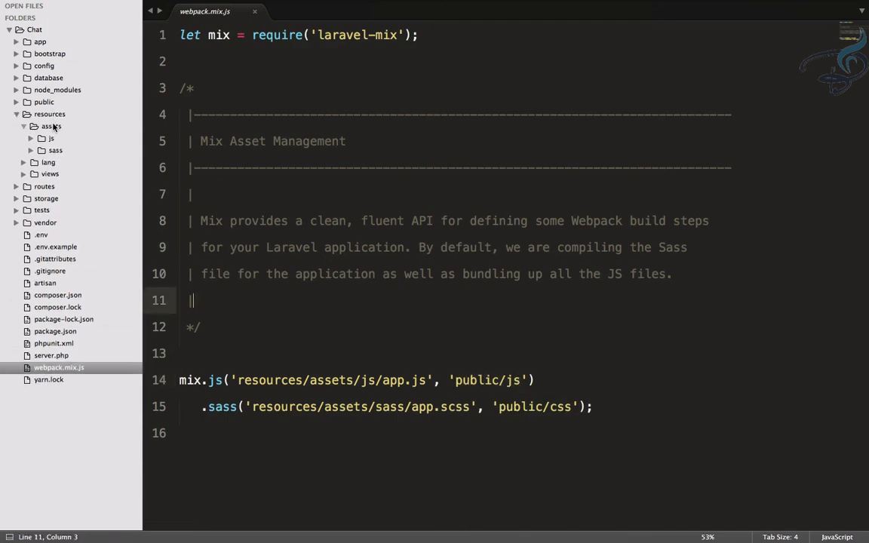
click(50, 138)
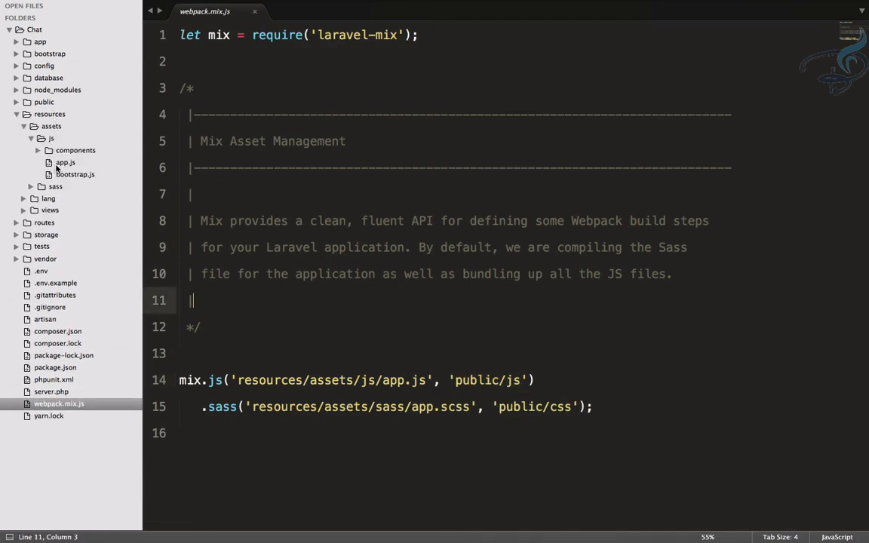
click(65, 162)
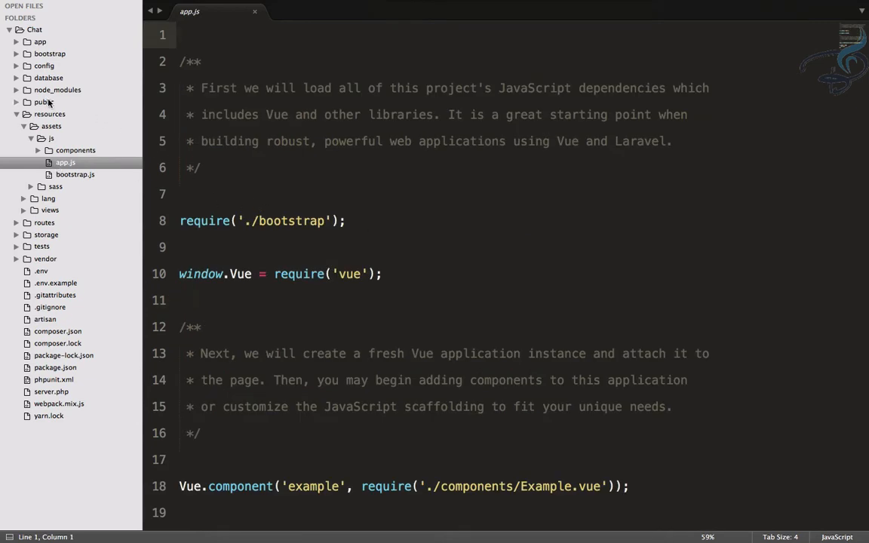
Expand public/js, view bootstrap.js's dependencies, then return to app.js.
click(43, 102)
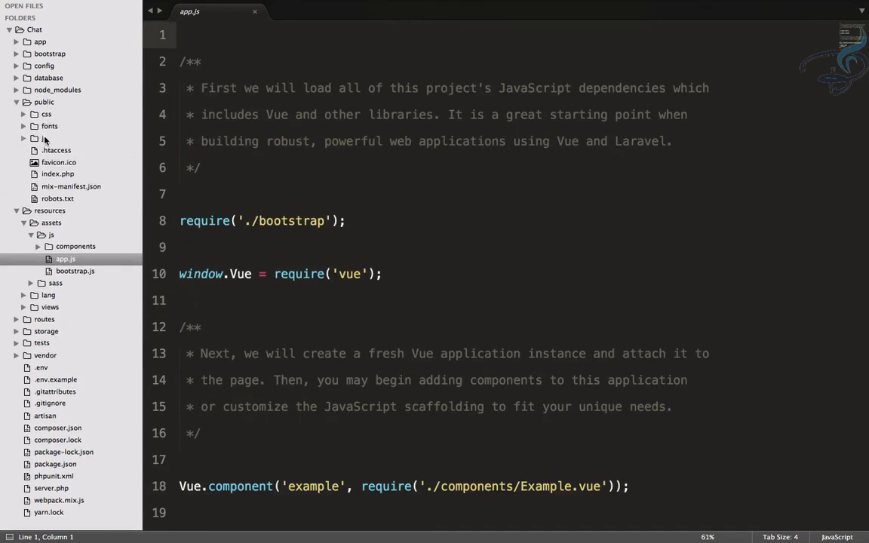
click(23, 138)
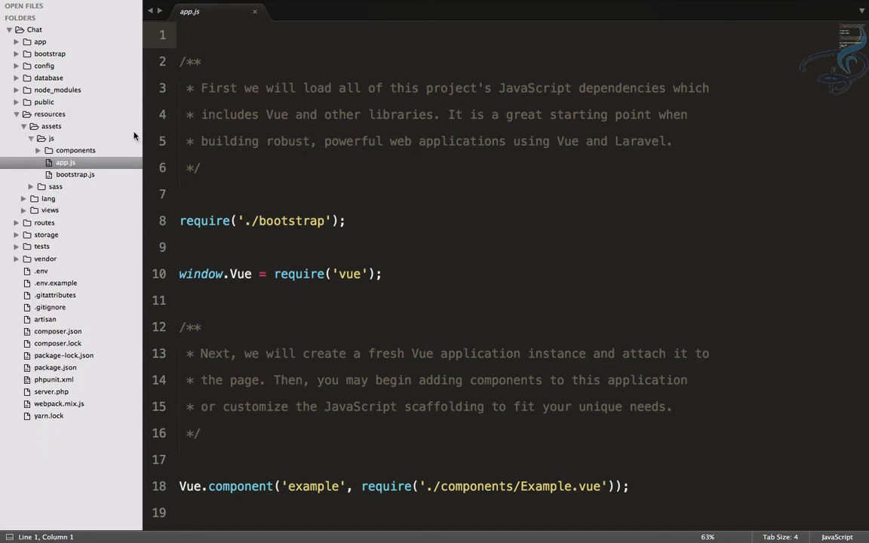
scroll(down, 3)
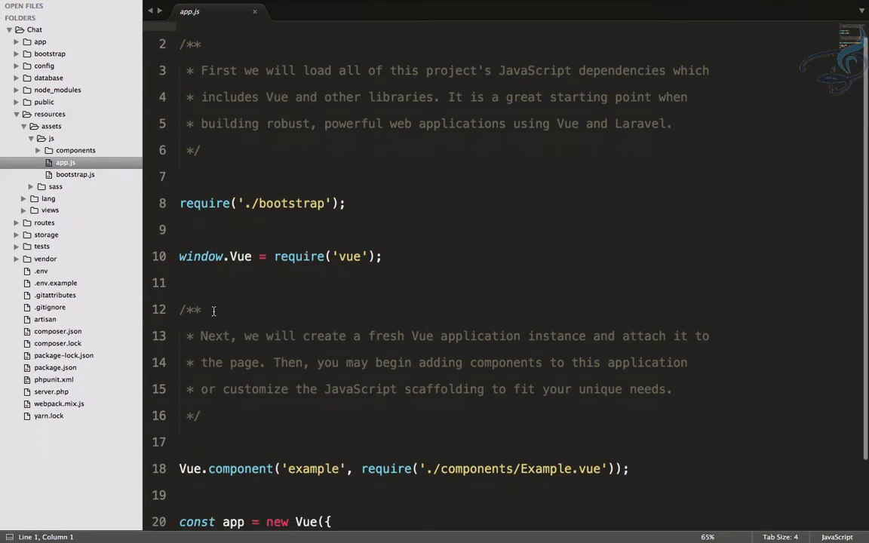
scroll(down, 3)
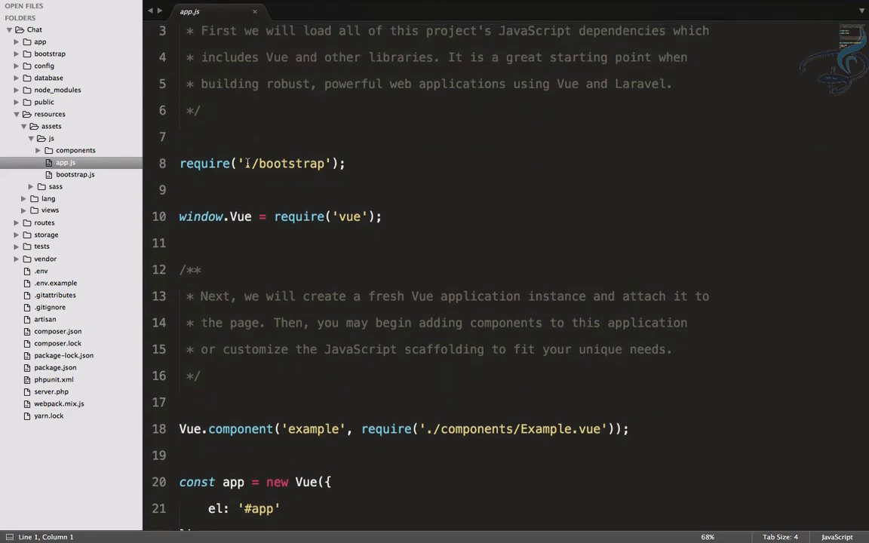
click(75, 175)
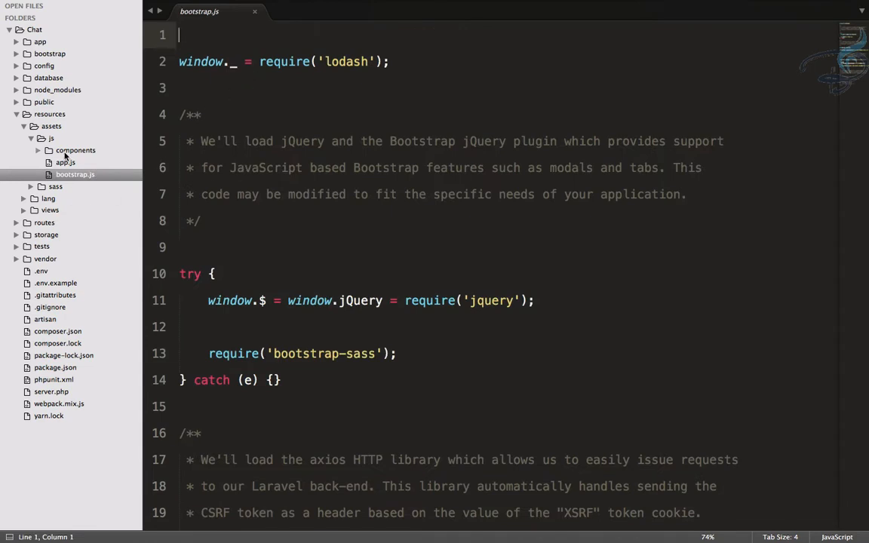
click(65, 162)
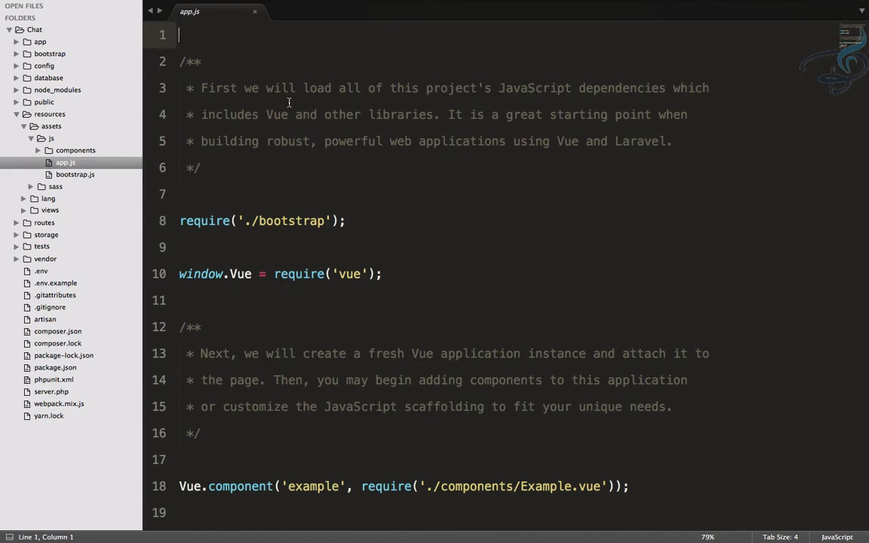
Close app.js and create an empty chat.blade.php in resources/views.
click(254, 12)
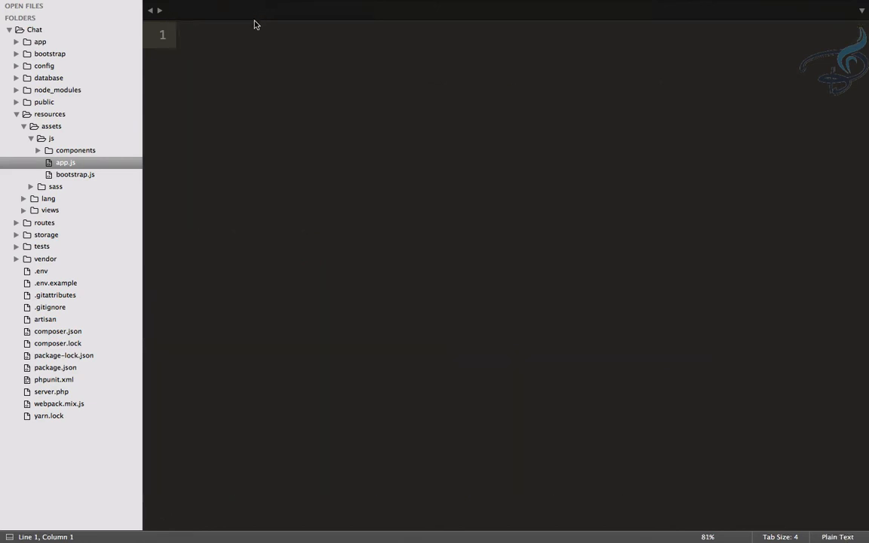
click(31, 138)
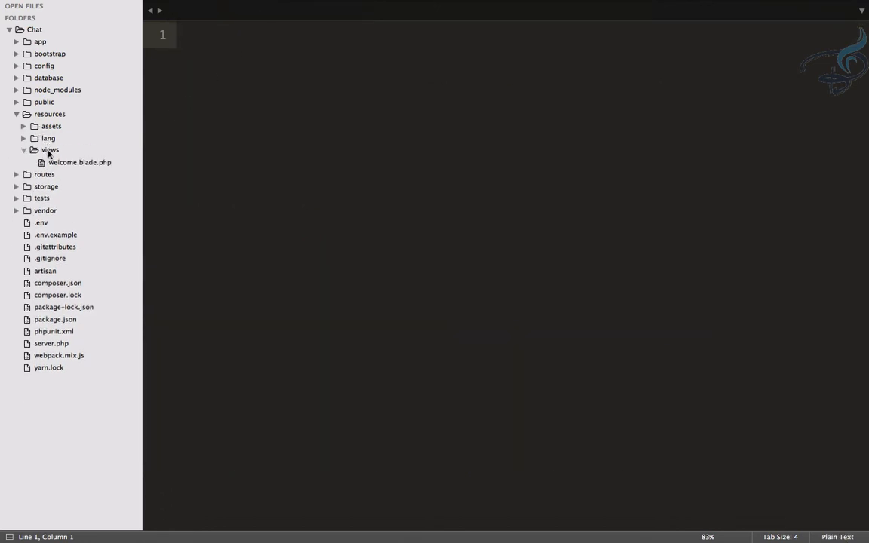
click(49, 149)
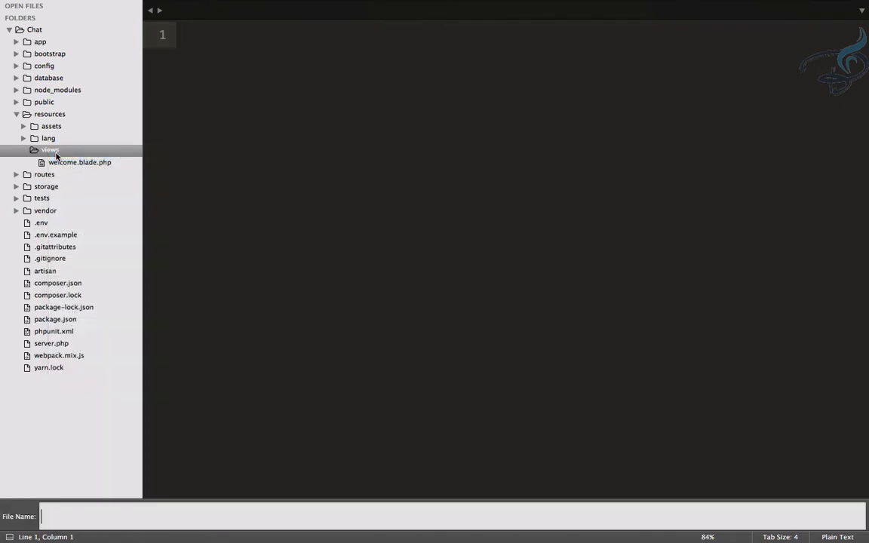
text(c)
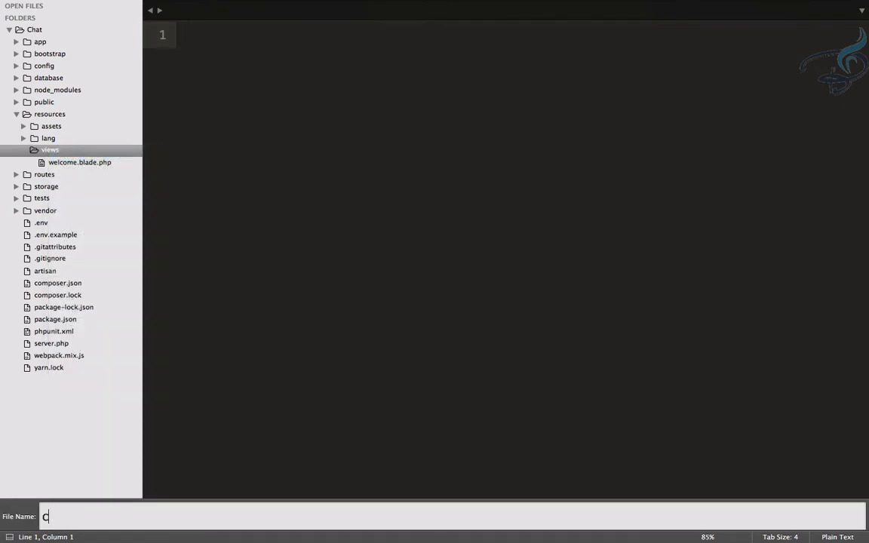
text(hat.bla)
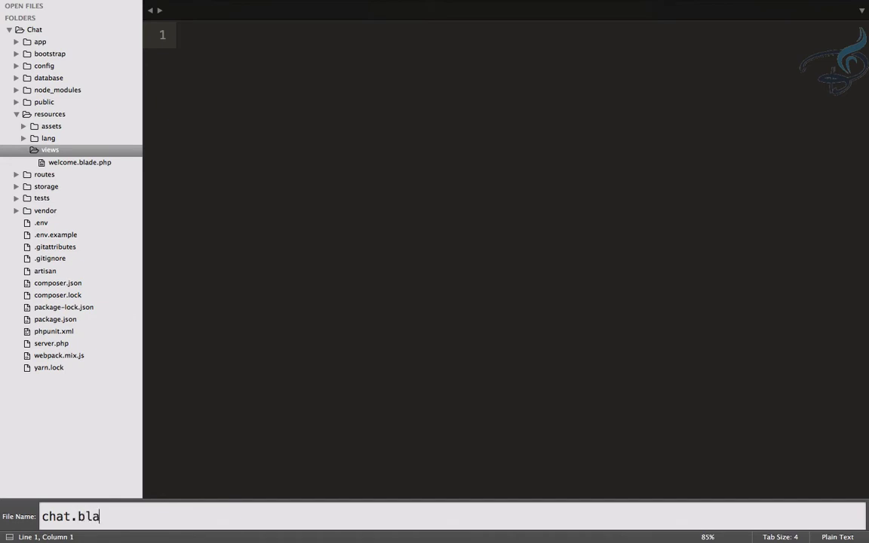
text(de.php)
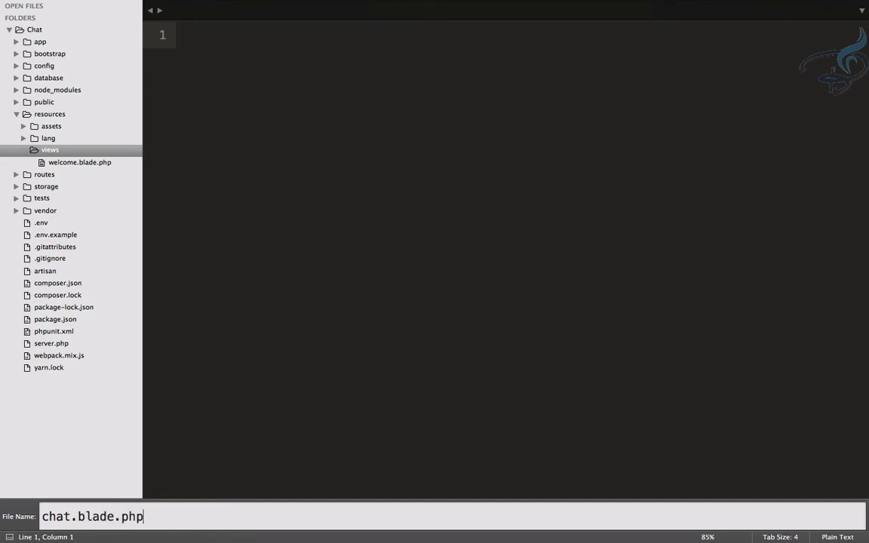
key(Return)
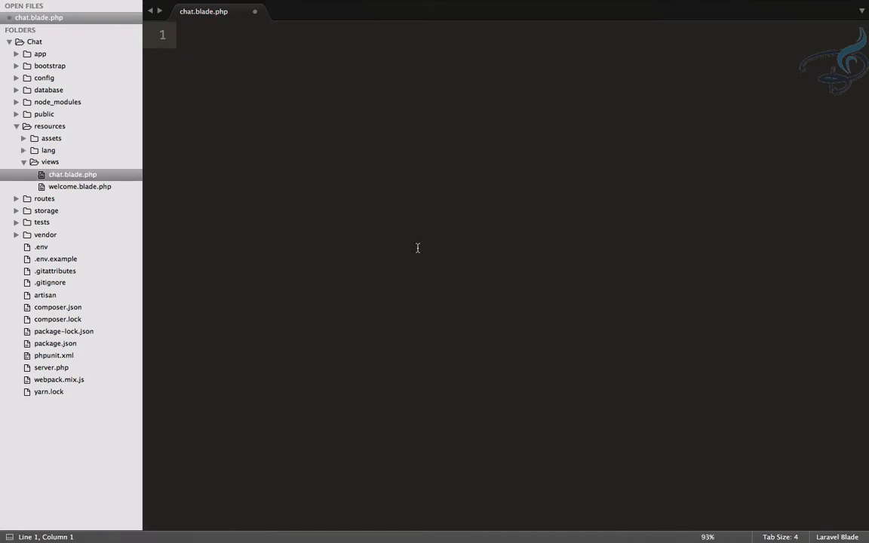
Expand an HTML5 skeleton and link asset('css/app.css') in the head.
text(html:5)
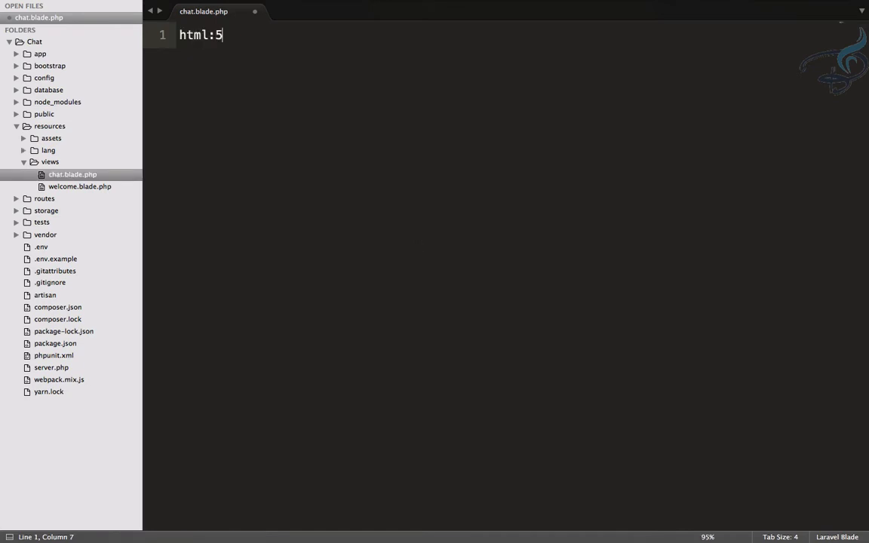
key(tab)
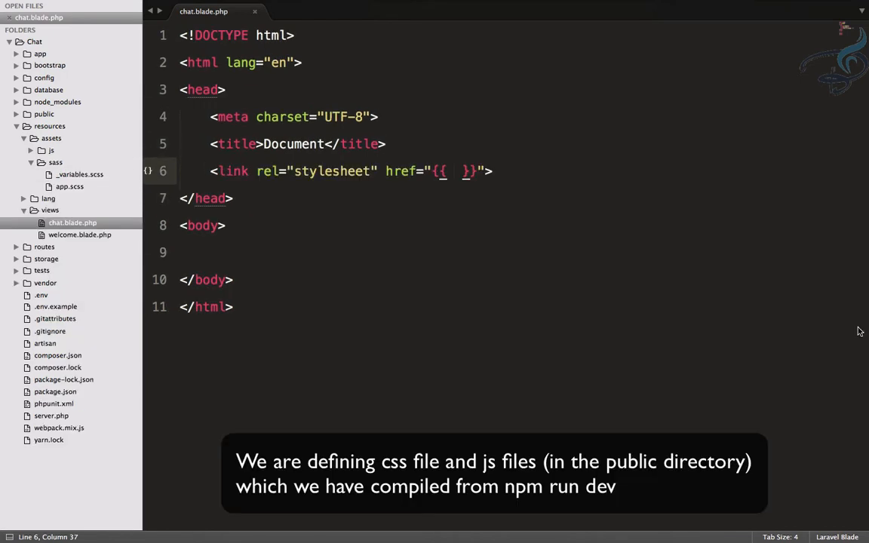
text(a)
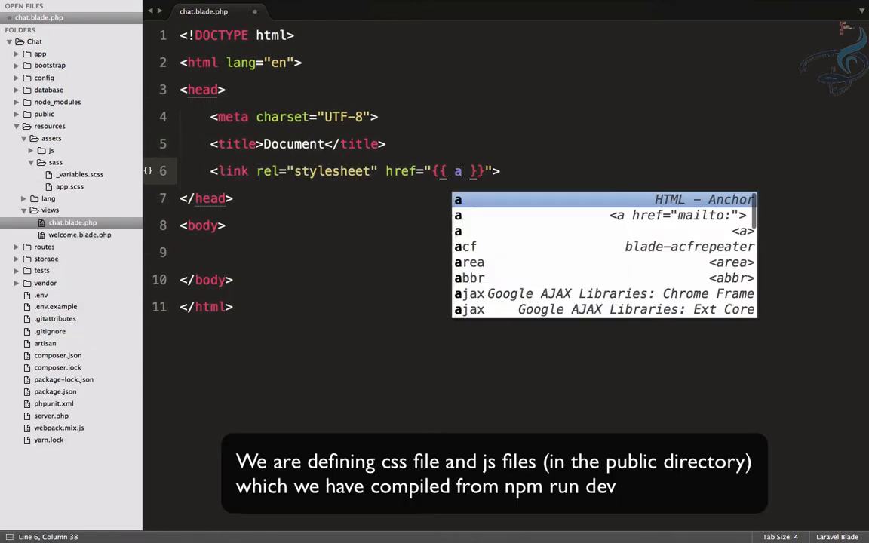
text(sset(''))
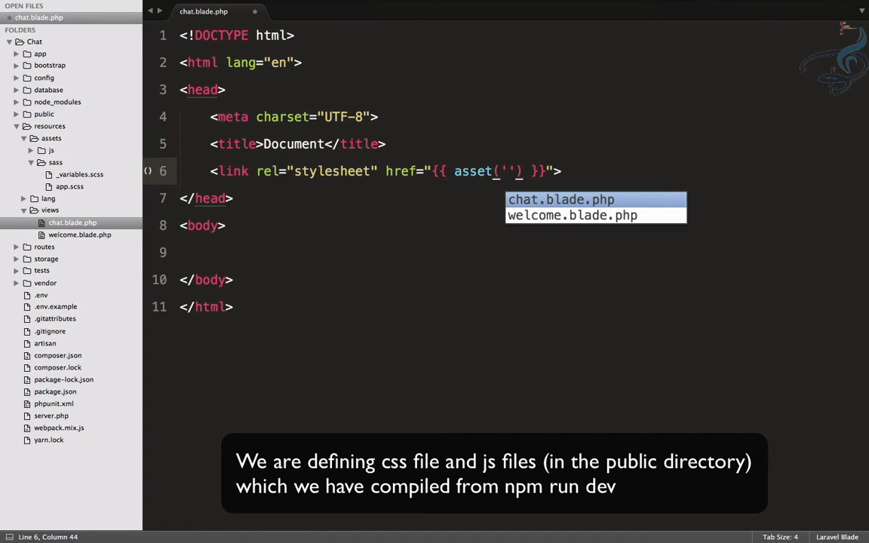
text(css)
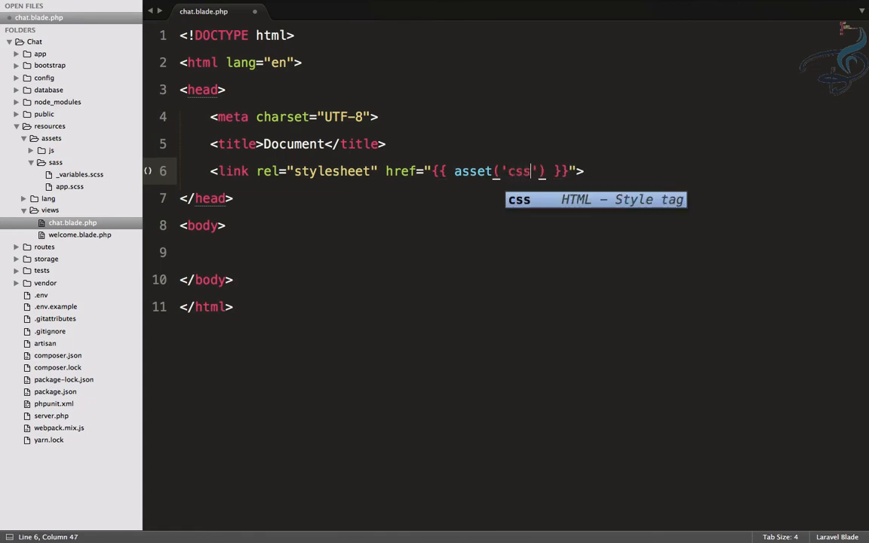
text(/)
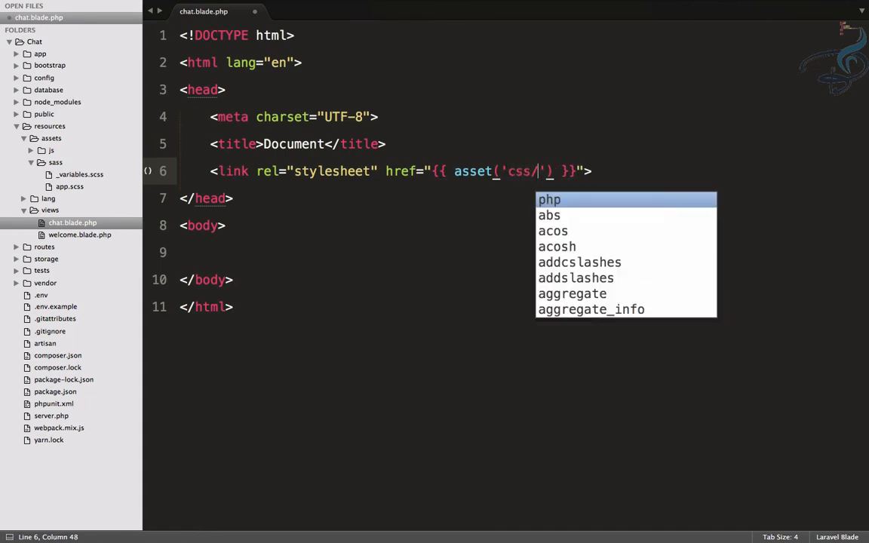
text(app.css)
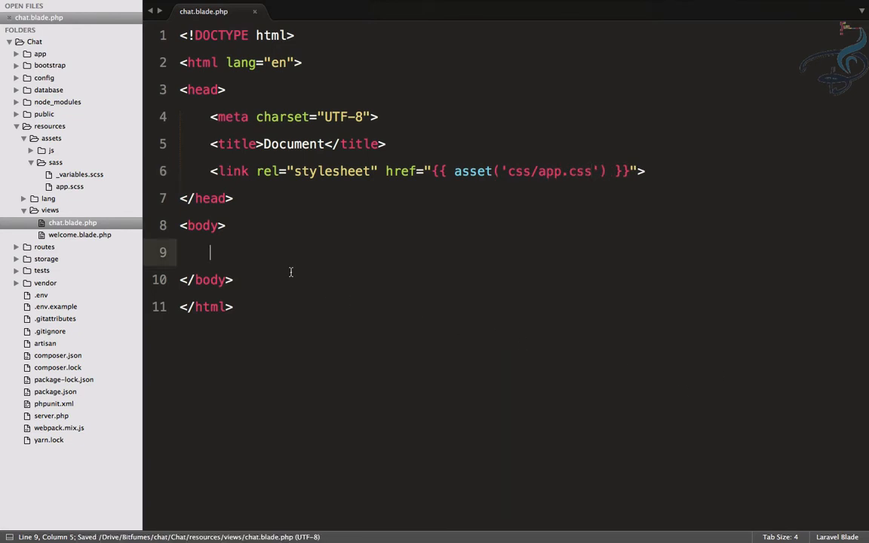
Add a script tag loading asset('js/app.js') before the body closes.
text(script src="{{ asset('') }}"></script>)
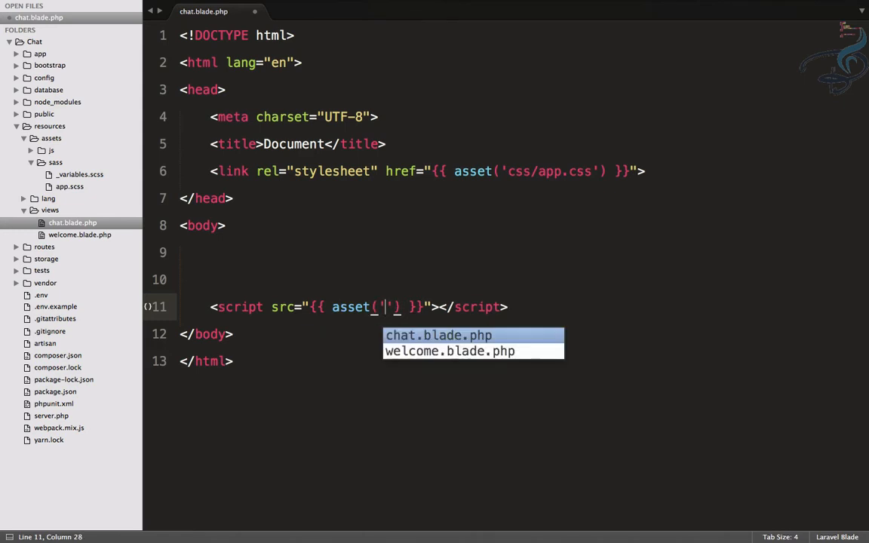
text(js/)
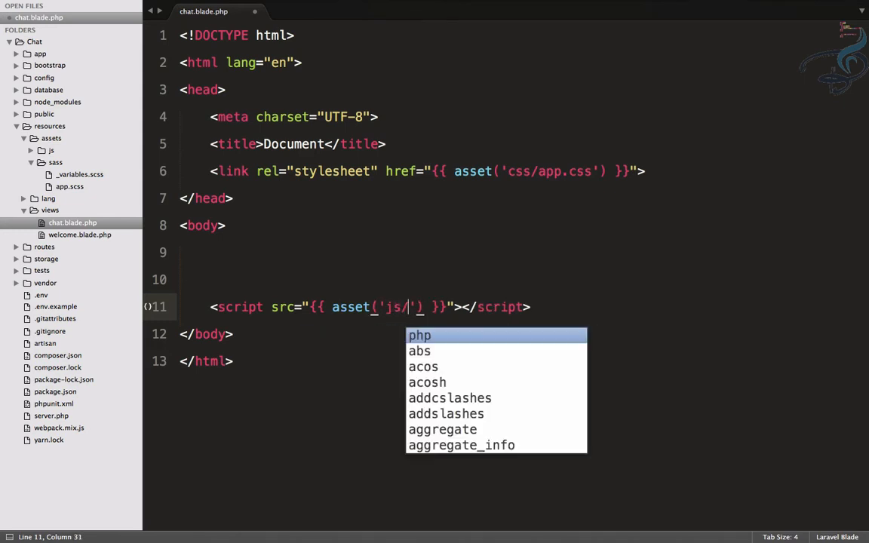
text(app.js)
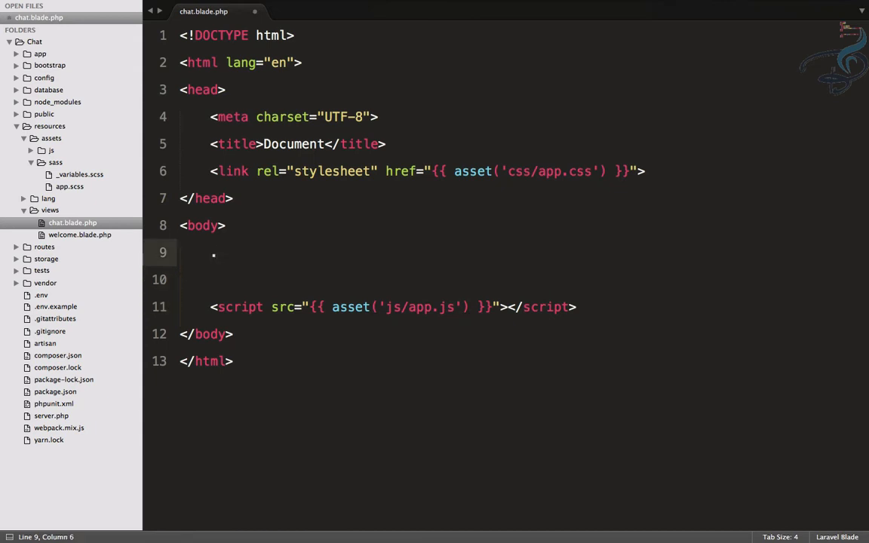
Add a container and row holding an h1 'Chat Room' heading, then save.
text(container>.)
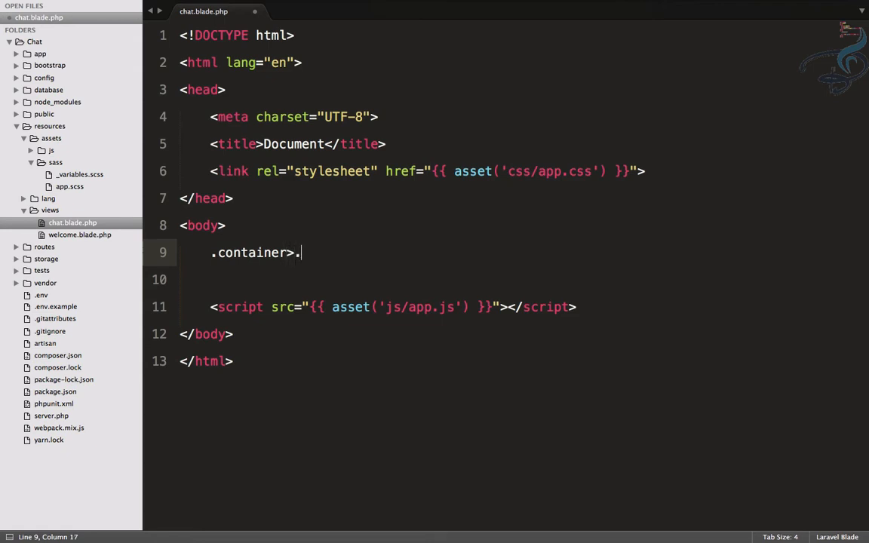
text(row)
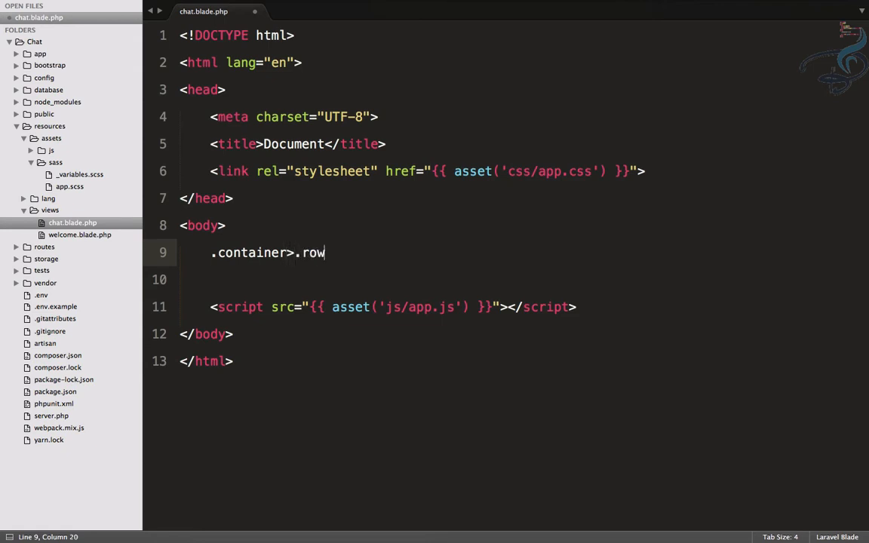
key(Tab)
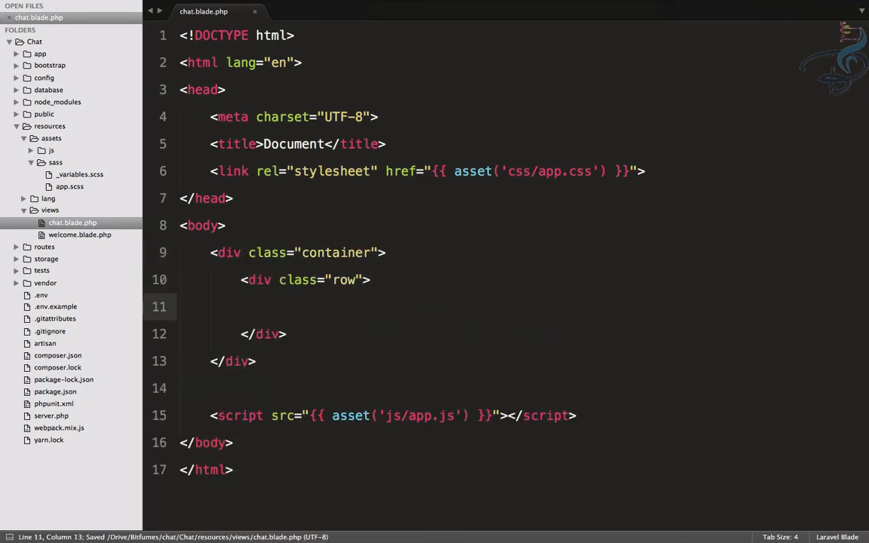
text(<h1></h1>)
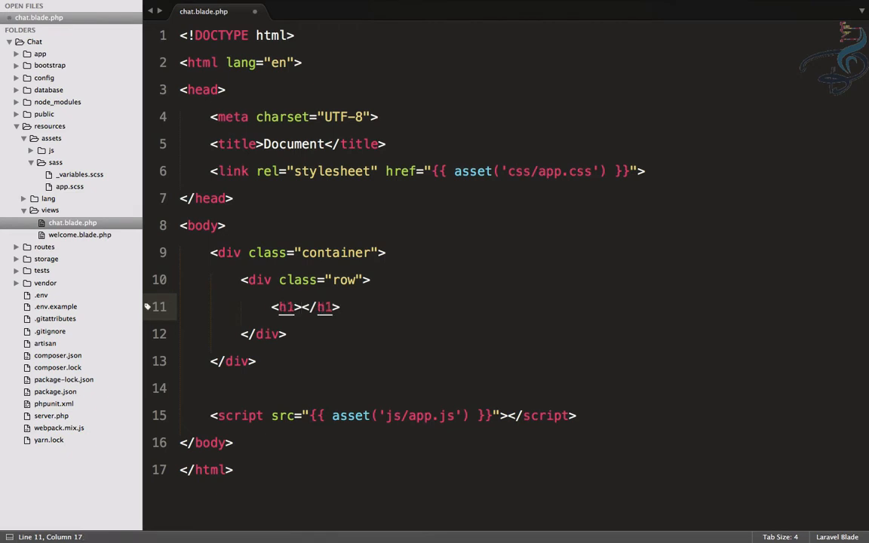
text(Chat Room)
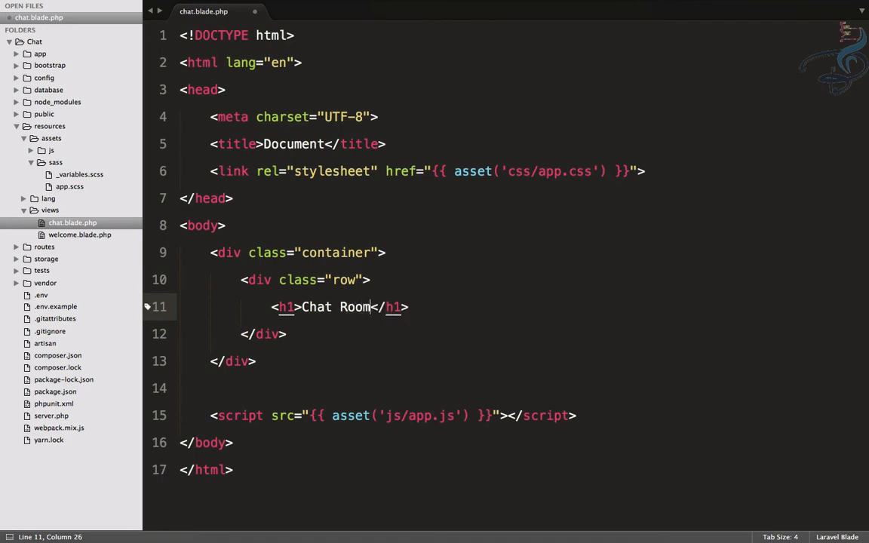
key(ctrl+s)
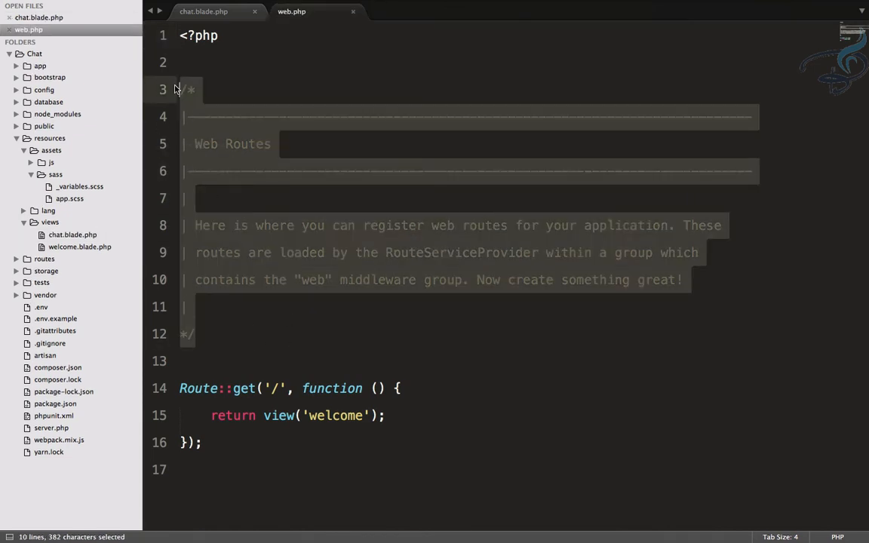
Replace web.php's route comment with Route::get('chat') returning view('chat'), and save.
key(Delete)
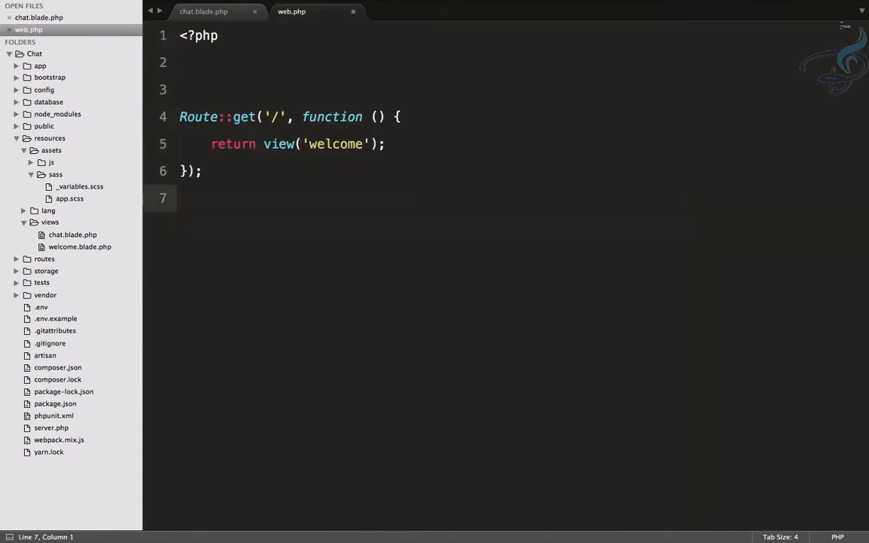
text(Route::g)
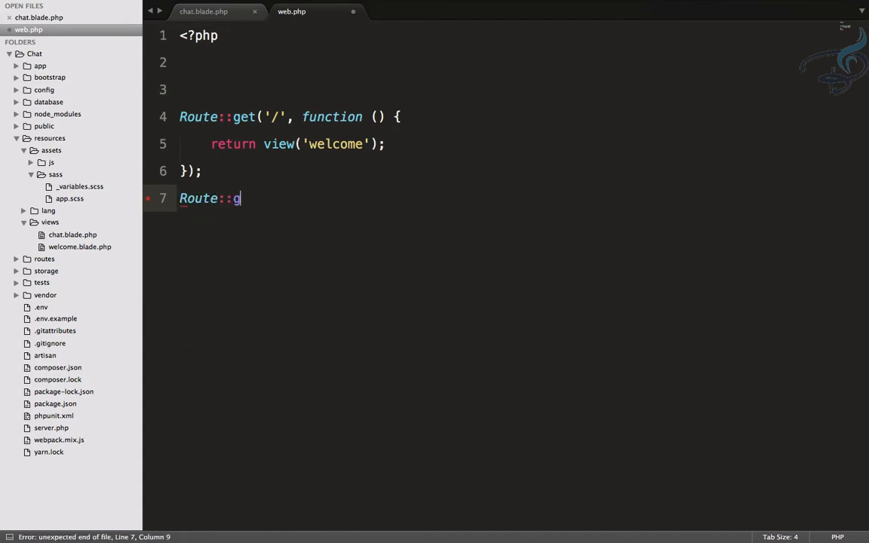
text(et('chat'))
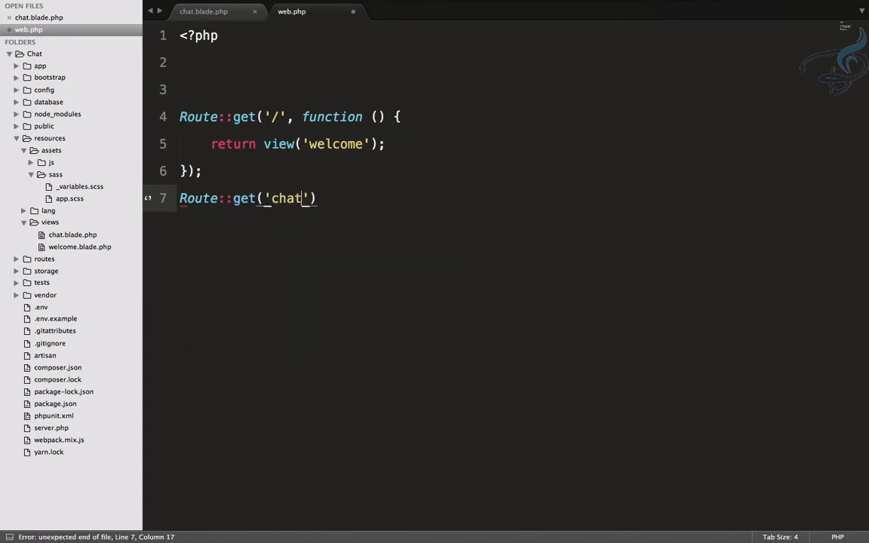
text(,function()
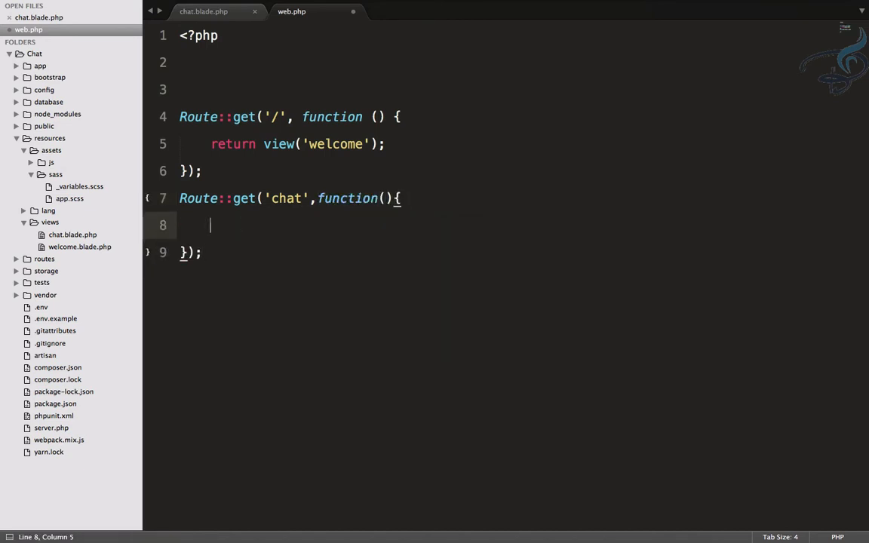
text(return view)
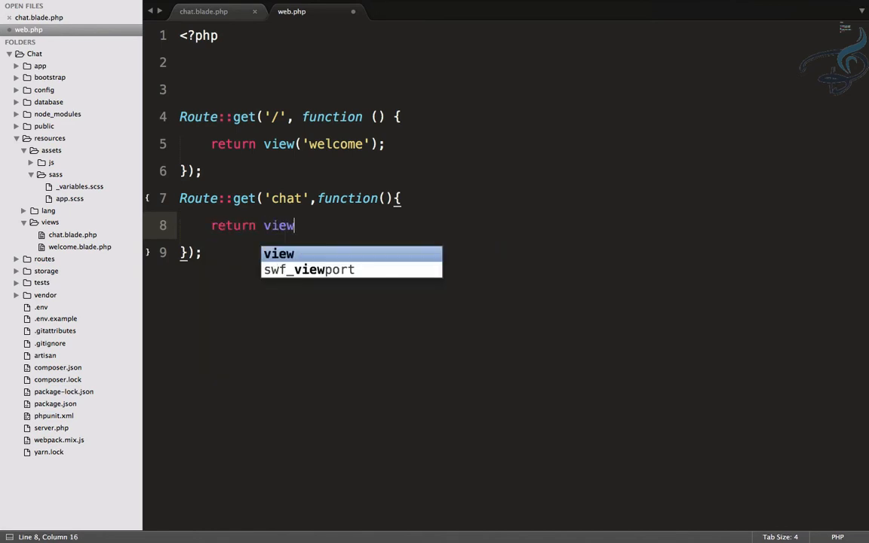
text(('chat'))
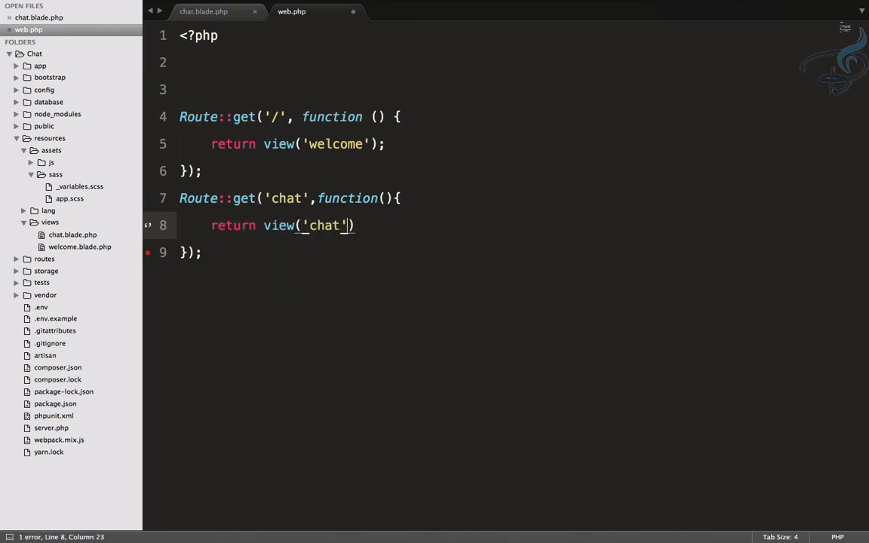
text(;)
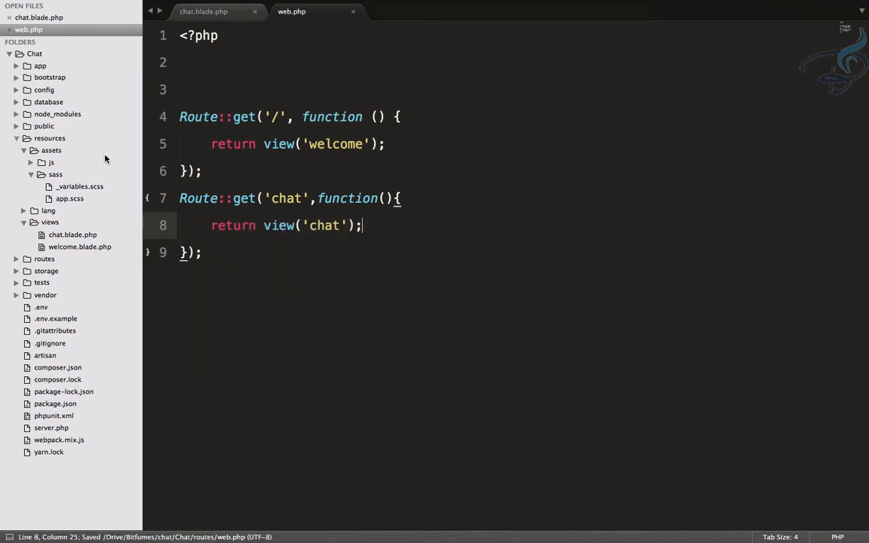
click(23, 150)
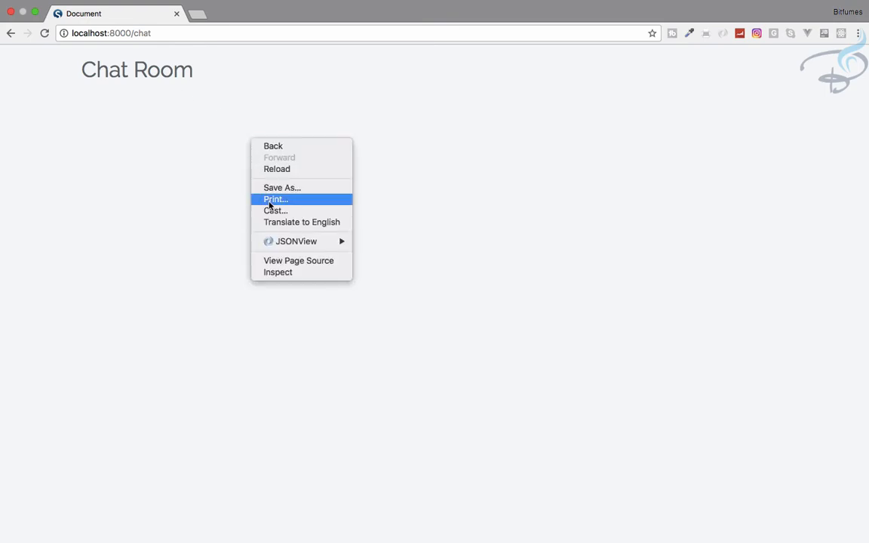
mouse_move(284, 260)
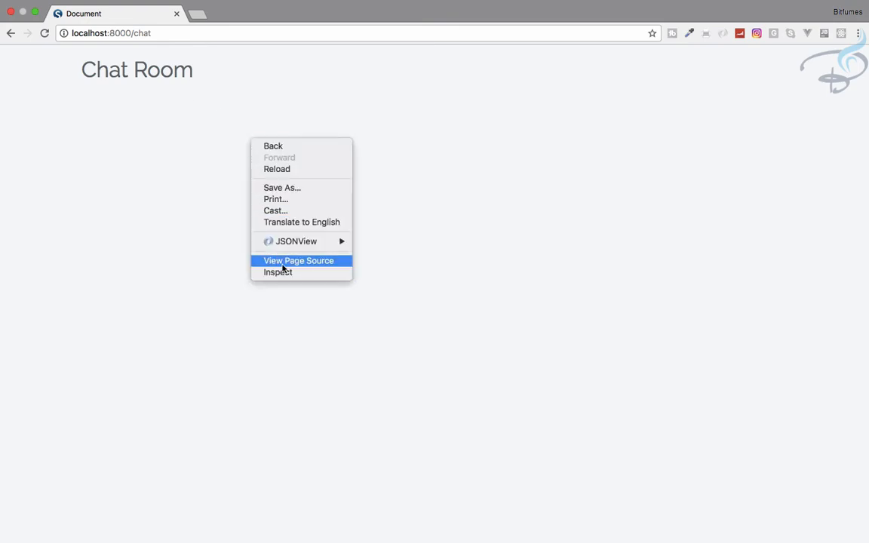
Open Chrome DevTools on the Chat Room page and view the Console errors.
click(278, 272)
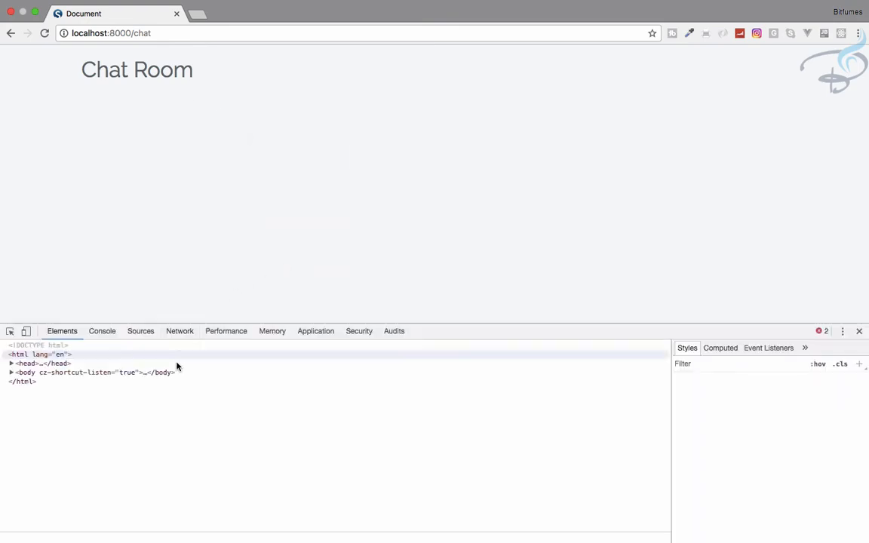
click(102, 331)
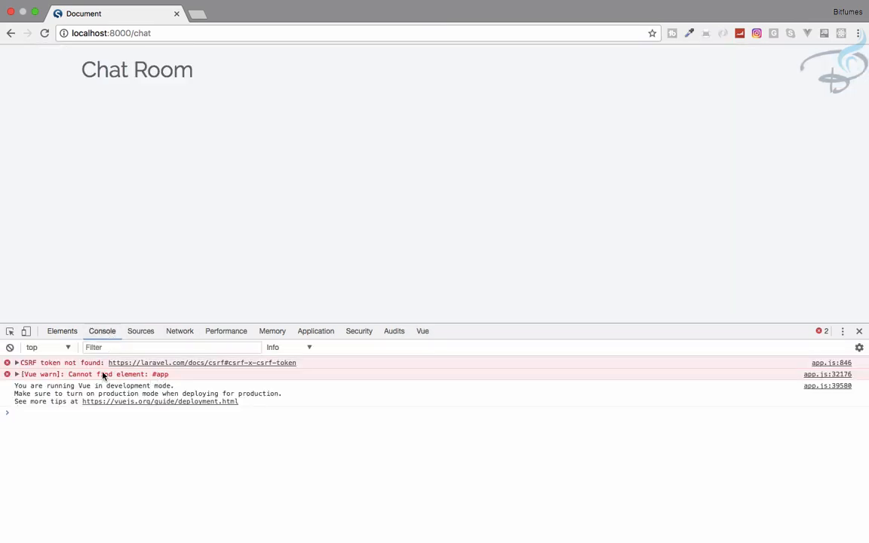
mouse_move(143, 383)
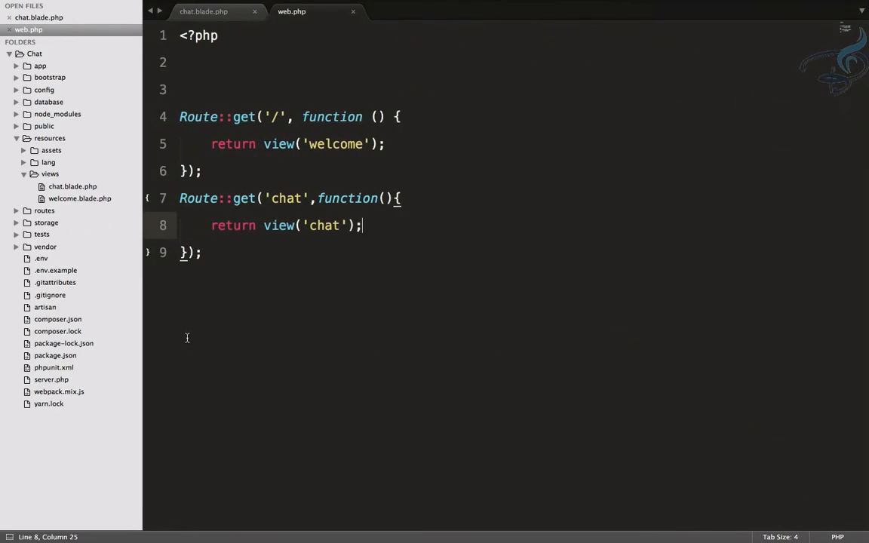
Check Vue's mount element in resources/assets/js/app.js, then add id="" to chat.blade.php's row div.
click(50, 150)
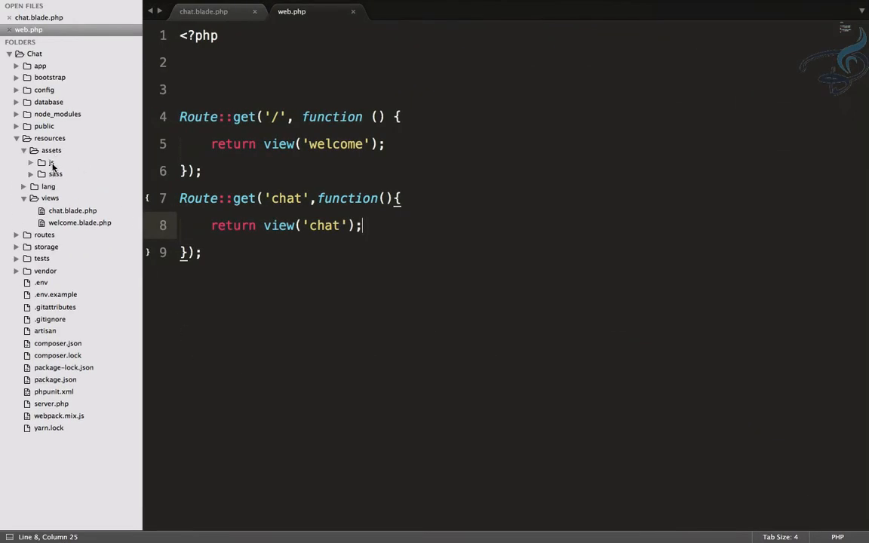
click(51, 162)
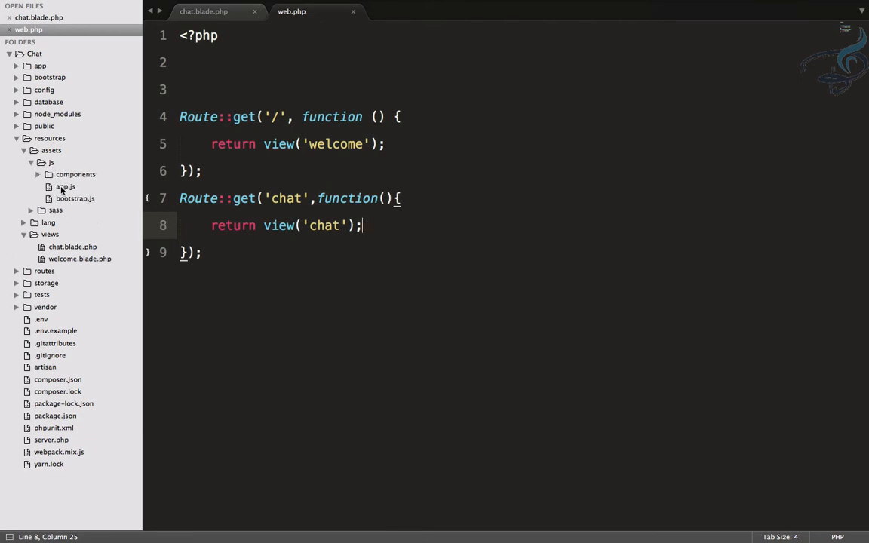
click(65, 187)
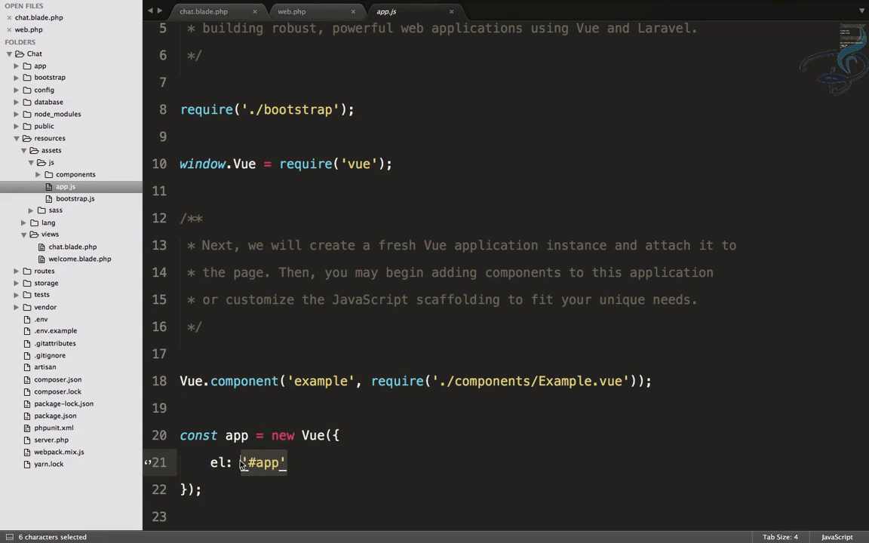
click(202, 11)
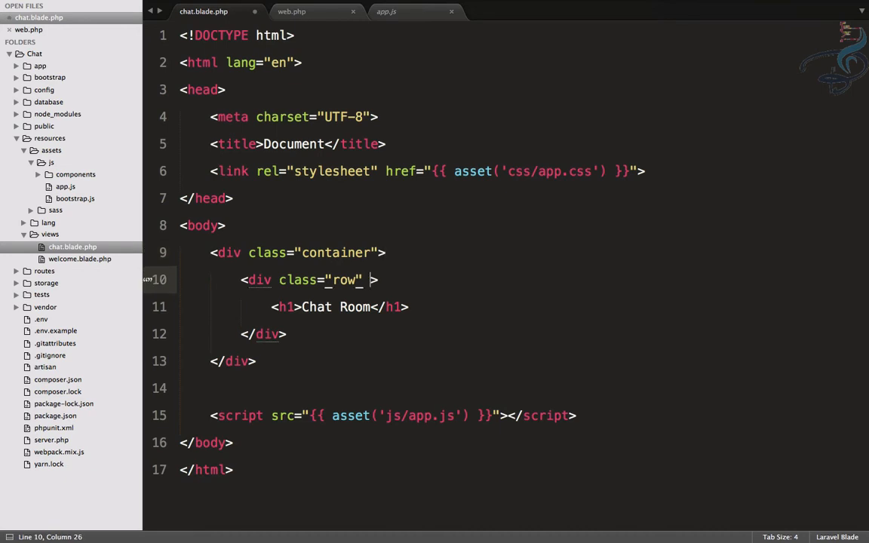
text(id="")
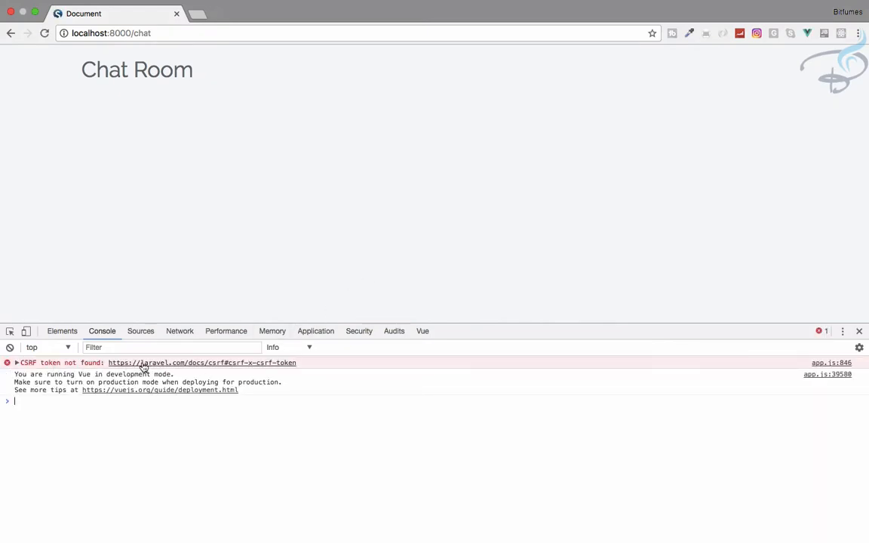
Copy the csrf-token meta tag from Laravel's CSRF docs into chat.blade.php and save.
click(201, 363)
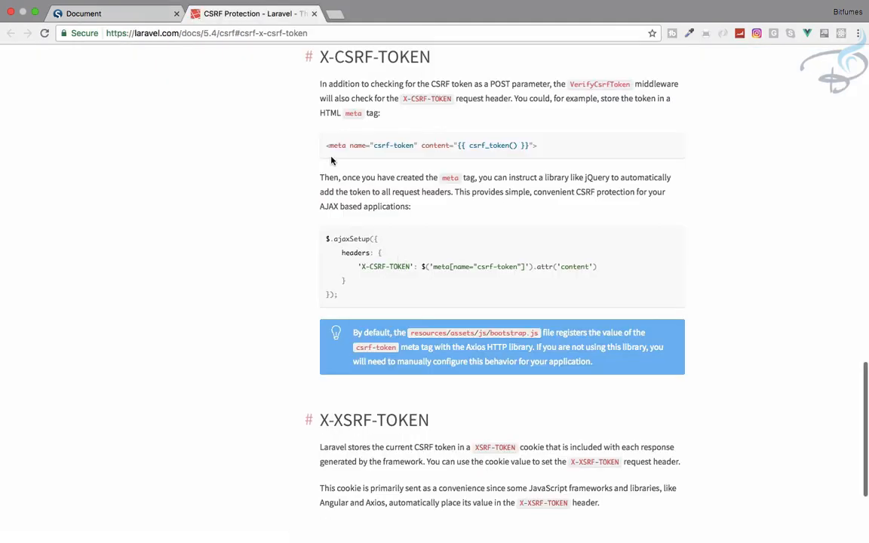
triple_click(430, 145)
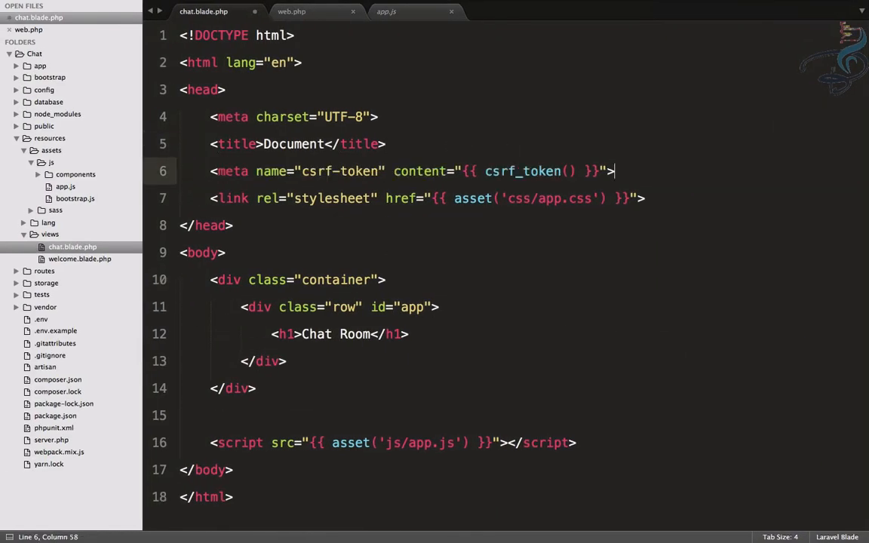
key(ctrl+s)
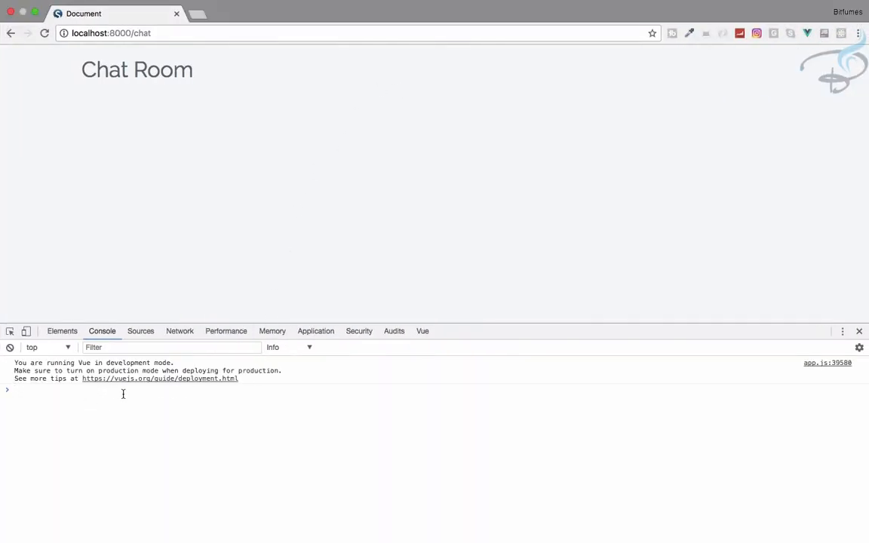
mouse_move(187, 407)
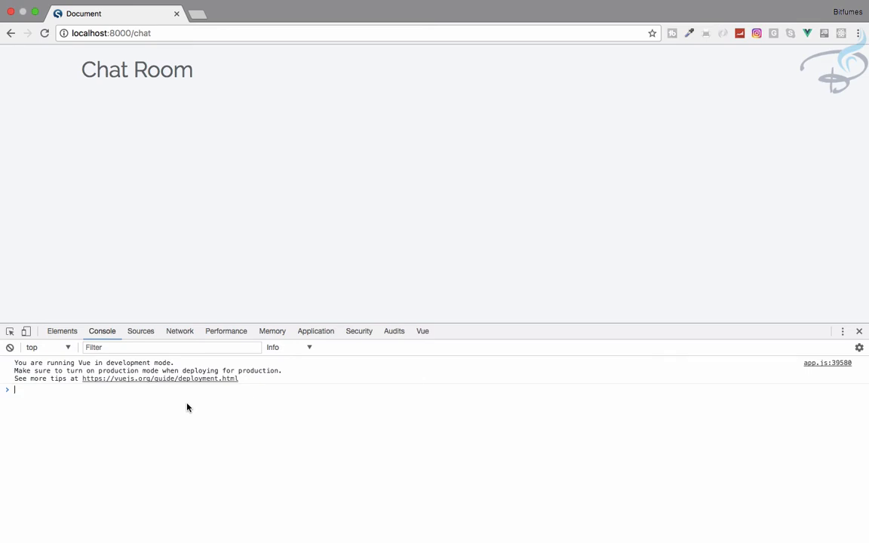
mouse_move(580, 181)
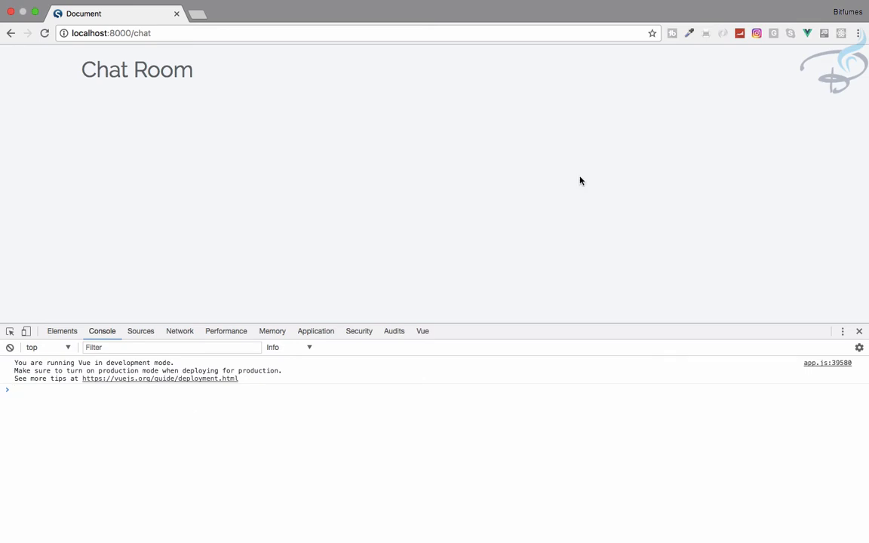
mouse_move(200, 24)
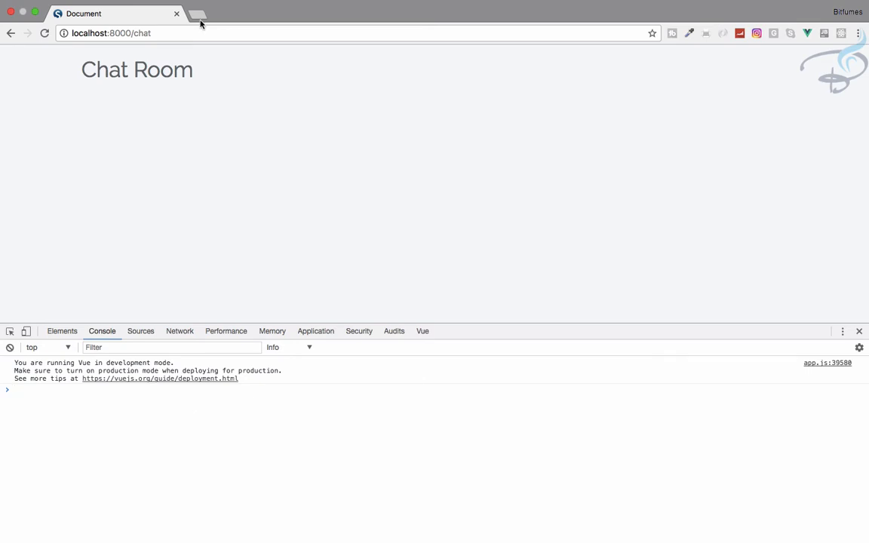
mouse_move(196, 16)
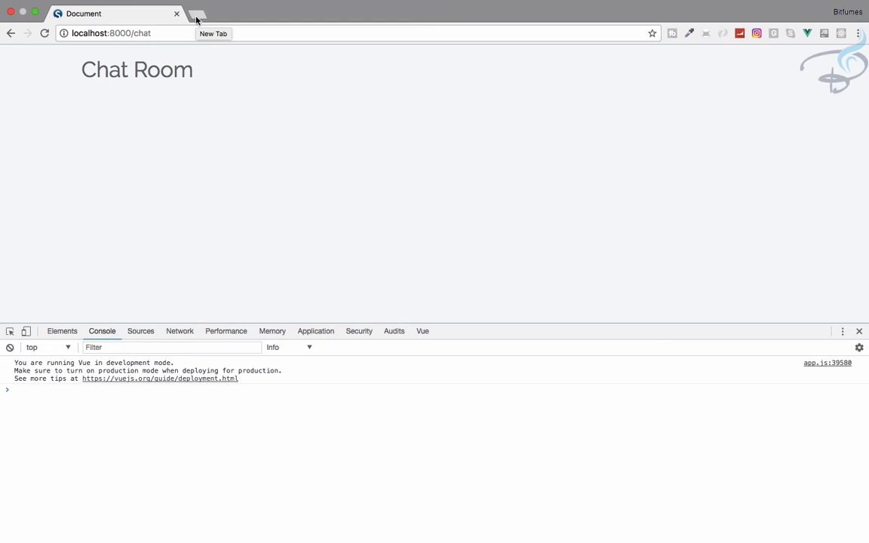
Go from bootstrapcdn.com in a new tab to the Bootstrap 4 alpha site.
click(196, 14)
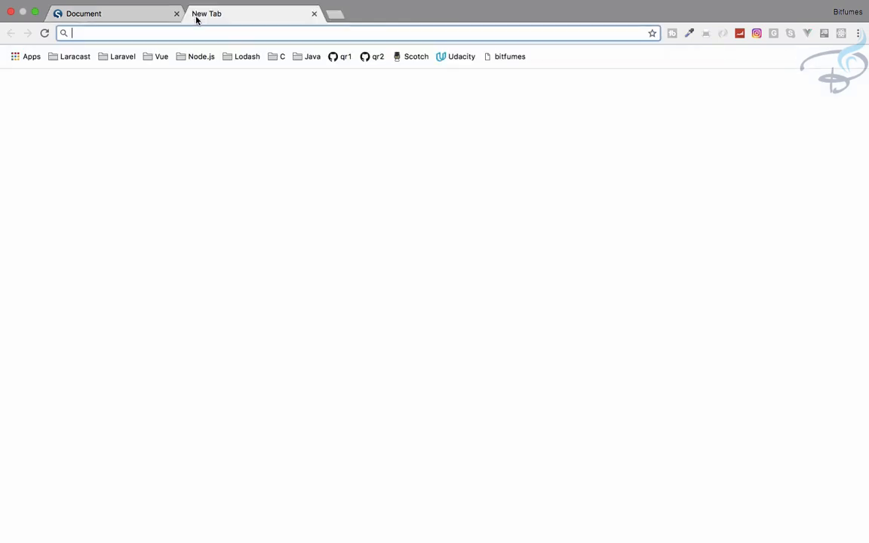
text(bootstrapcdn.com)
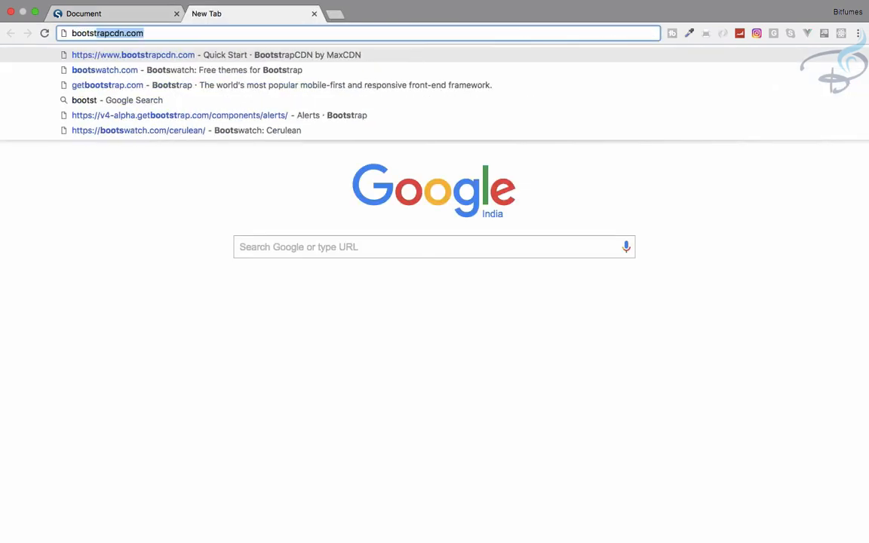
click(107, 85)
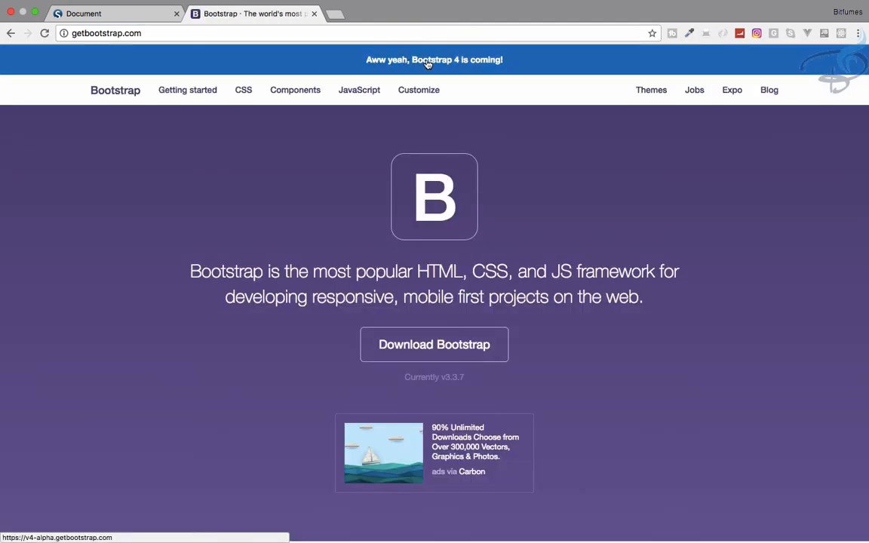
click(434, 60)
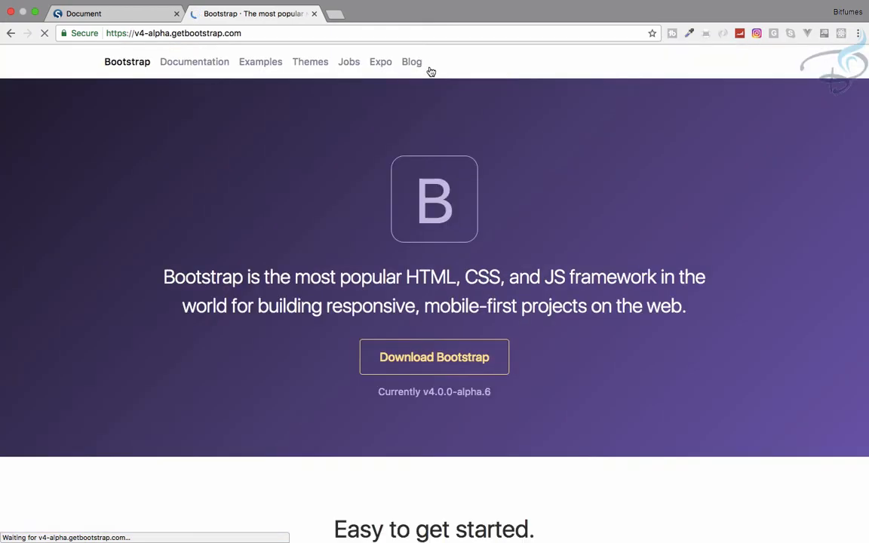
scroll(down, 3)
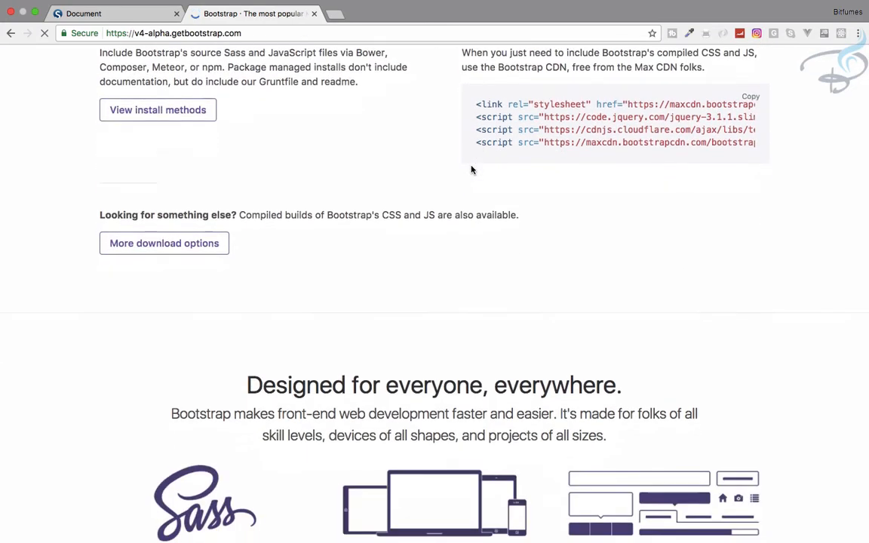
scroll(up, 3)
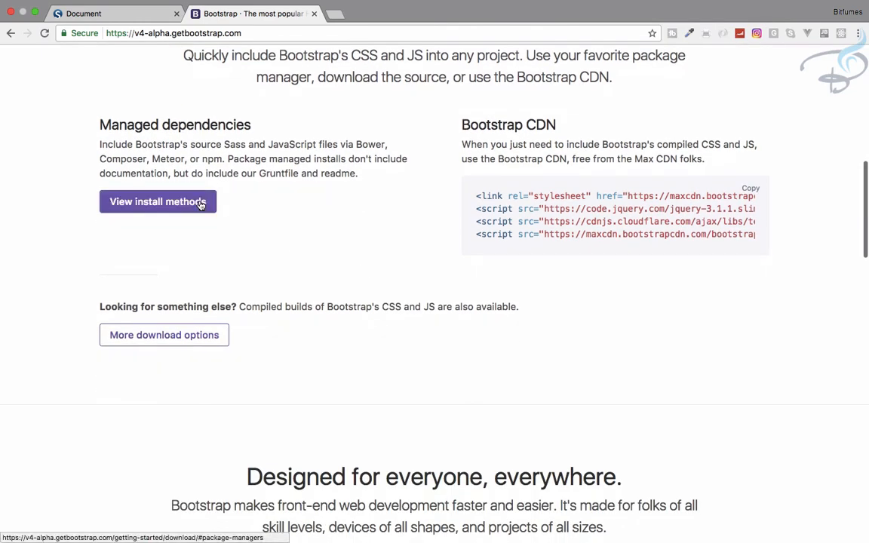
Scroll the Download page to the Composer, Bower and NuGet install commands.
click(157, 202)
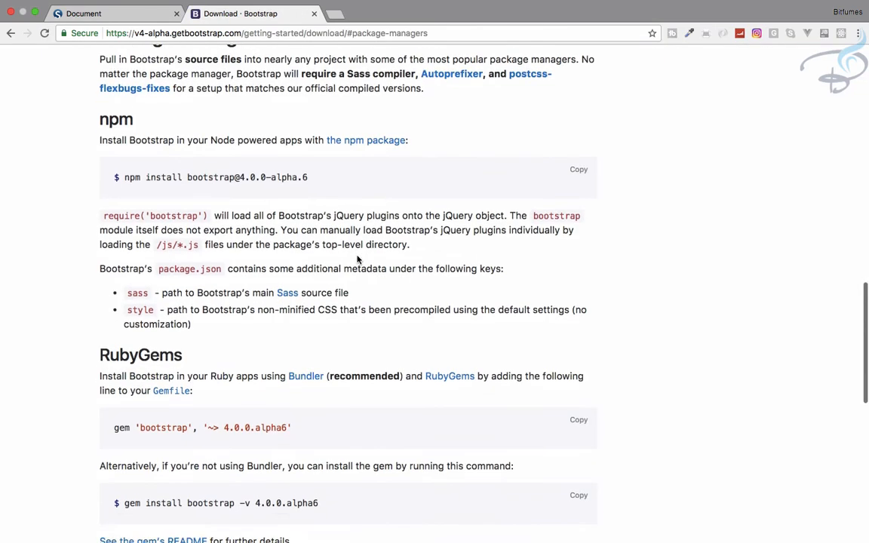
scroll(down, 3)
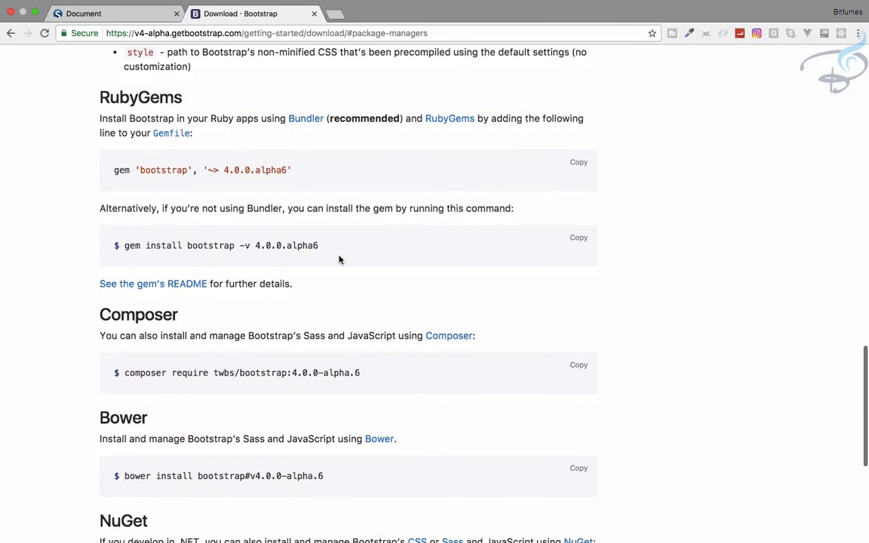
scroll(down, 3)
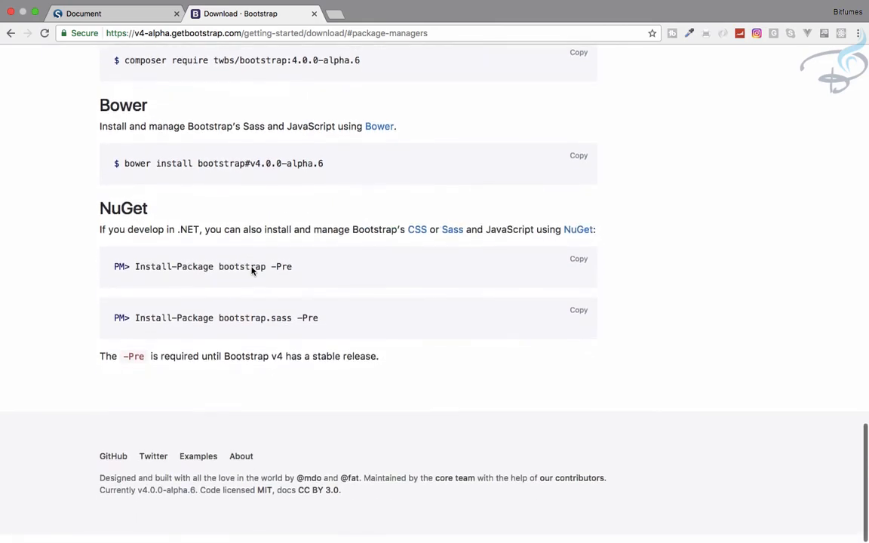
scroll(up, 3)
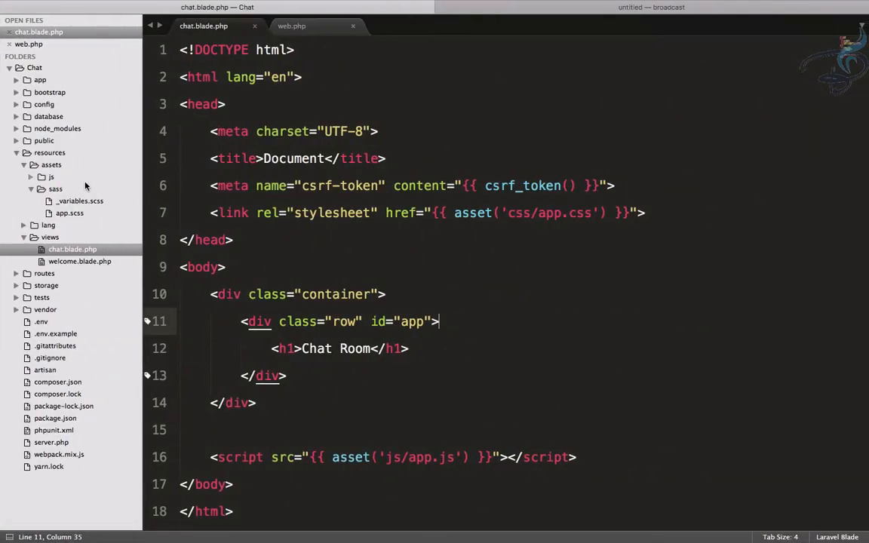
mouse_move(48, 196)
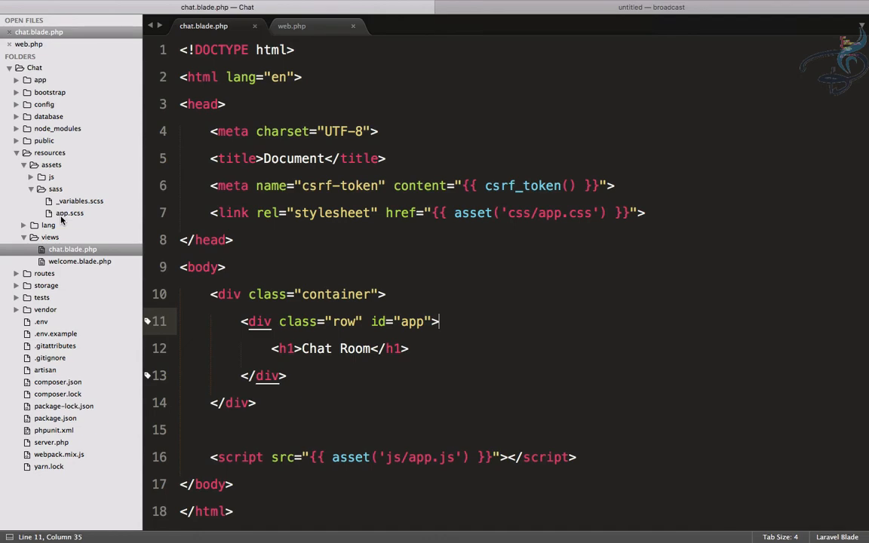
Open app.scss and browse node_modules/bootstrap/scss files, then collapse node_modules.
click(69, 212)
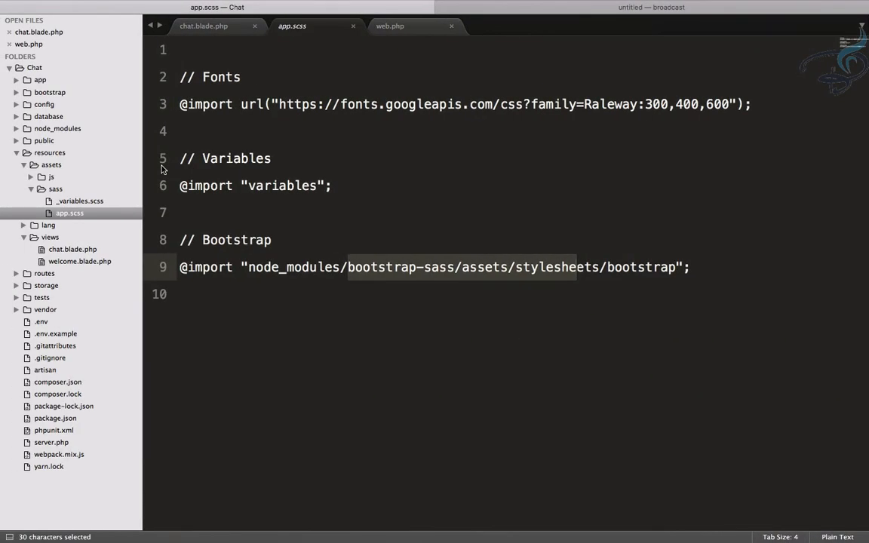
mouse_move(64, 133)
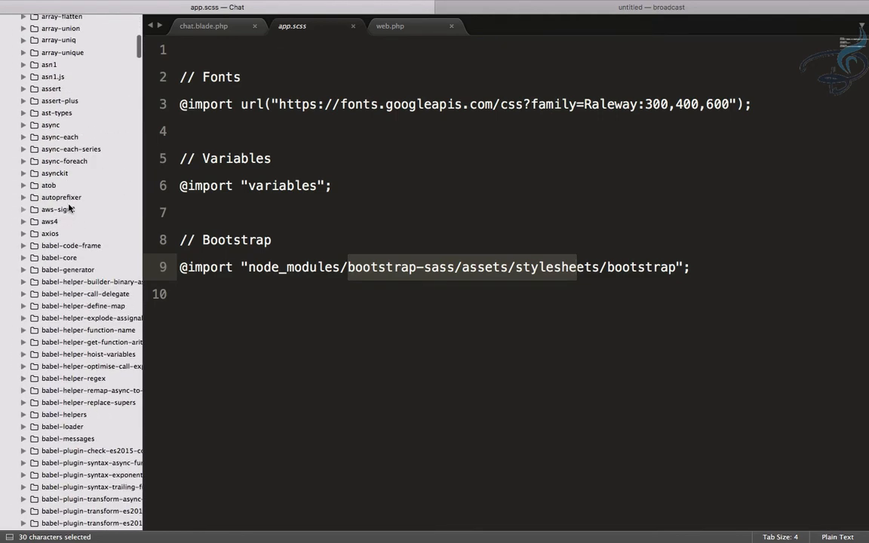
click(57, 97)
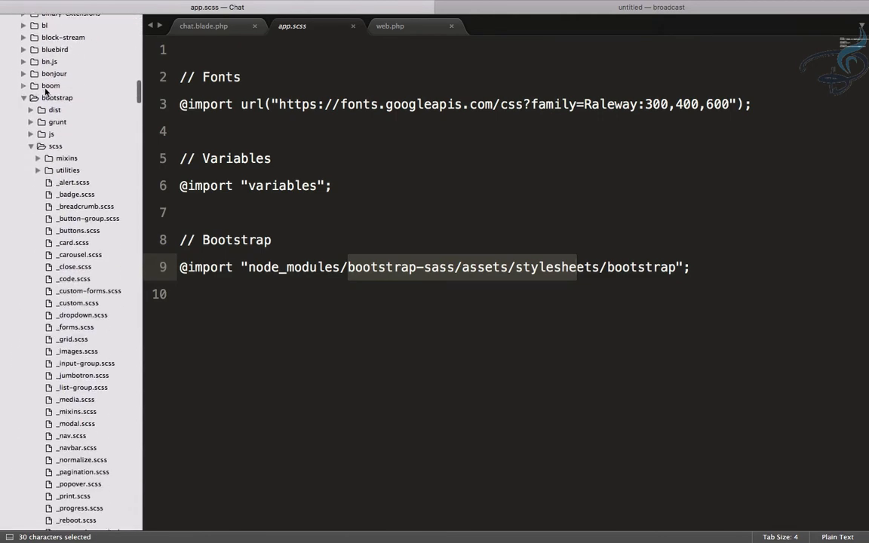
click(23, 97)
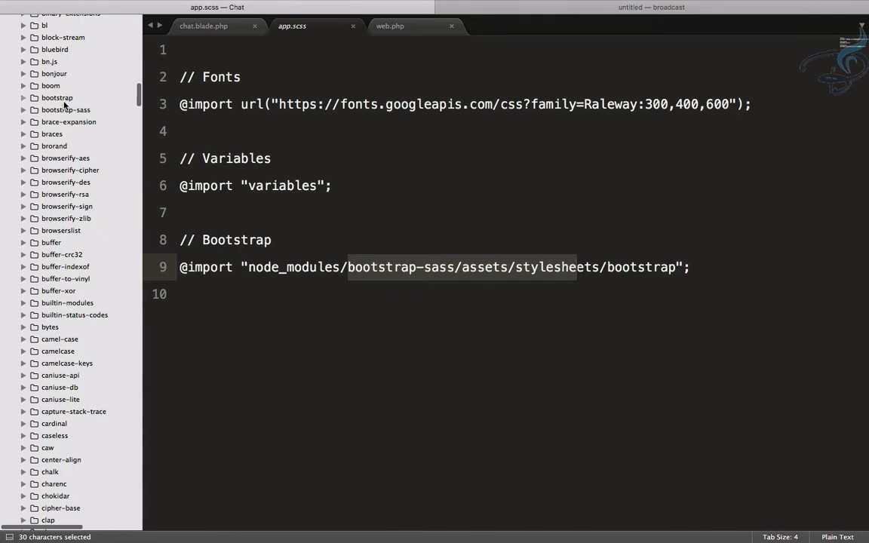
mouse_move(85, 114)
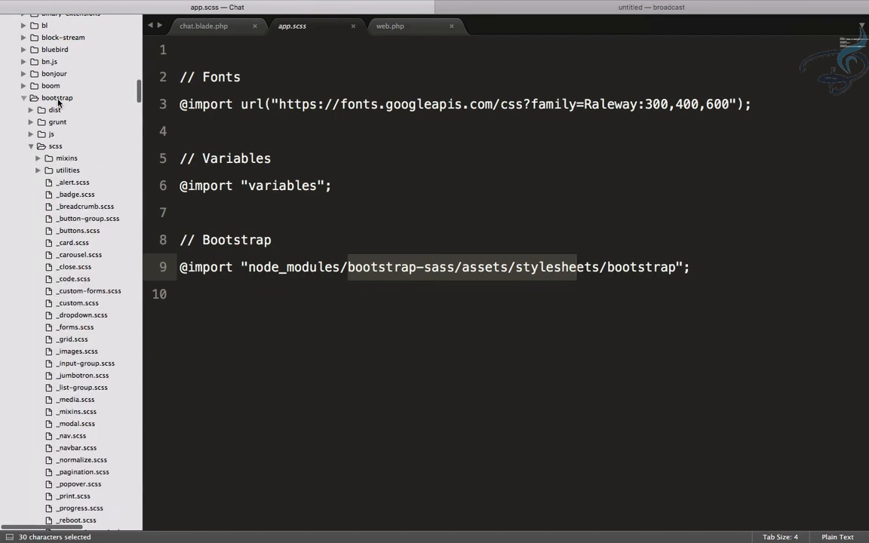
click(55, 146)
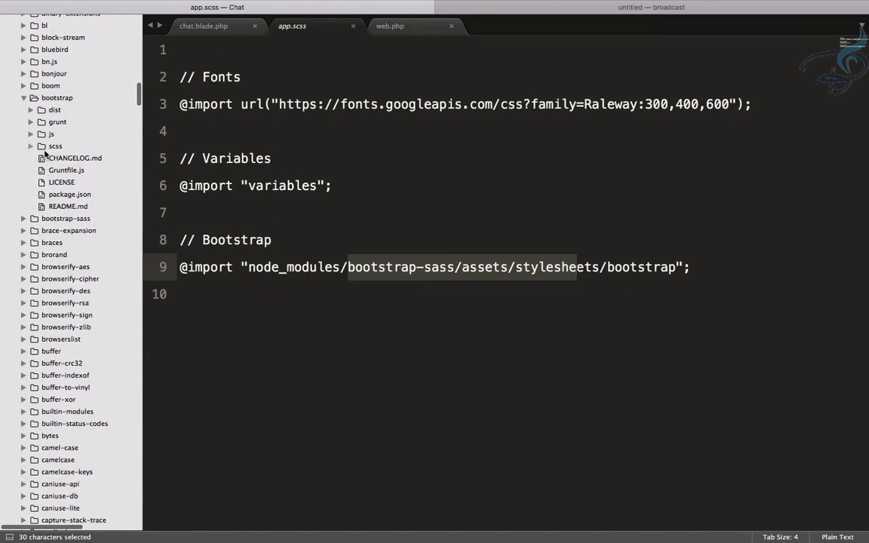
click(55, 146)
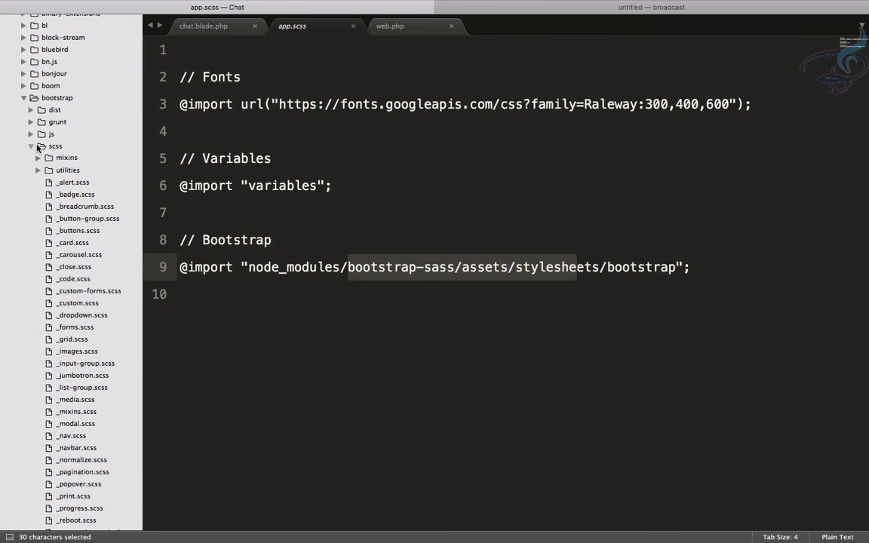
scroll(down, 3)
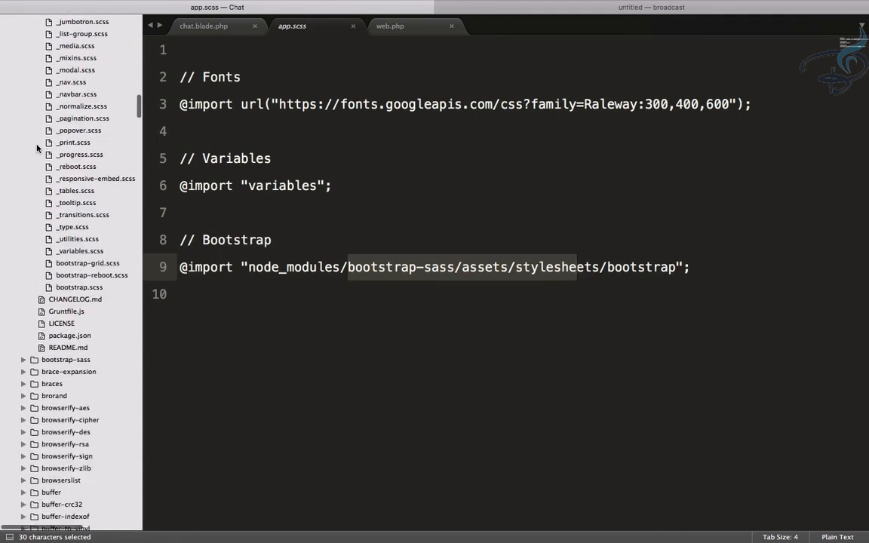
scroll(up, 3)
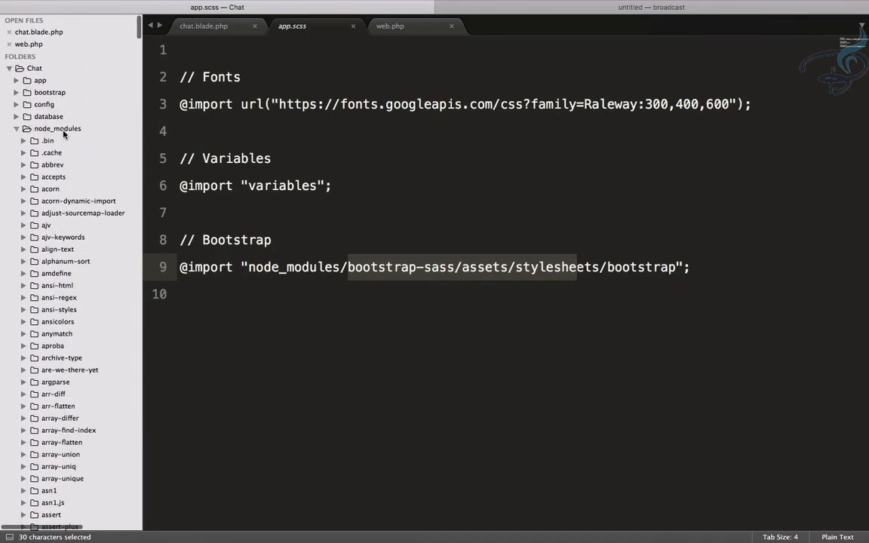
click(16, 128)
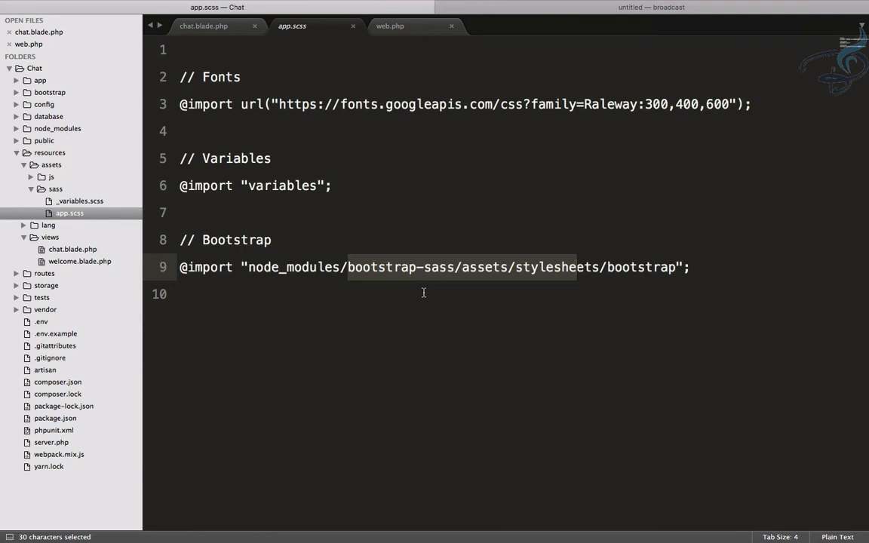
double_click(642, 267)
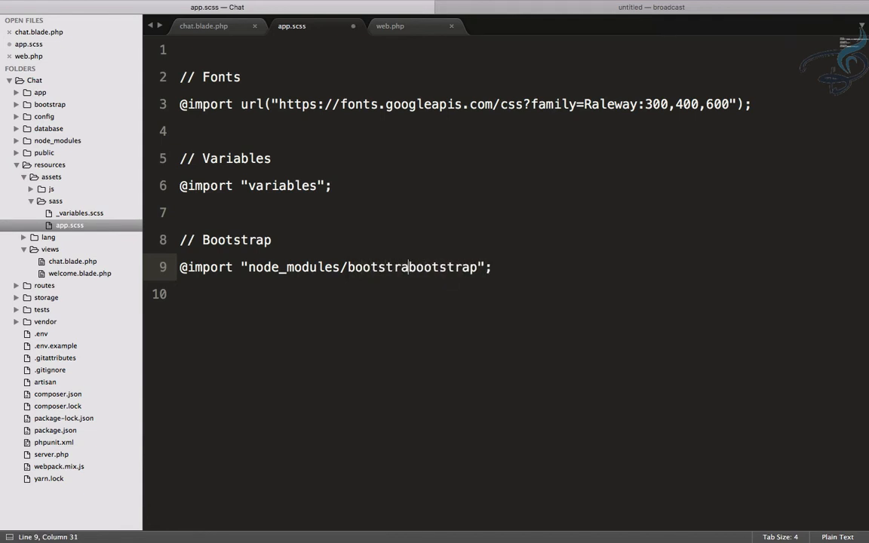
text(/scss)
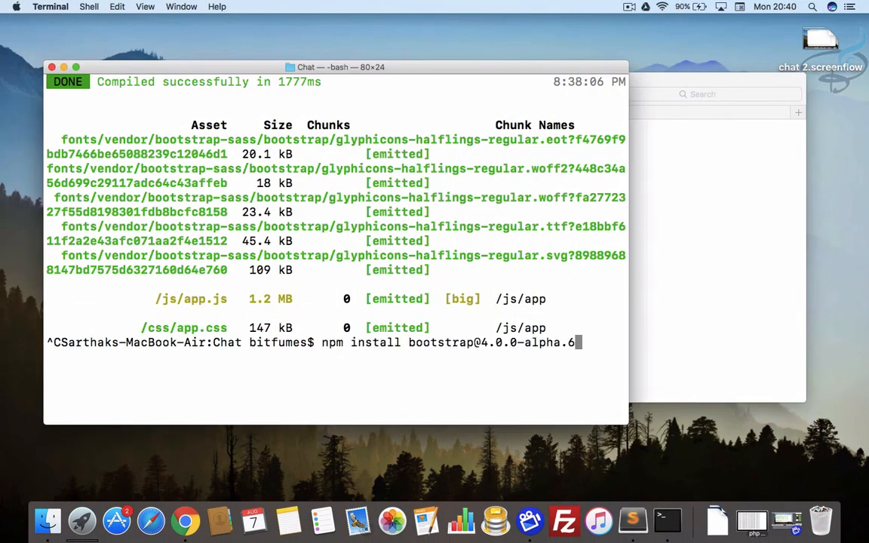
key(Return)
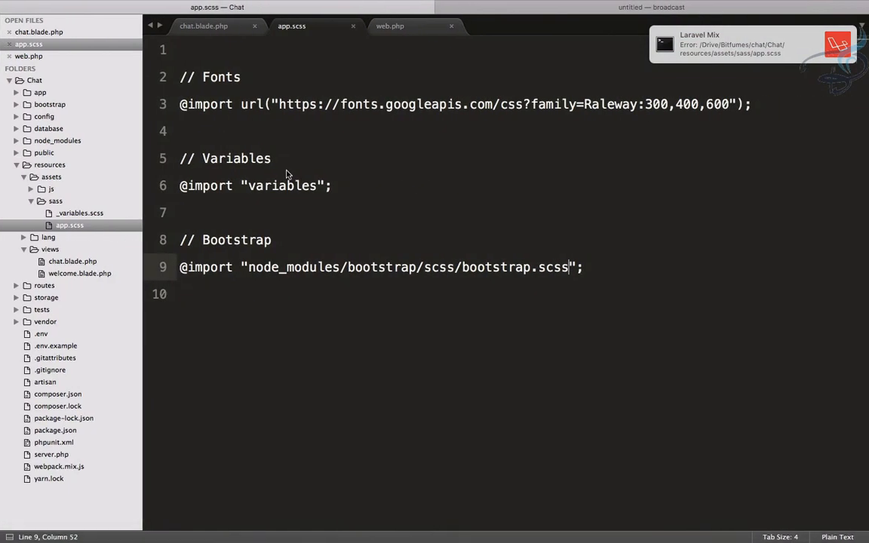
mouse_move(218, 162)
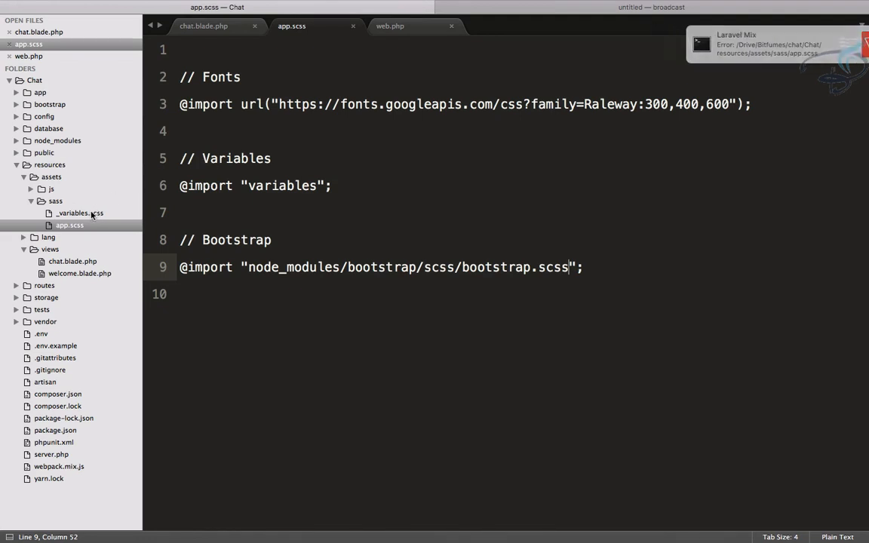
Open _variables.scss and change $font-size-base to 14rem.
click(79, 213)
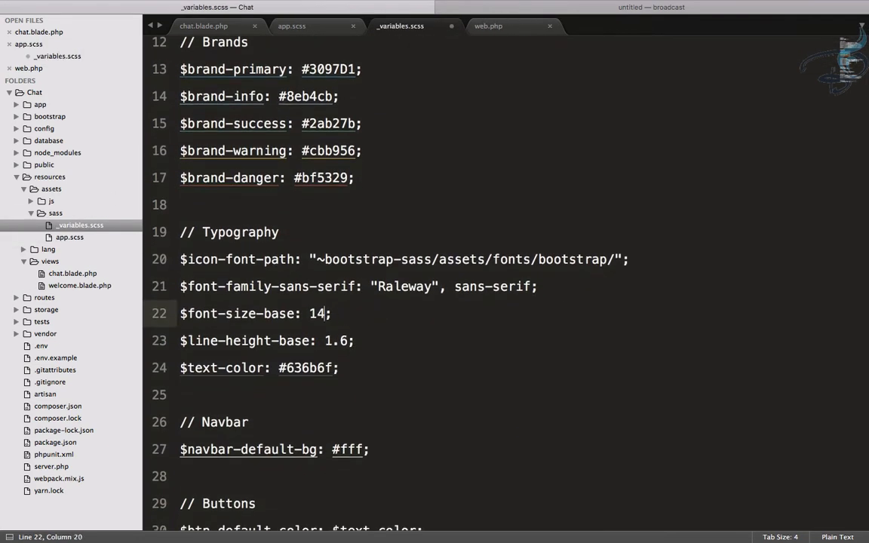
text(rem)
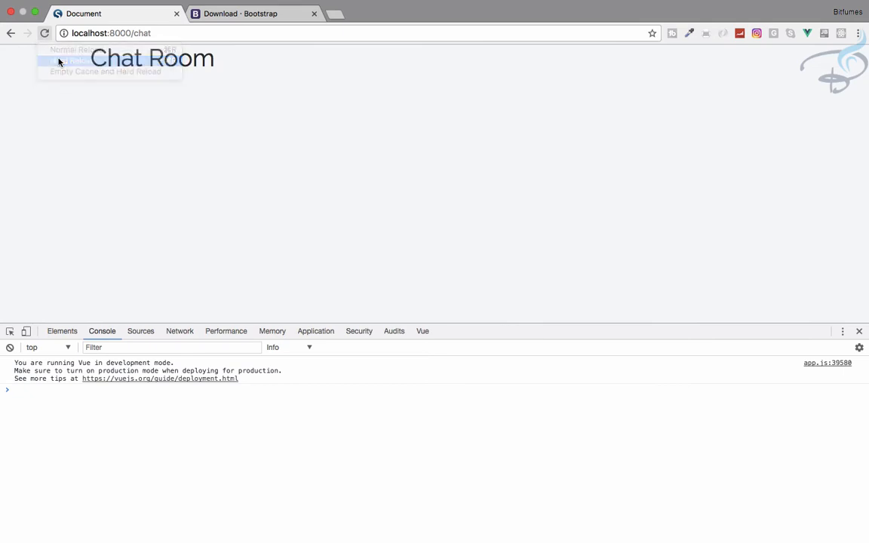
mouse_move(143, 125)
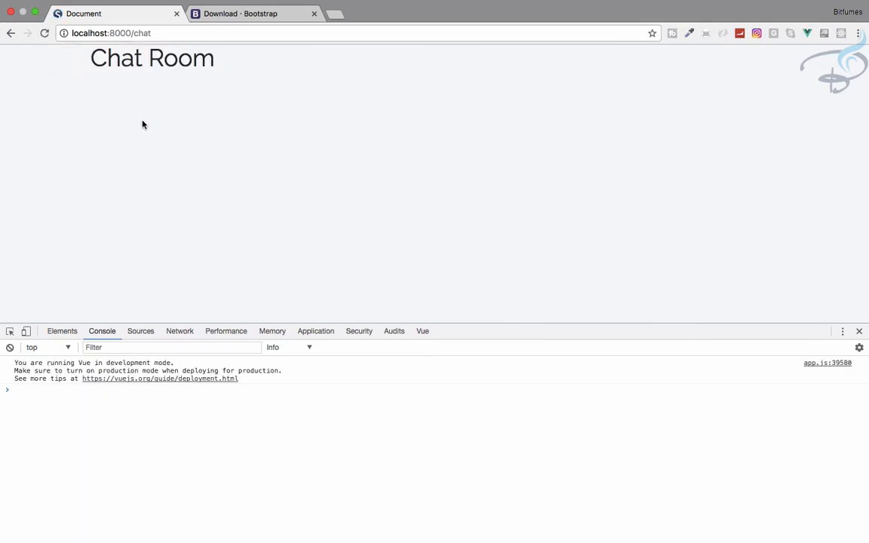
mouse_move(196, 87)
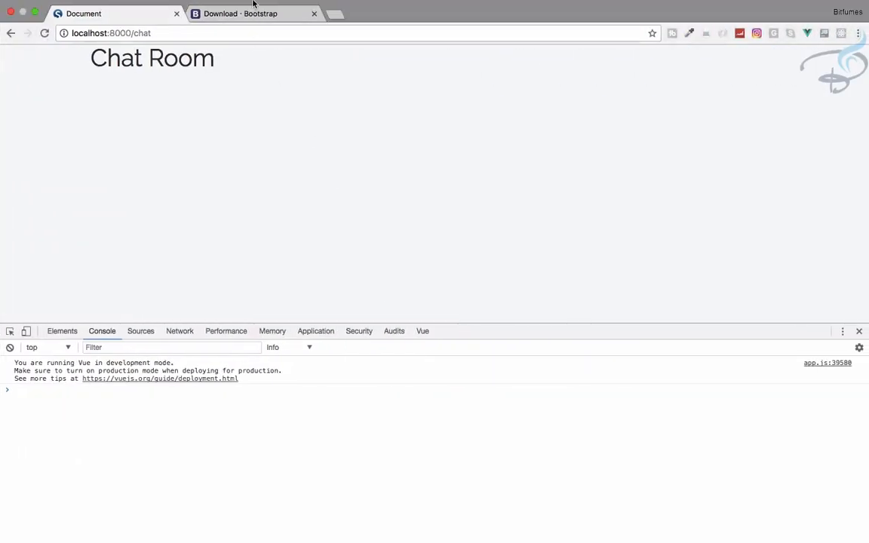
Navigate the Bootstrap tab to the Components > List group documentation.
click(253, 13)
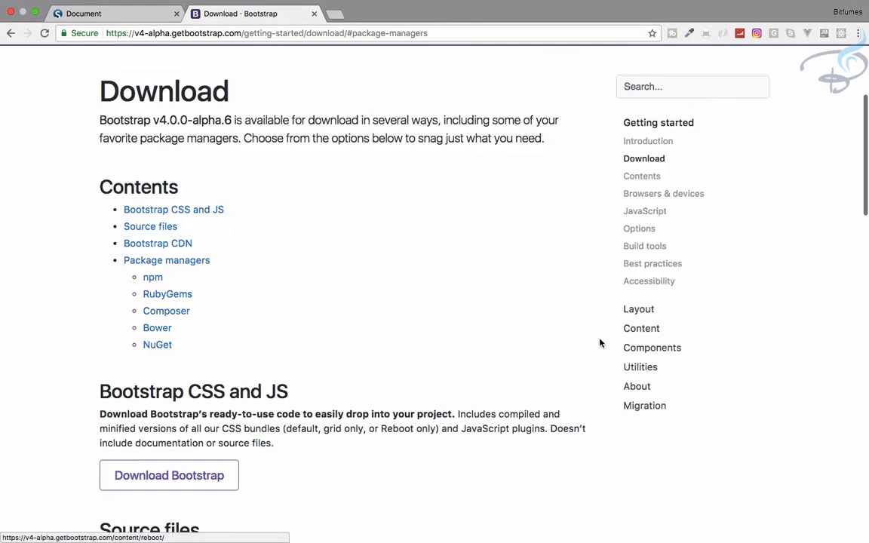
click(652, 348)
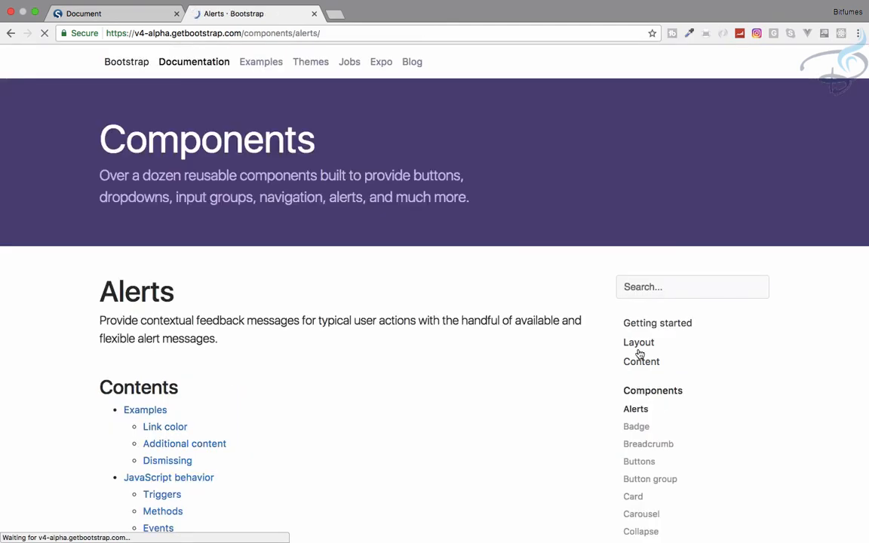
scroll(down, 3)
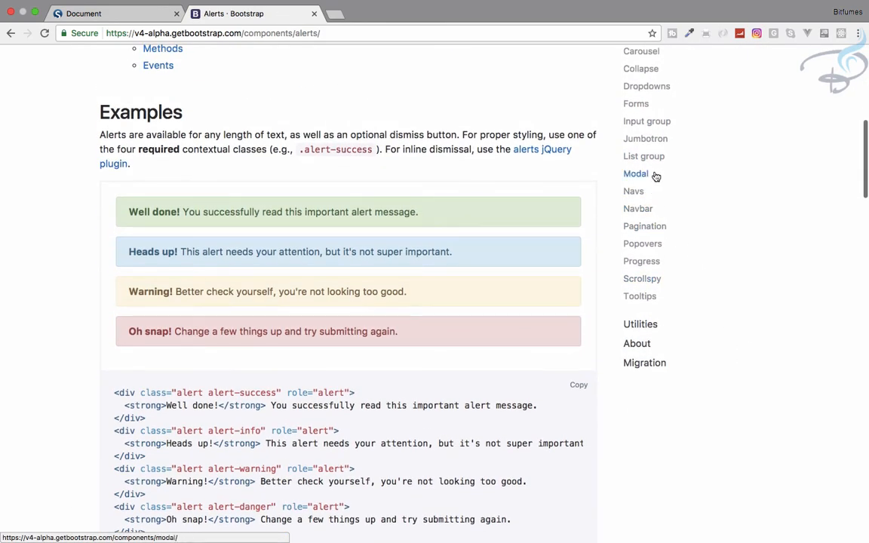
click(643, 156)
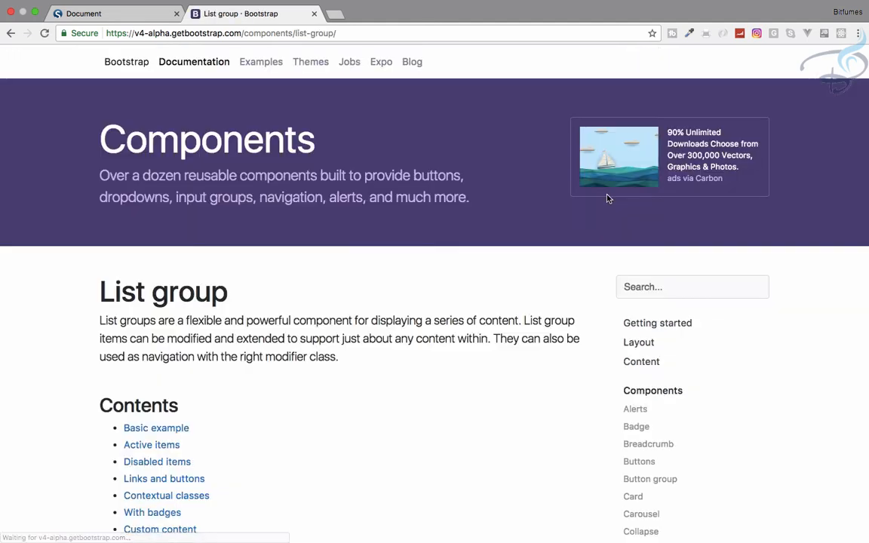
scroll(down, 3)
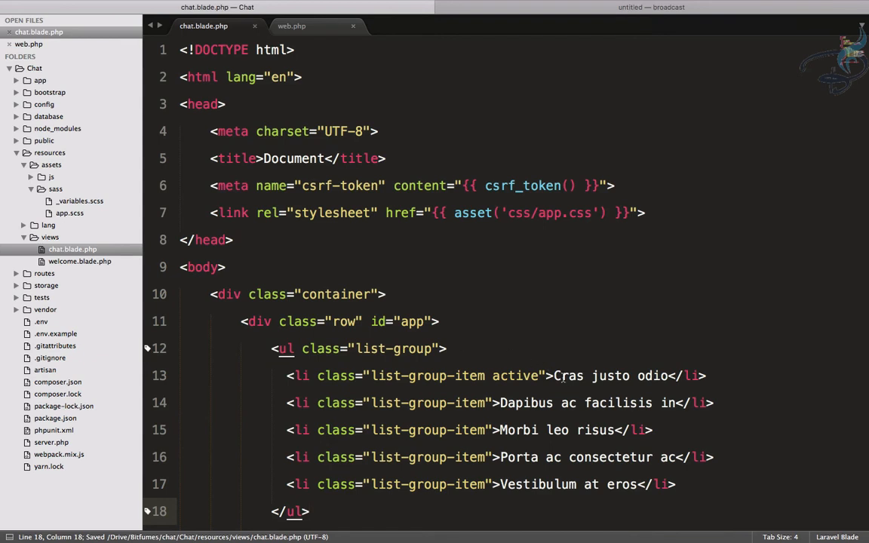
Replace the first list item's 'Cras justo odio' with 'Chat Room'.
double_click(611, 376)
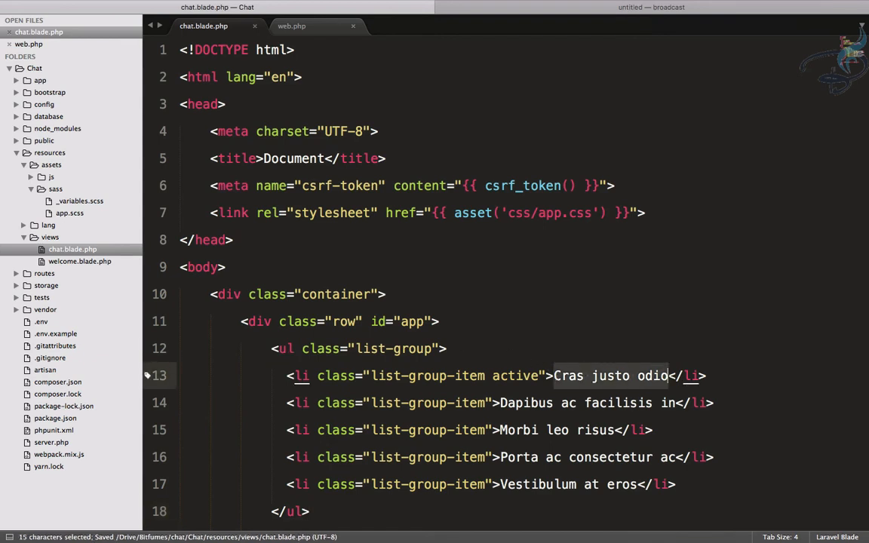
text(Chat Ro)
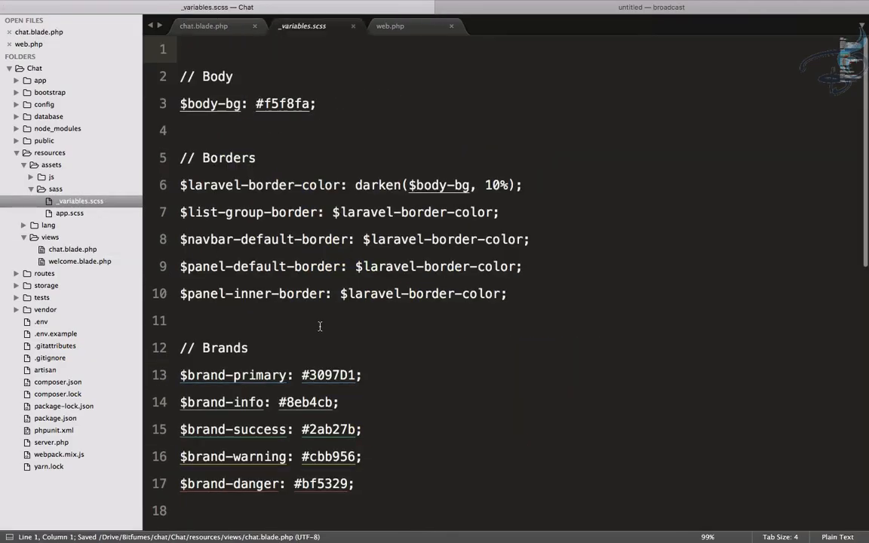
scroll(down, 3)
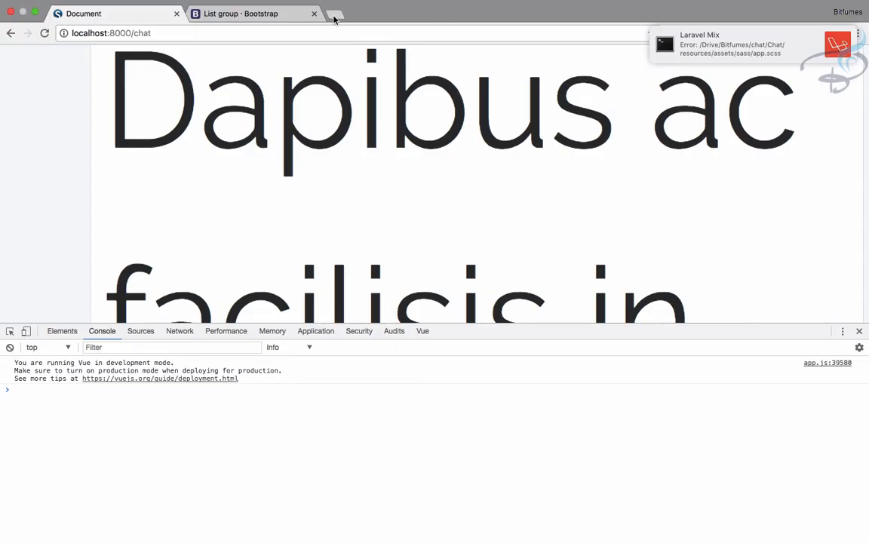
Google '14 px equal to rem' and select 0.875rem in Standardista's conversion table.
click(334, 13)
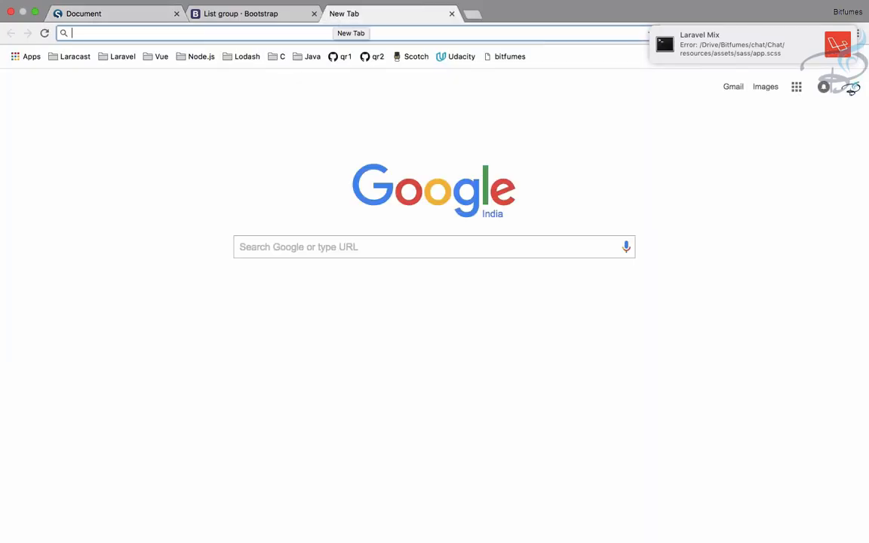
text(14 px)
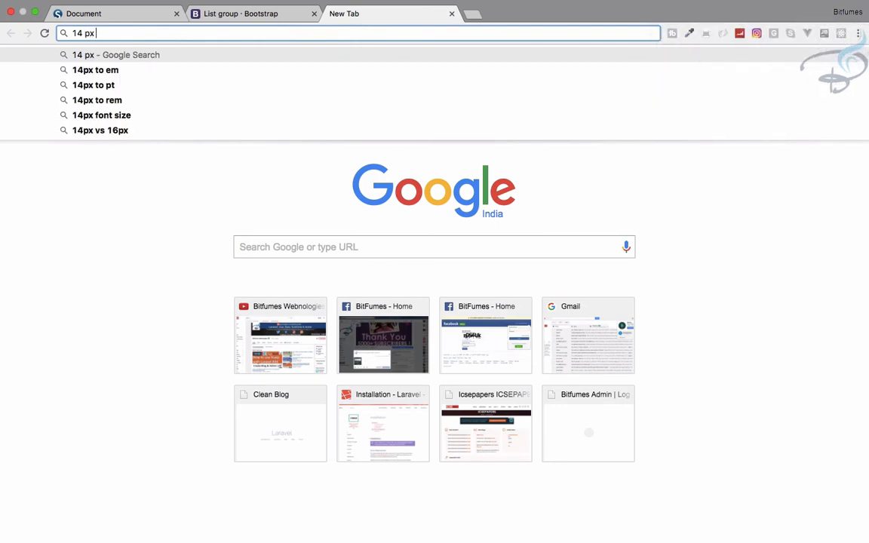
text(equal to)
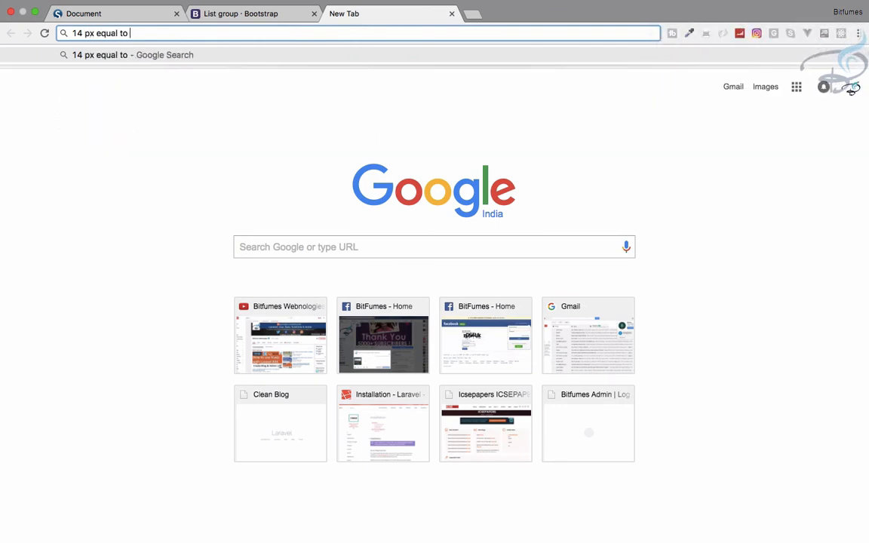
key(Return)
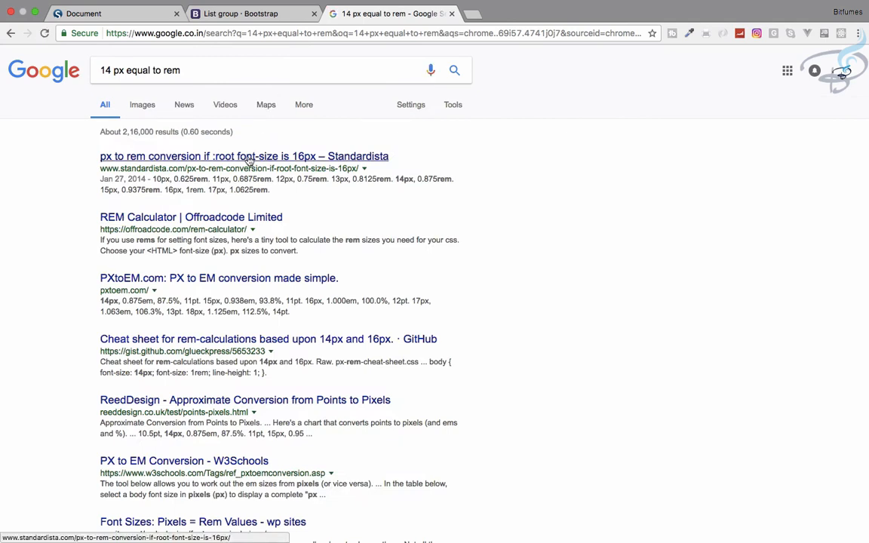
click(245, 156)
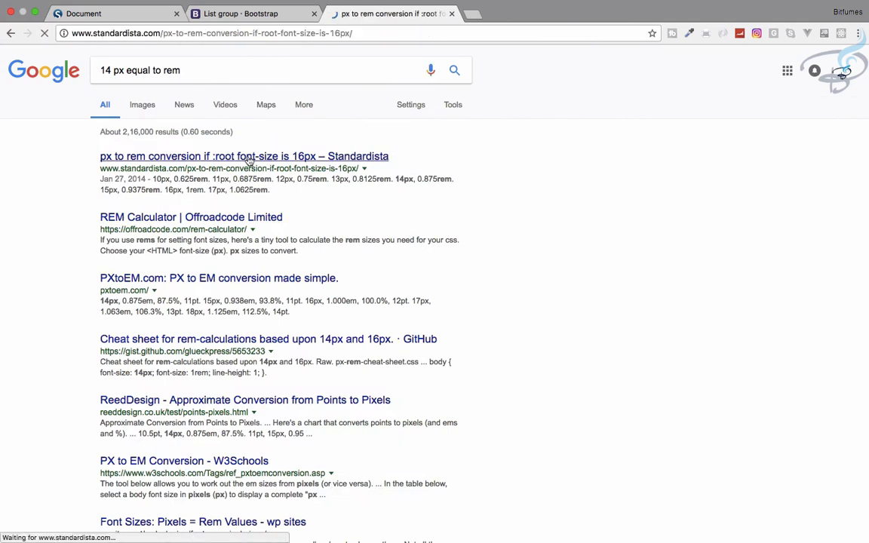
click(244, 156)
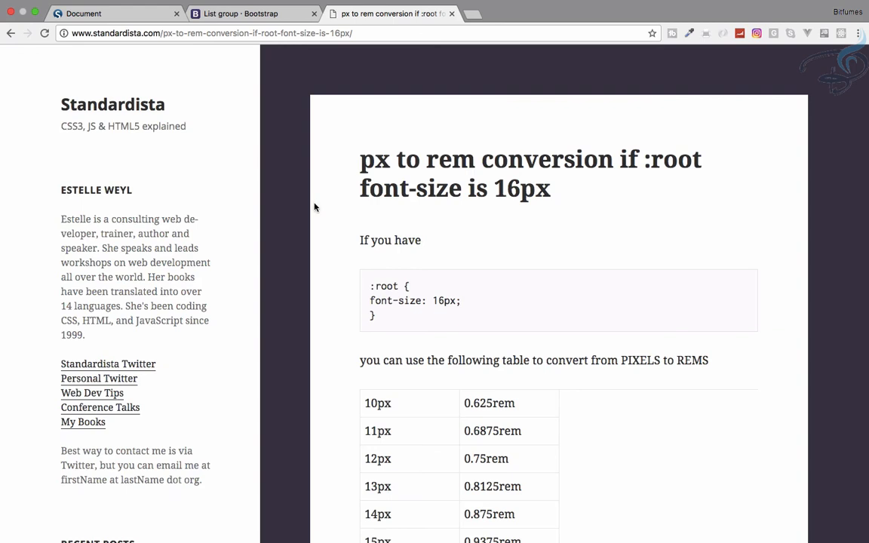
scroll(down, 3)
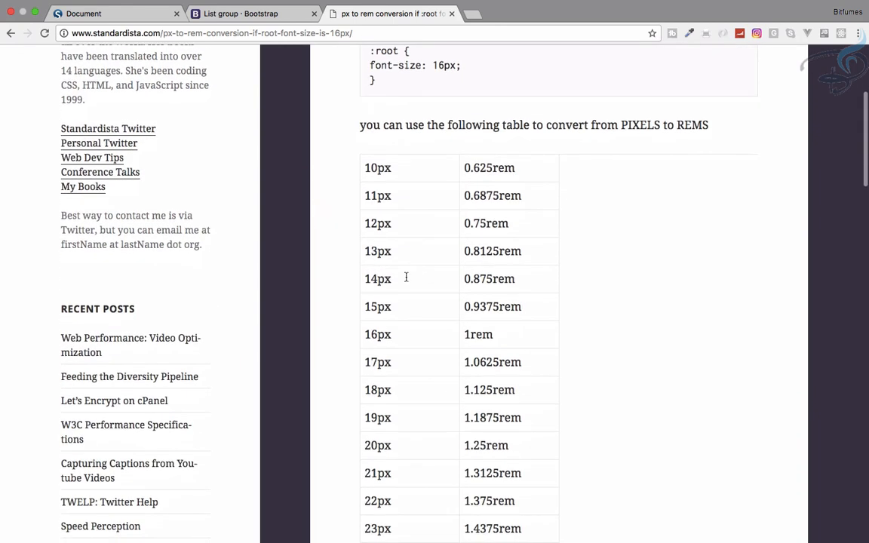
double_click(489, 278)
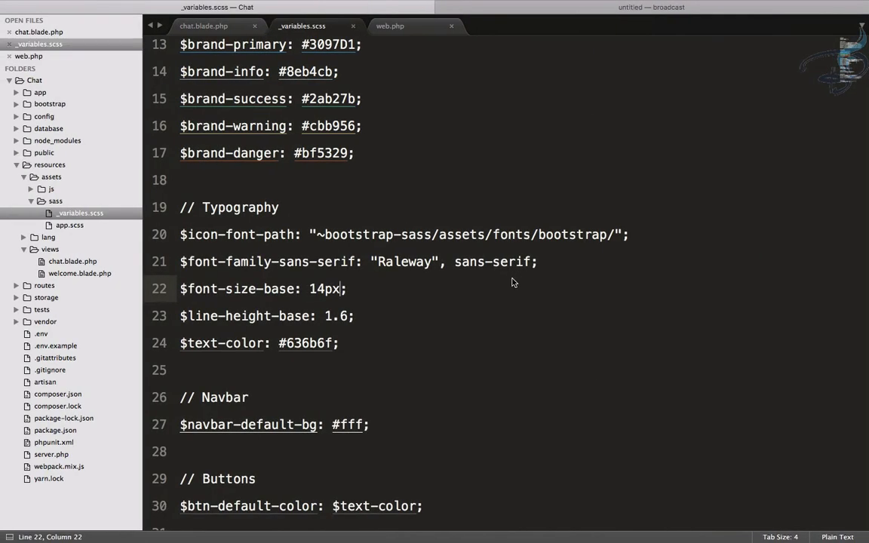
Set $font-size-base to 0.875rem in _variables.scss and save the file.
text(0.875rem)
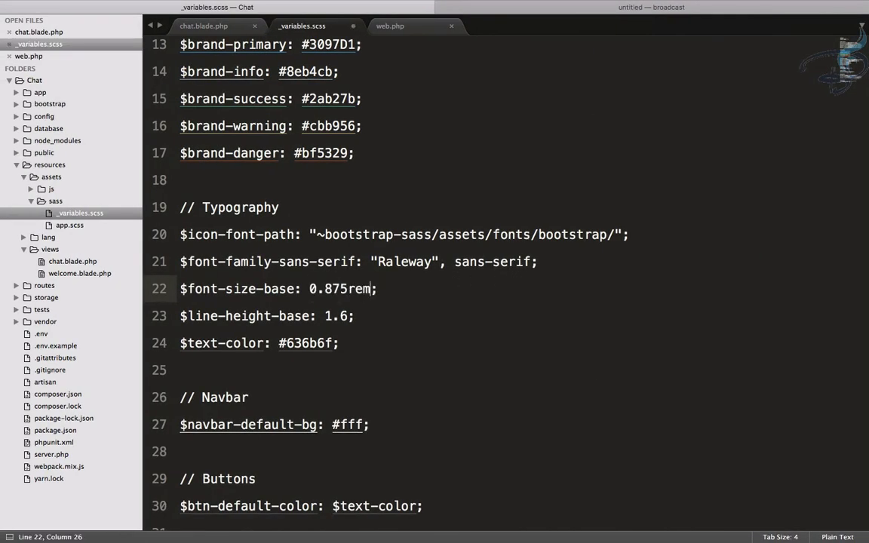
key(ctrl+s)
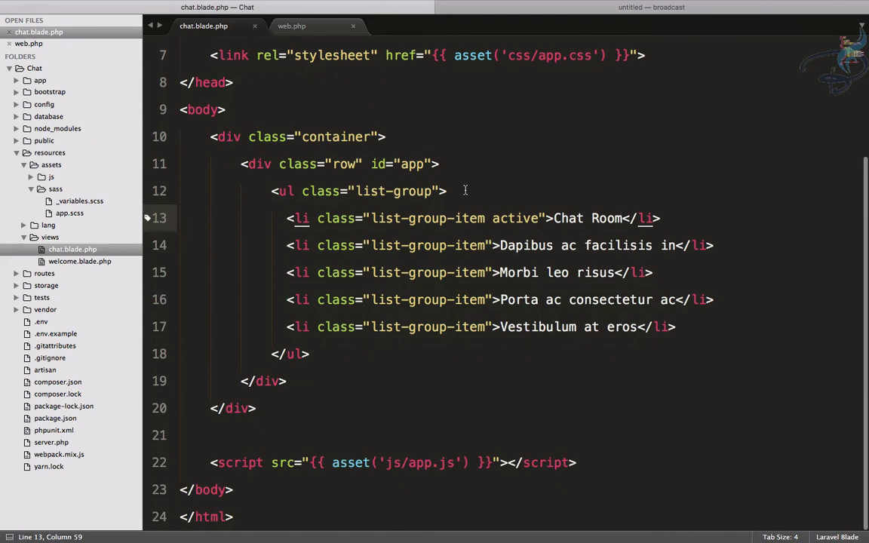
click(434, 191)
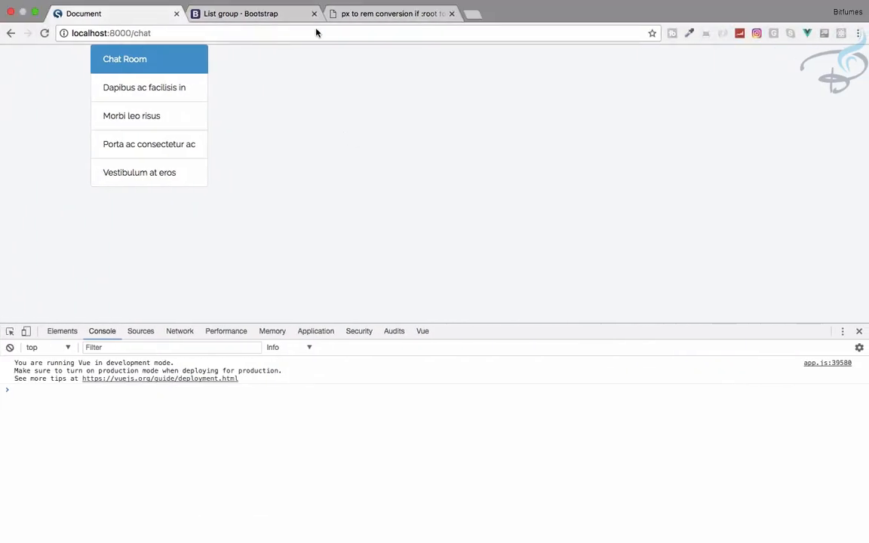
Navigate the Bootstrap docs to Layout > Grid and jump to Offsetting columns.
click(253, 13)
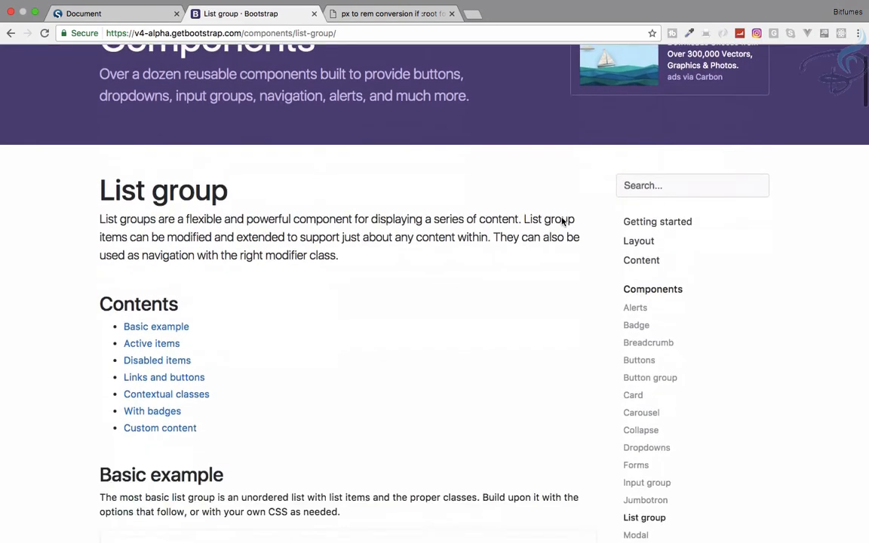
scroll(down, 3)
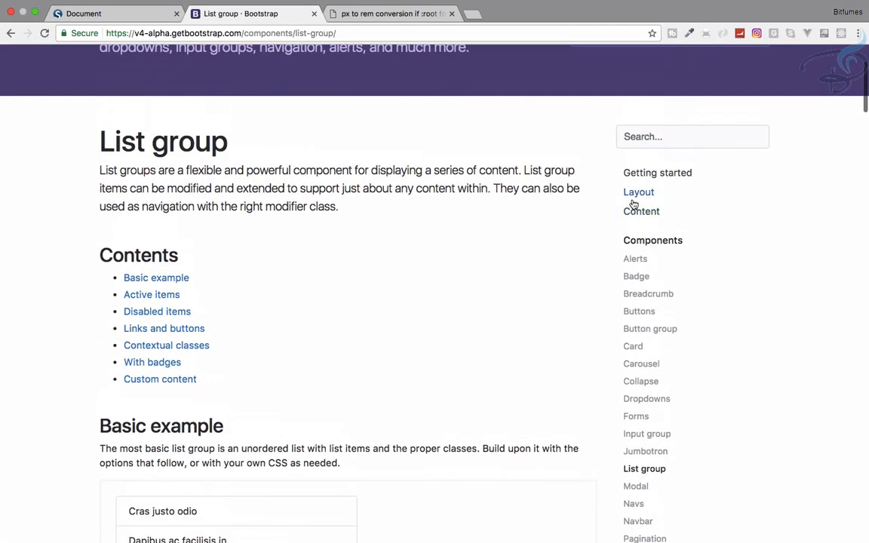
click(639, 191)
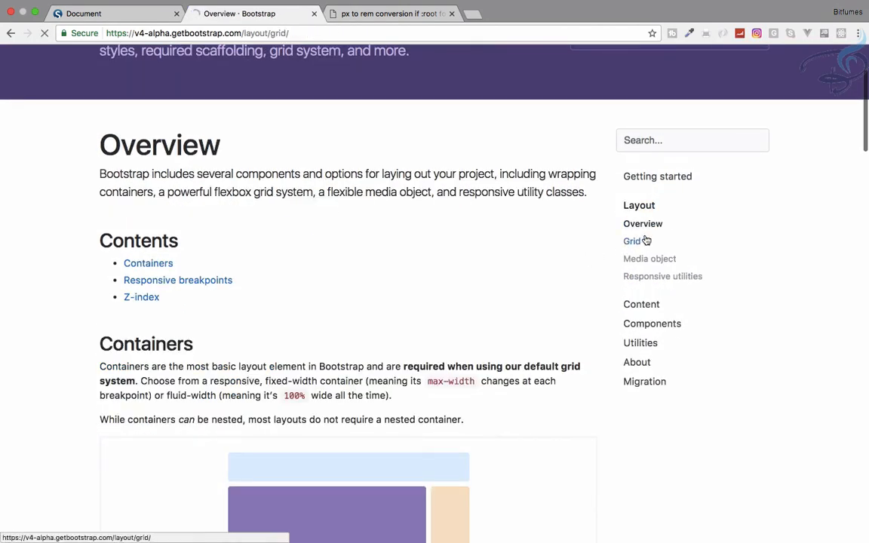
click(632, 241)
text(offset)
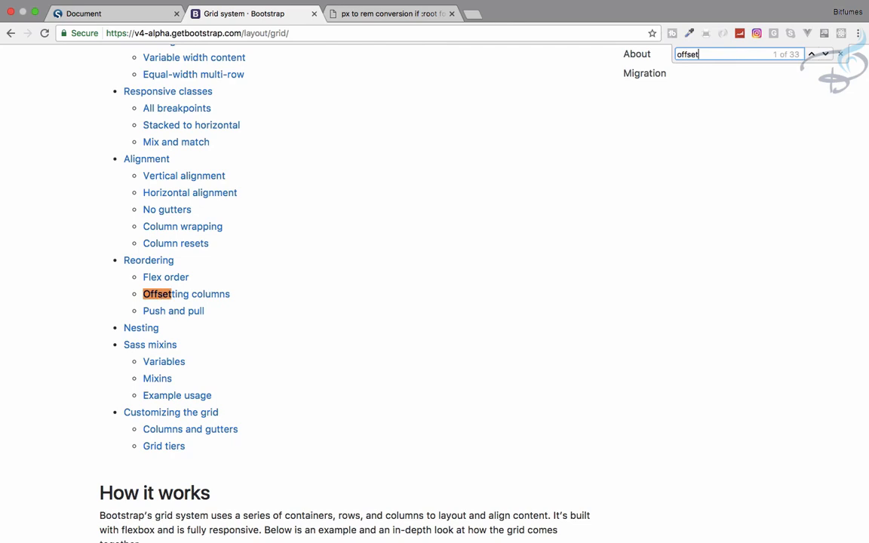
click(186, 294)
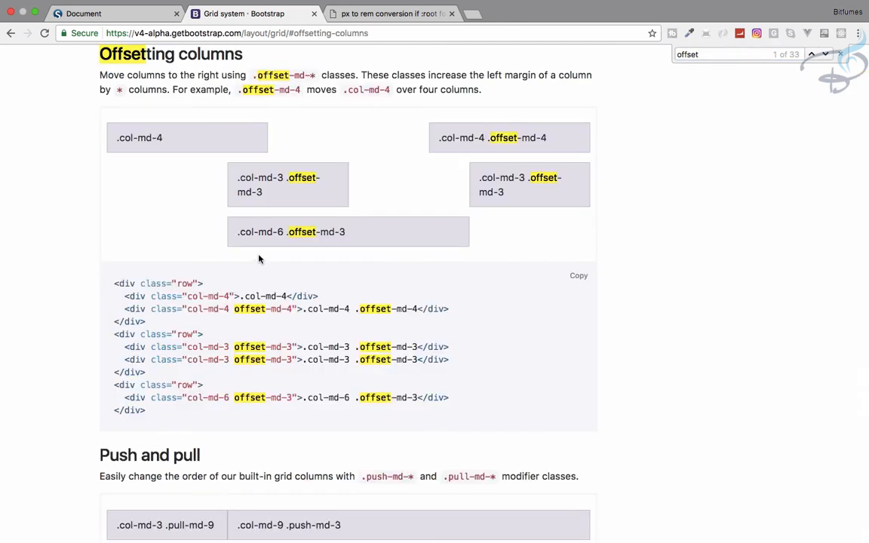
mouse_move(232, 312)
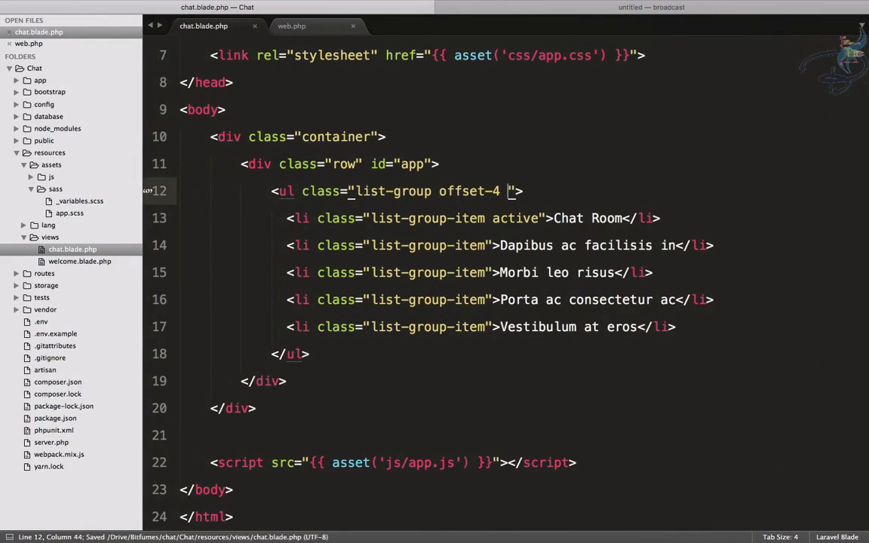
Add col-4 to the list and a 'Type your message here...' form-control input, then open _variables.scss.
text(col-)
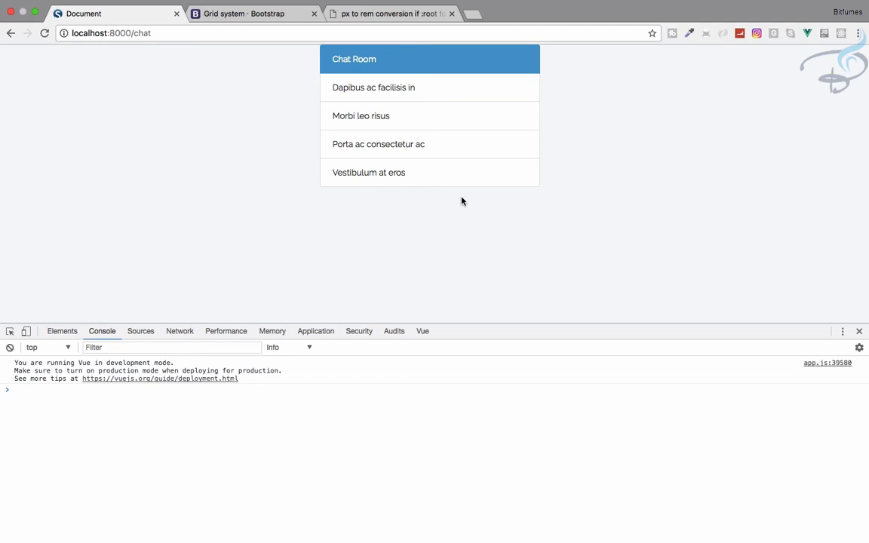
mouse_move(397, 201)
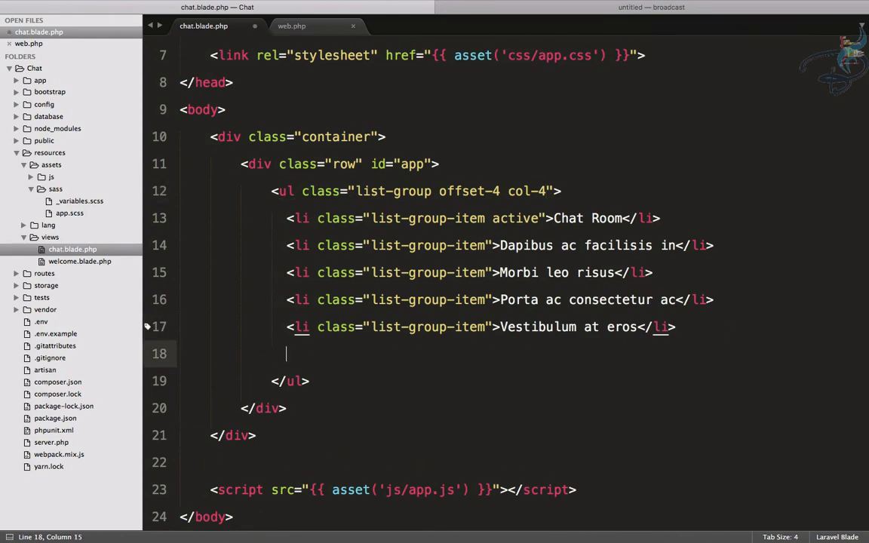
text(<input type="text">)
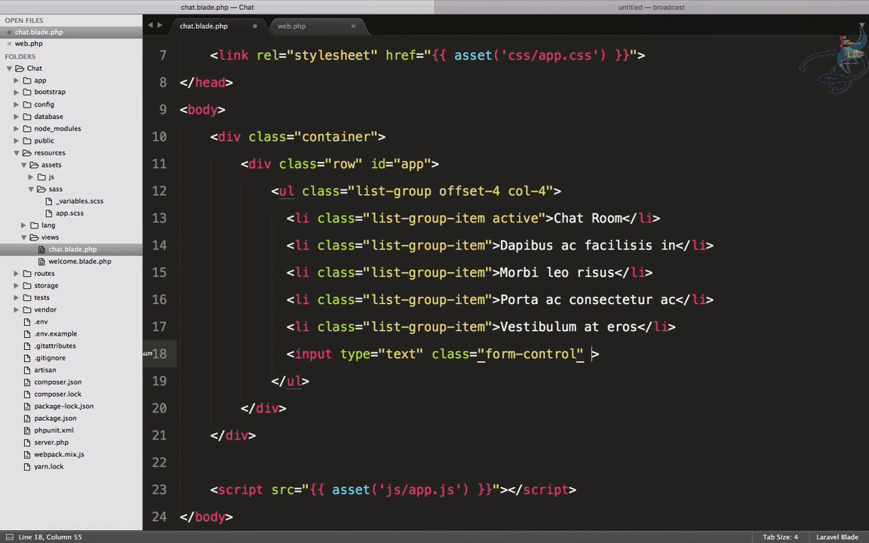
text(placeholder="")
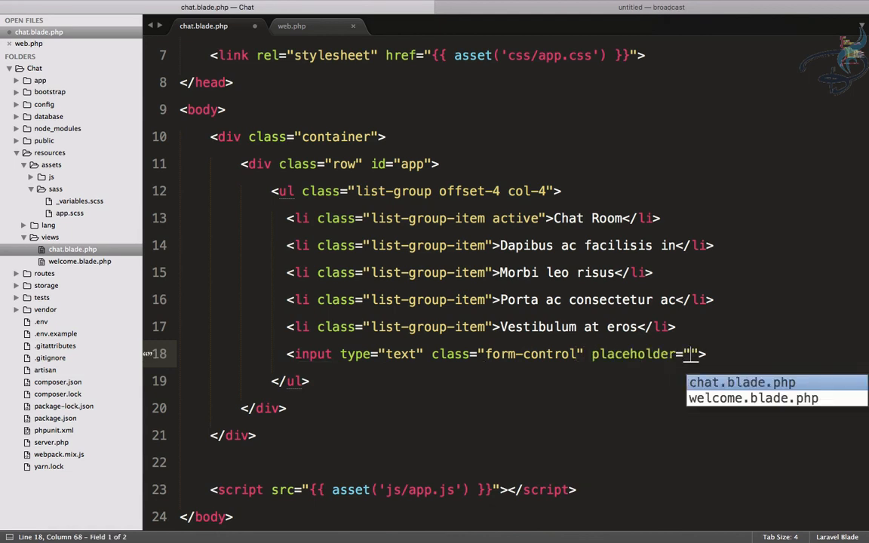
text(Type)
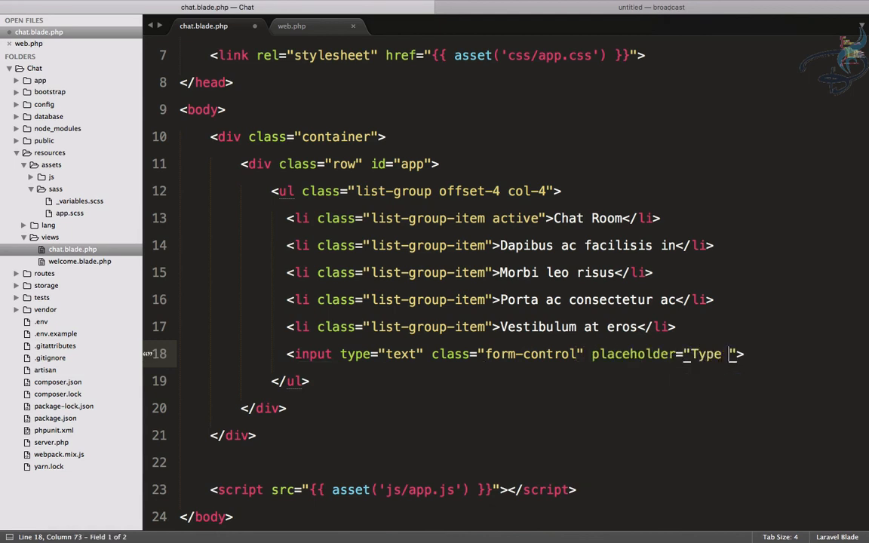
text(your mess)
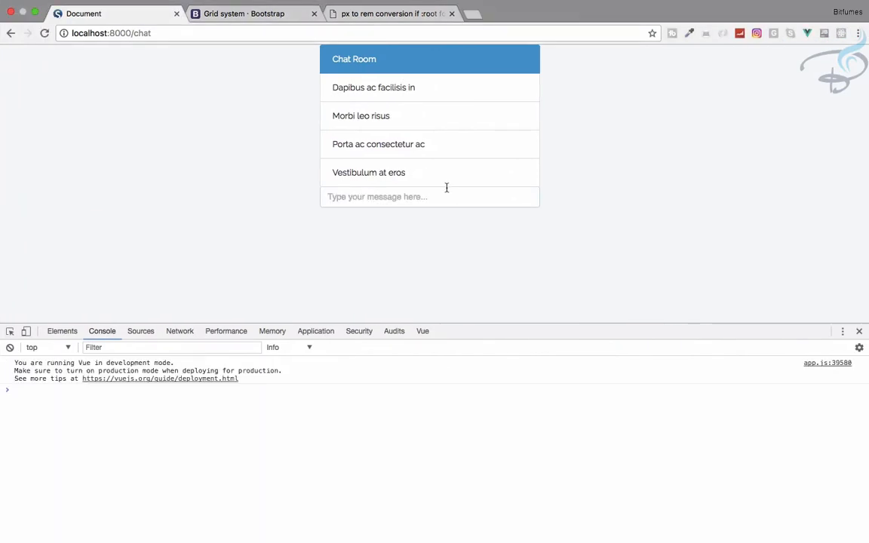
mouse_move(372, 129)
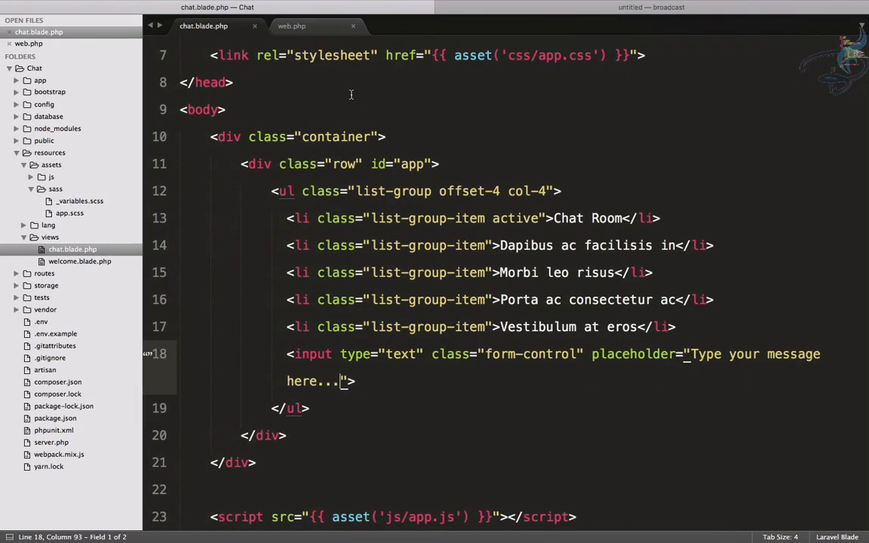
click(79, 201)
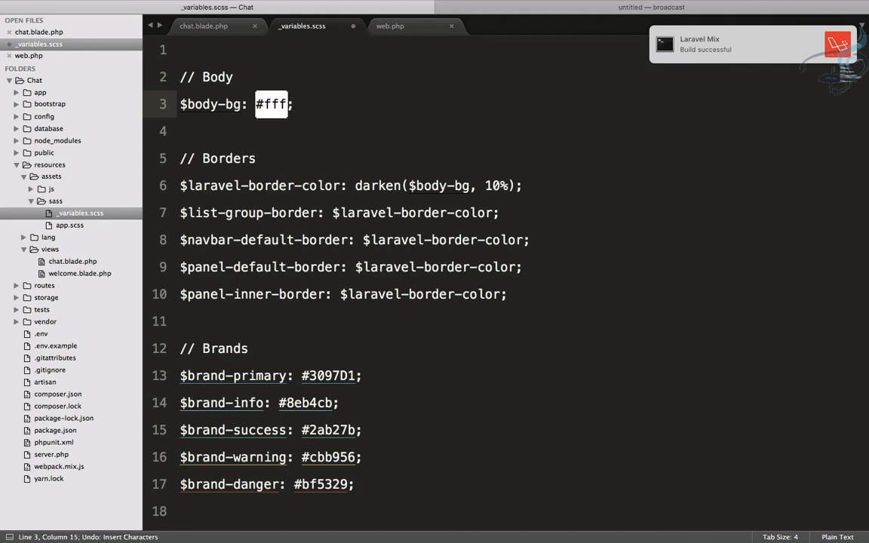
Save, reload the chat page on a white background, and type 'lkjahsdfhsad' into the message input.
key(ctrl+s)
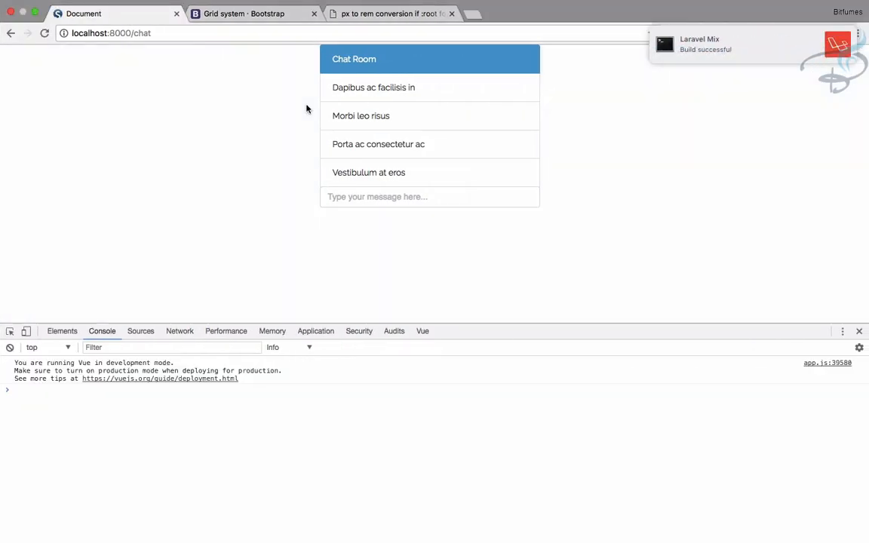
mouse_move(599, 230)
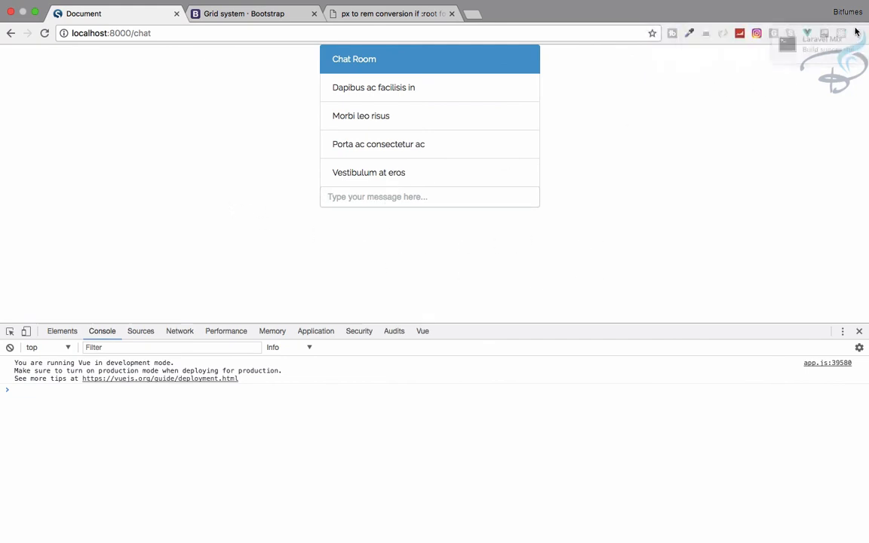
mouse_move(663, 164)
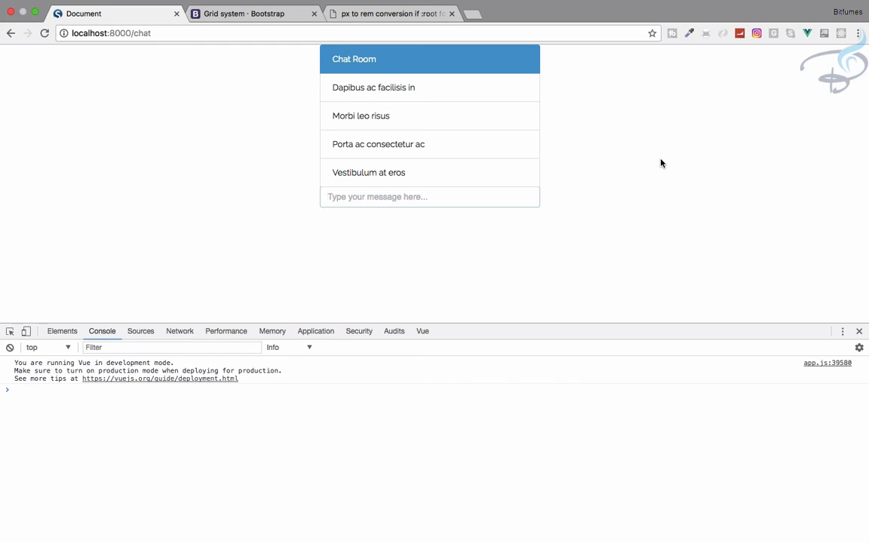
text(lkjahsdfhsad)
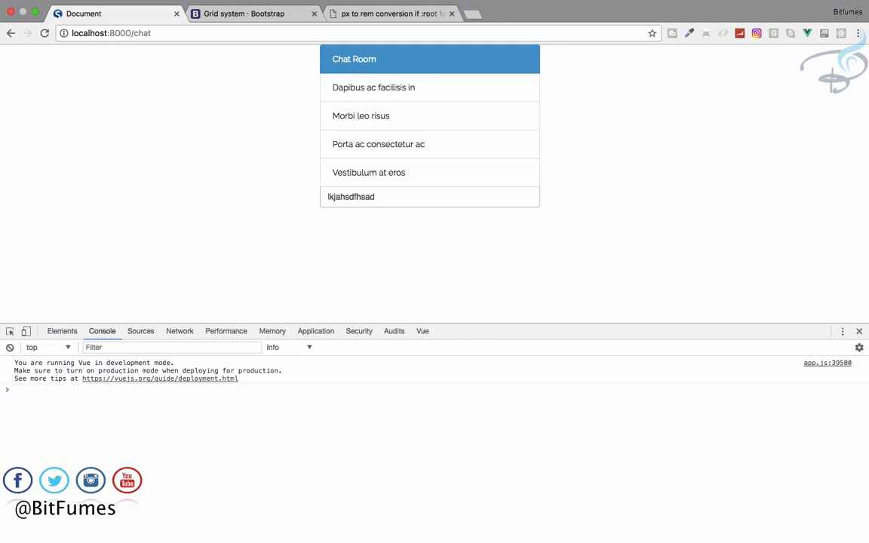
click(429, 196)
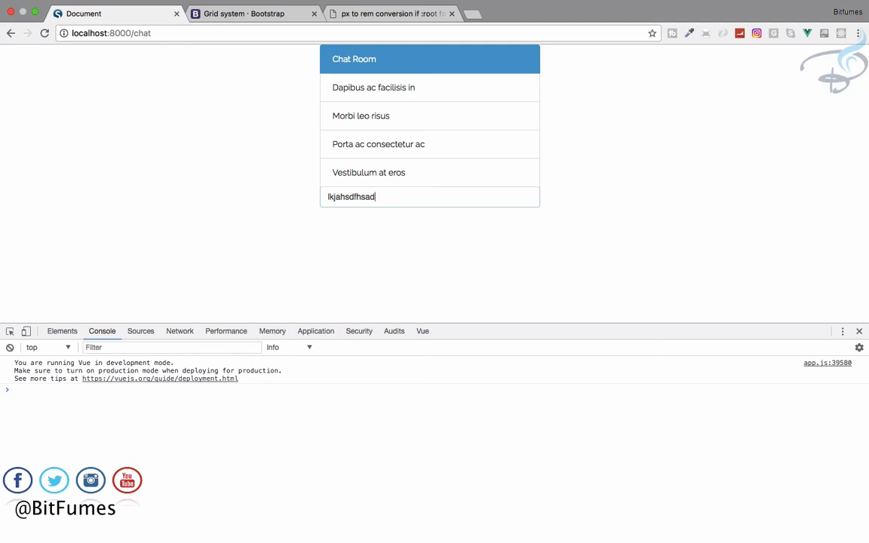